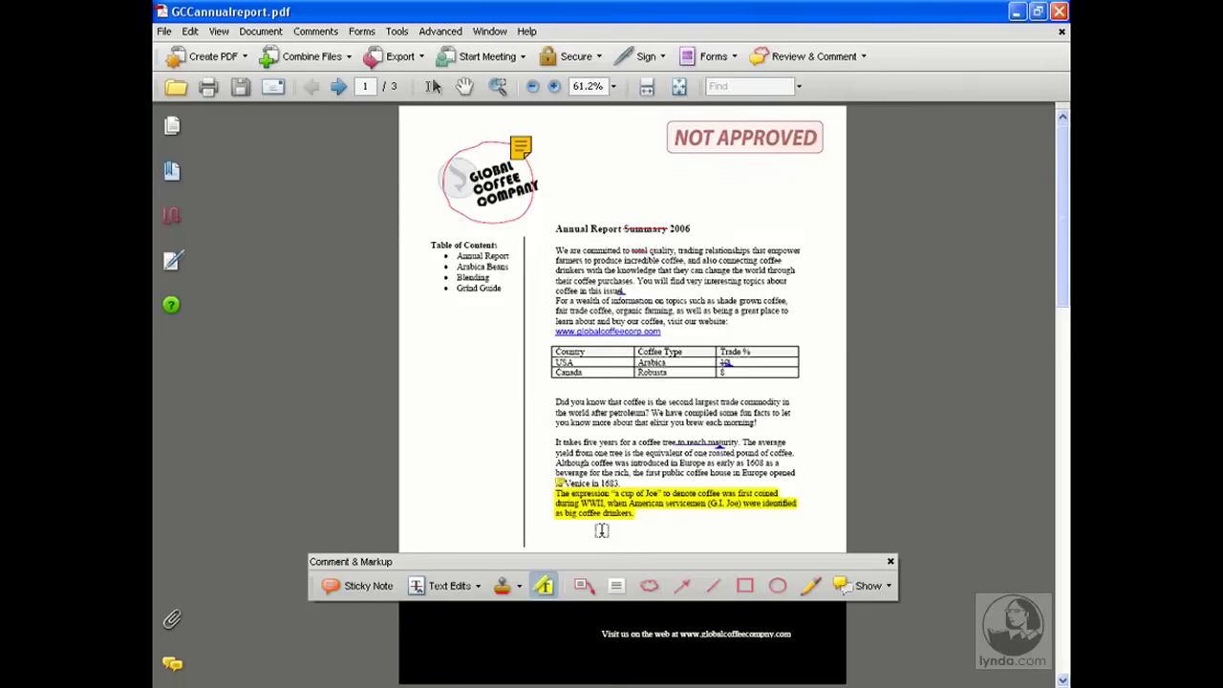
pyautogui.moveTo(600, 566)
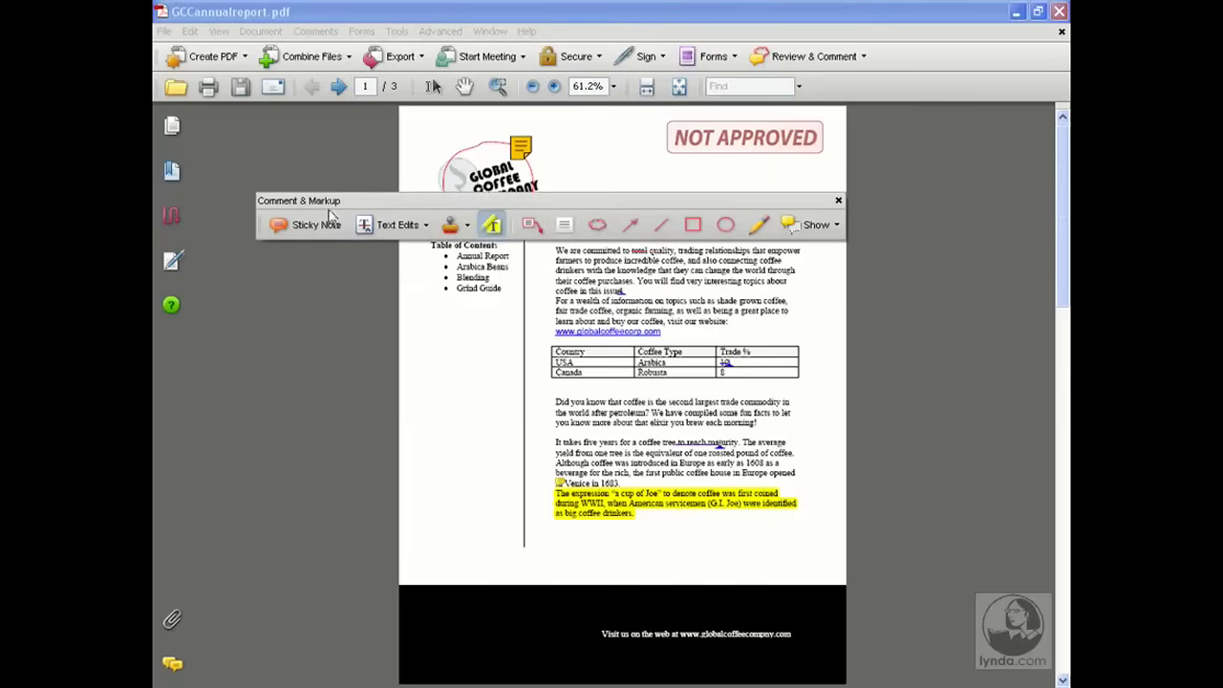
pyautogui.moveTo(812, 62)
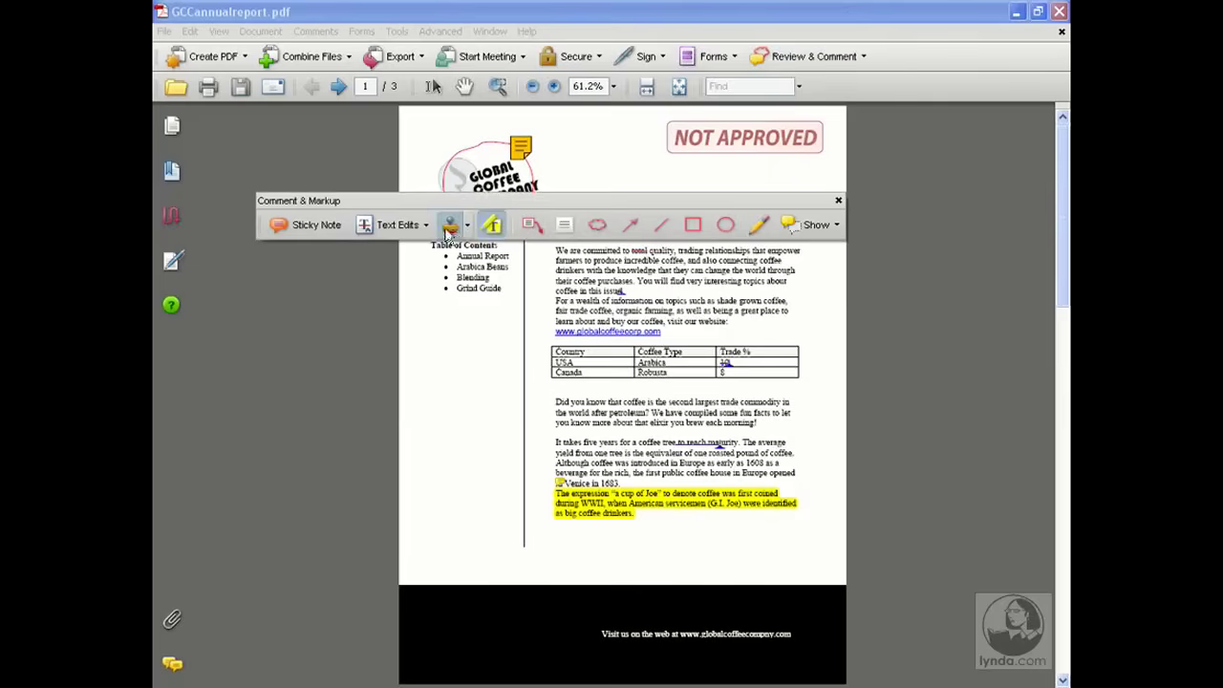
# Switch to fpo_javascript.pdf and select its two date-formatting JavaScript lines
pyautogui.click(465, 224)
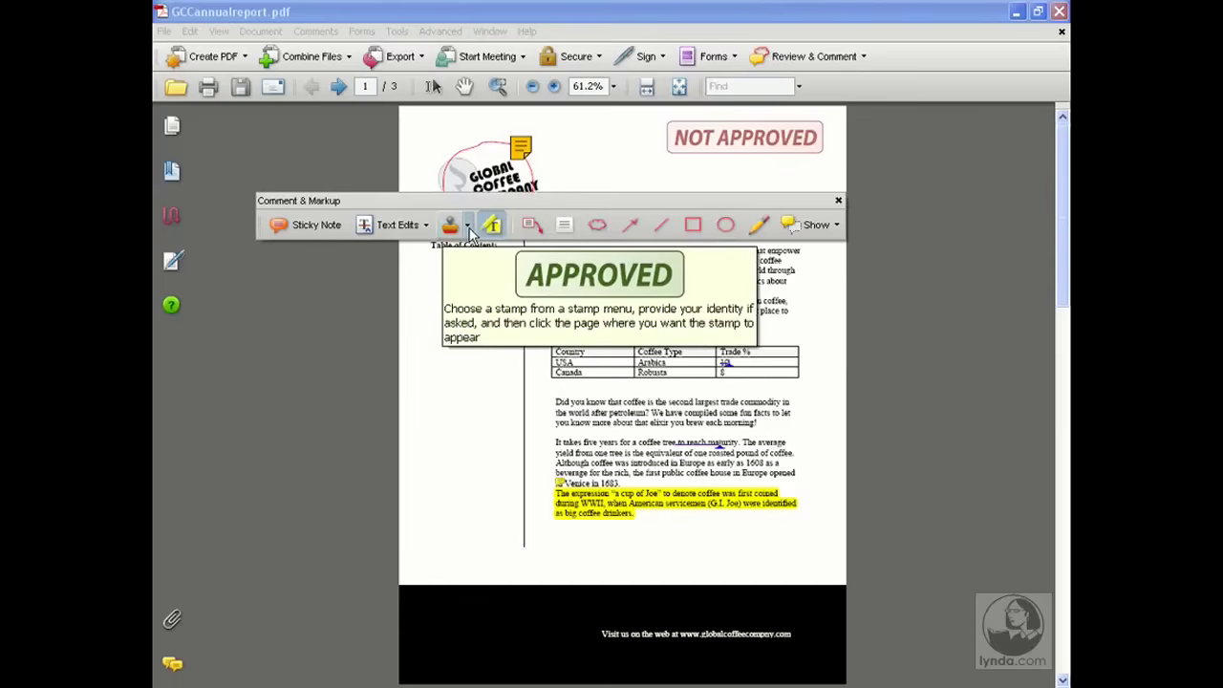
pyautogui.click(466, 224)
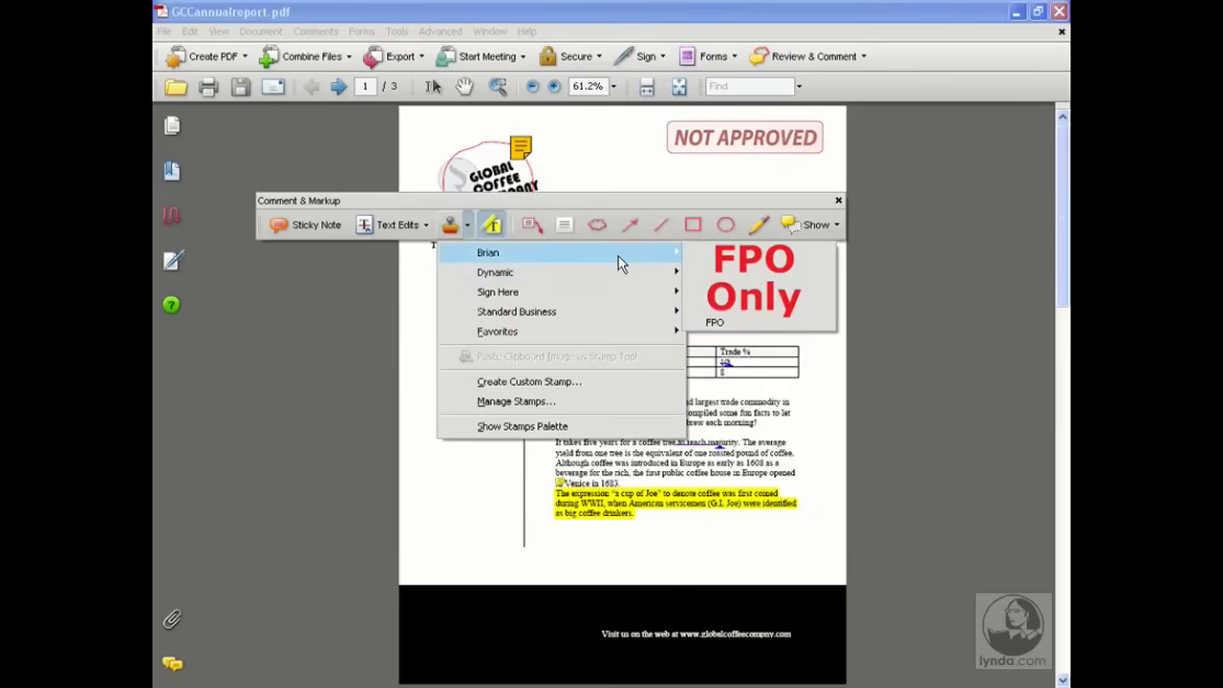
pyautogui.moveTo(495, 272)
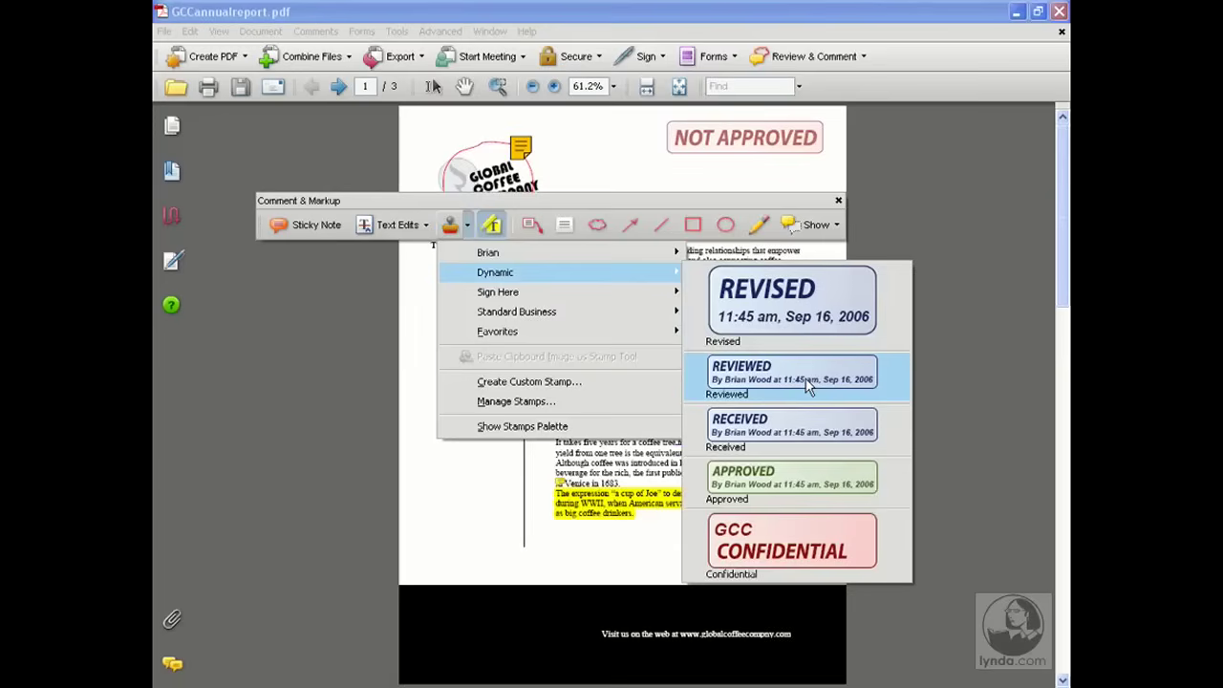
pyautogui.moveTo(850, 334)
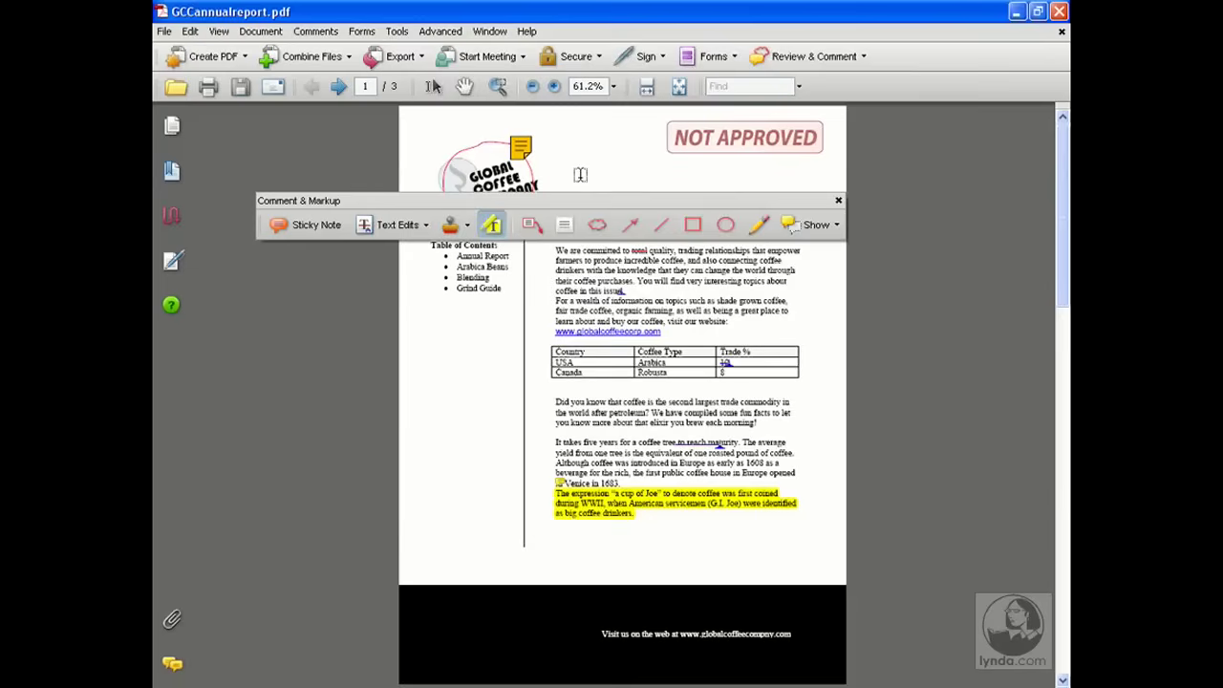
pyautogui.click(489, 30)
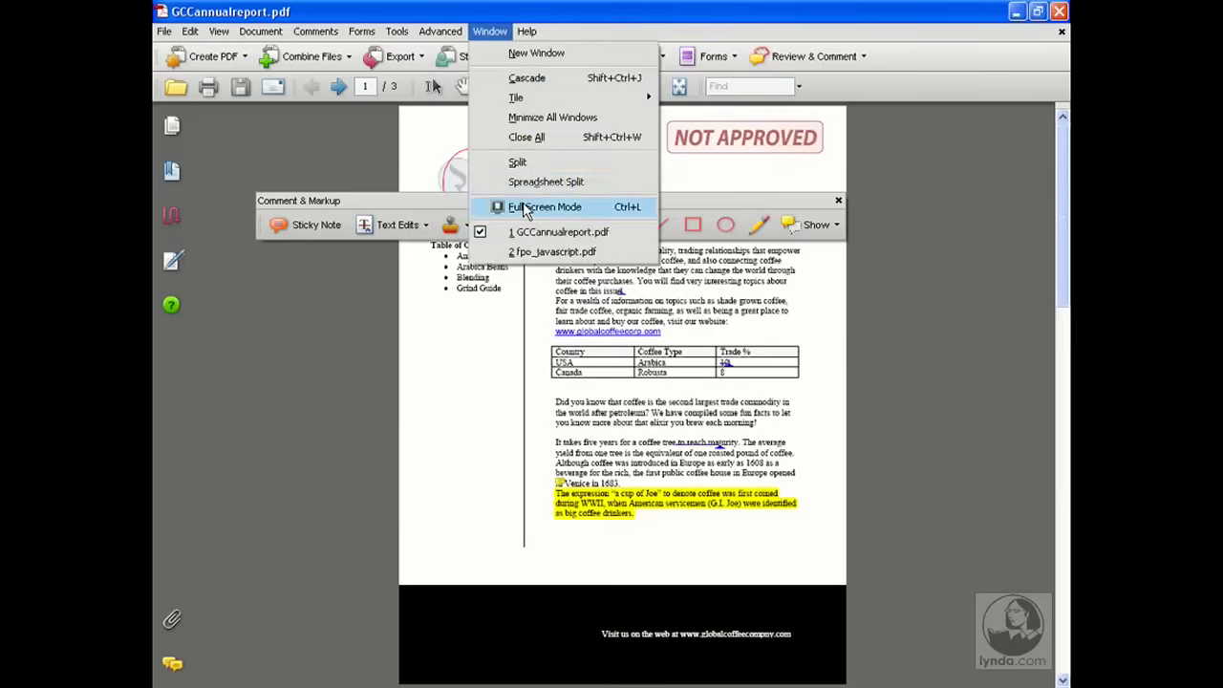
pyautogui.click(560, 251)
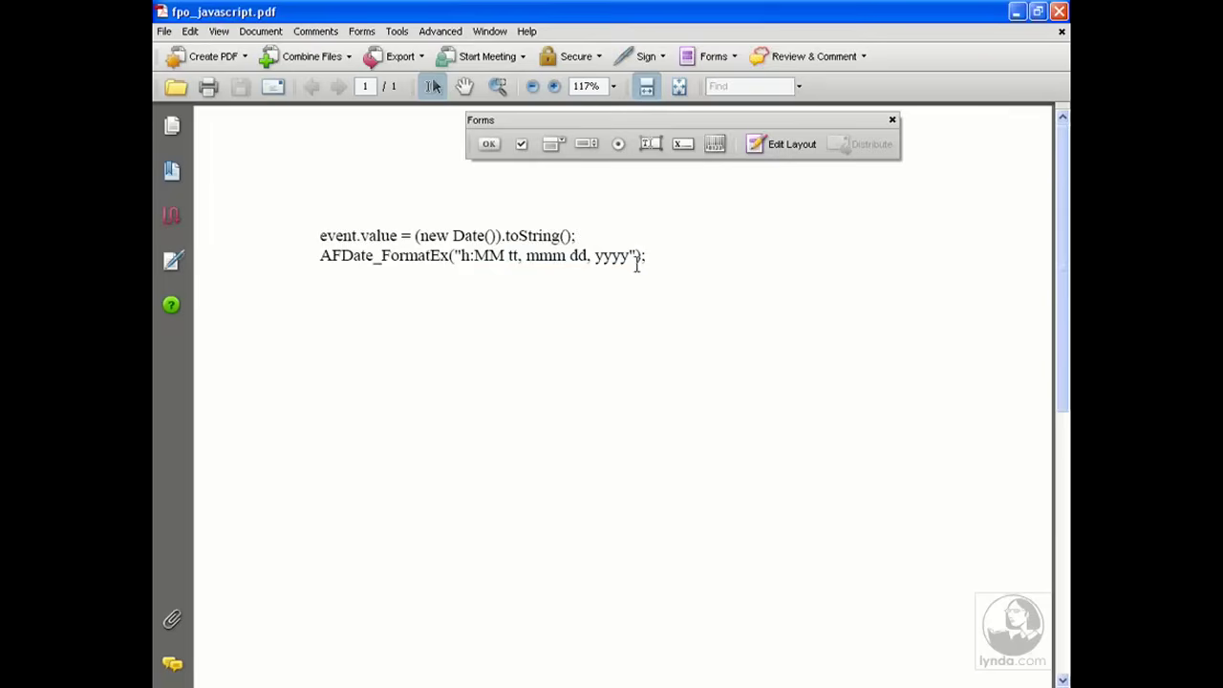
pyautogui.moveTo(667, 271)
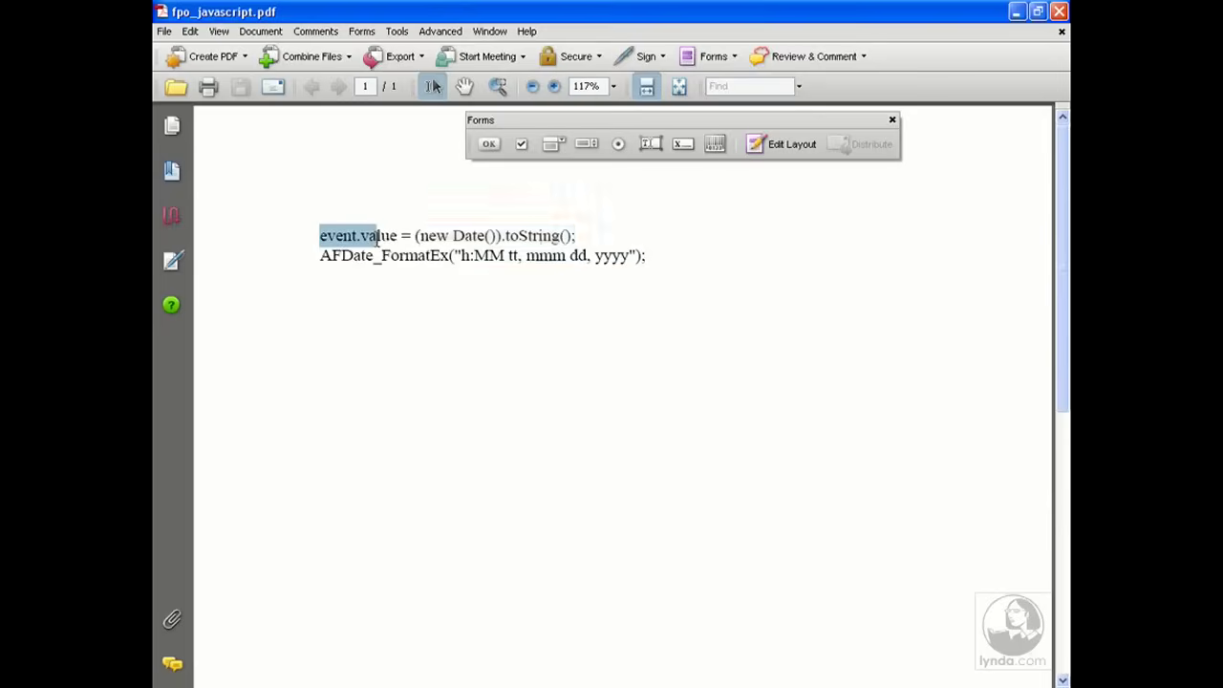
pyautogui.moveTo(320, 235); pyautogui.dragTo(645, 255)
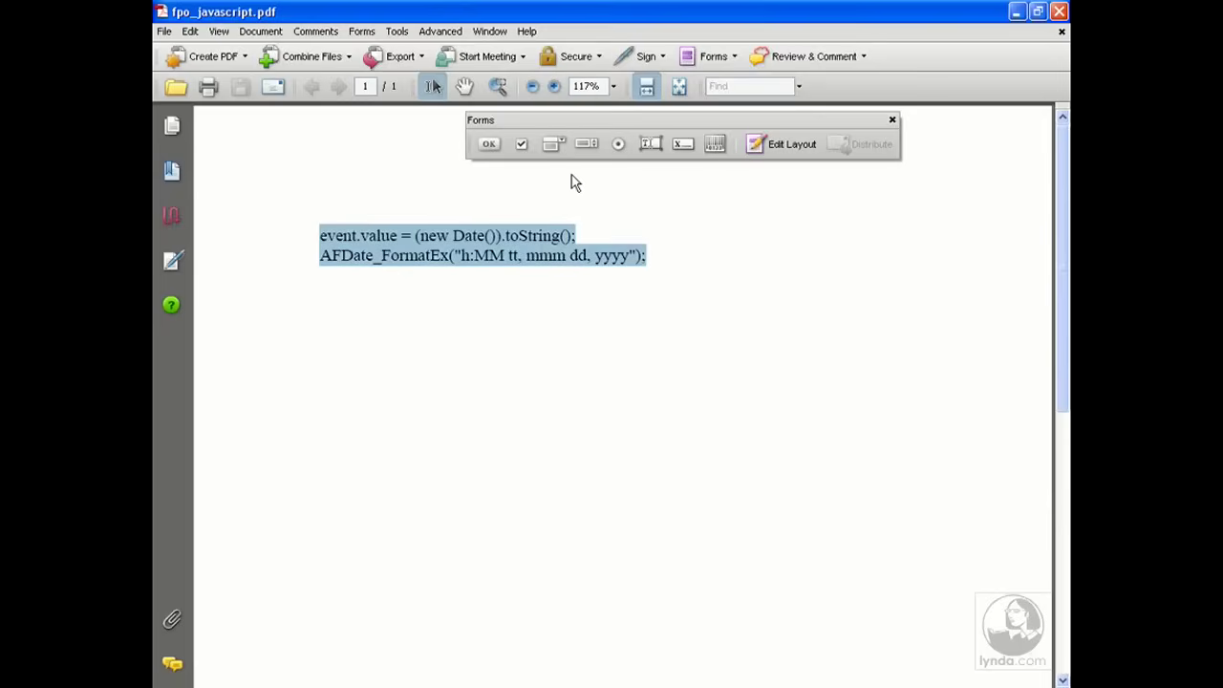
pyautogui.click(489, 31)
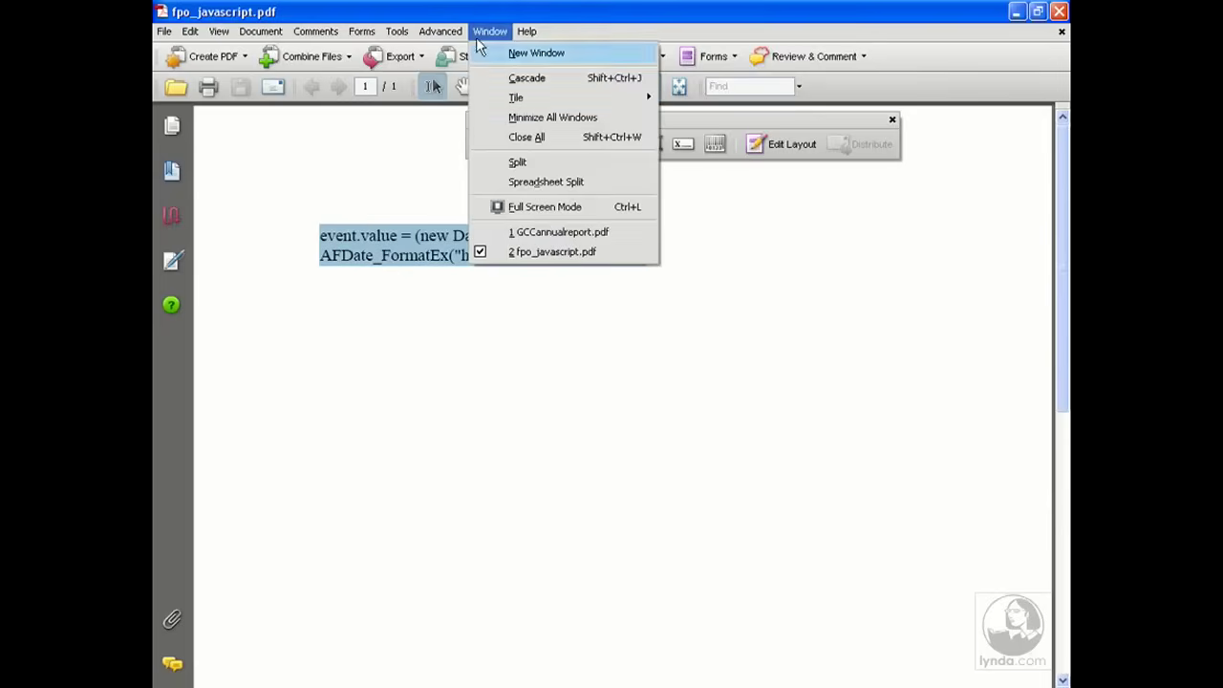
# From GCCannualreport.pdf, start a custom stamp using the fpo file as its image
pyautogui.click(546, 231)
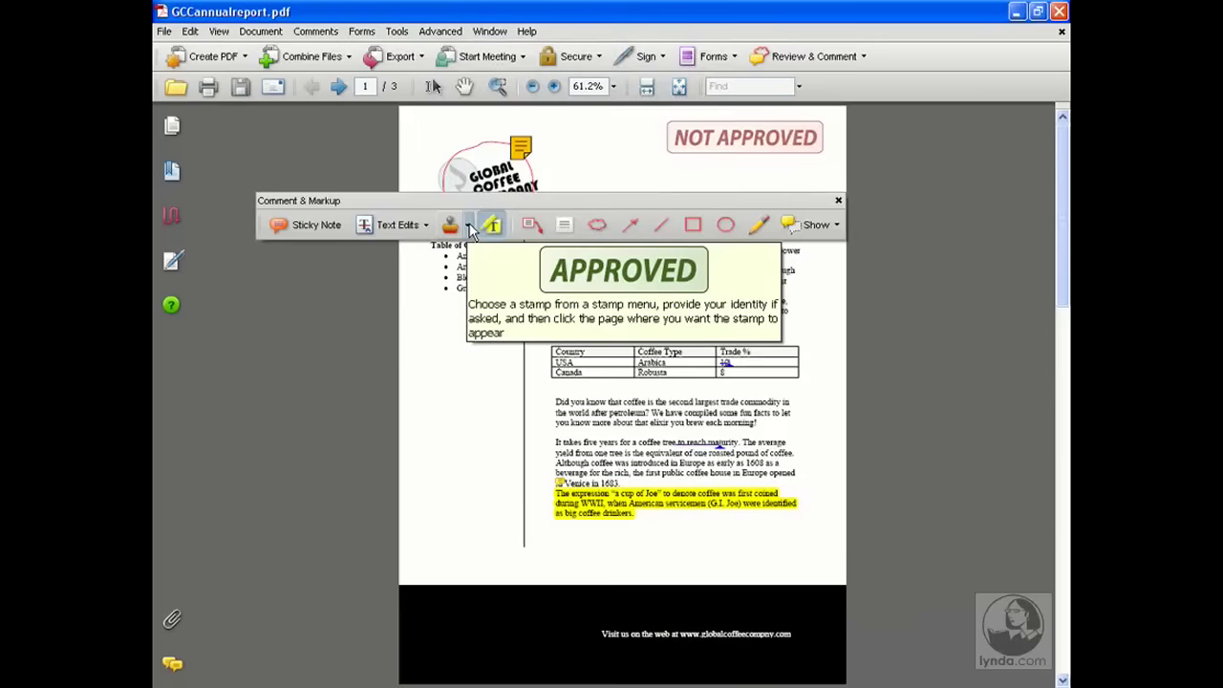
pyautogui.click(466, 225)
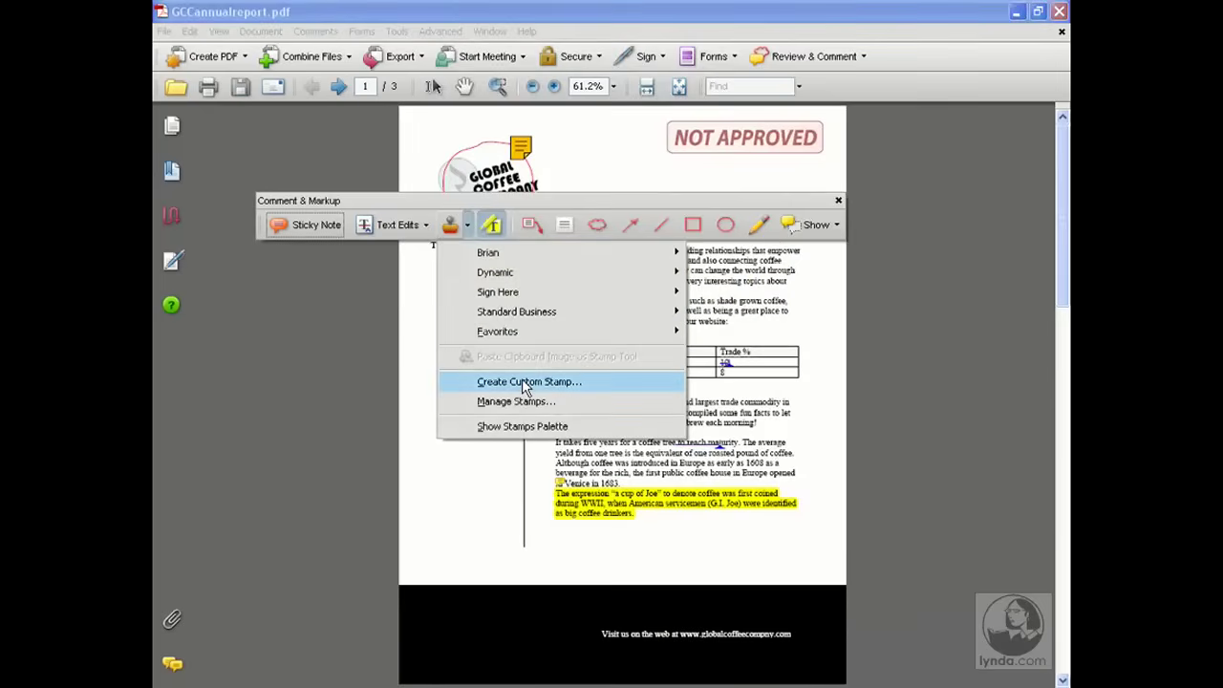
pyautogui.click(532, 381)
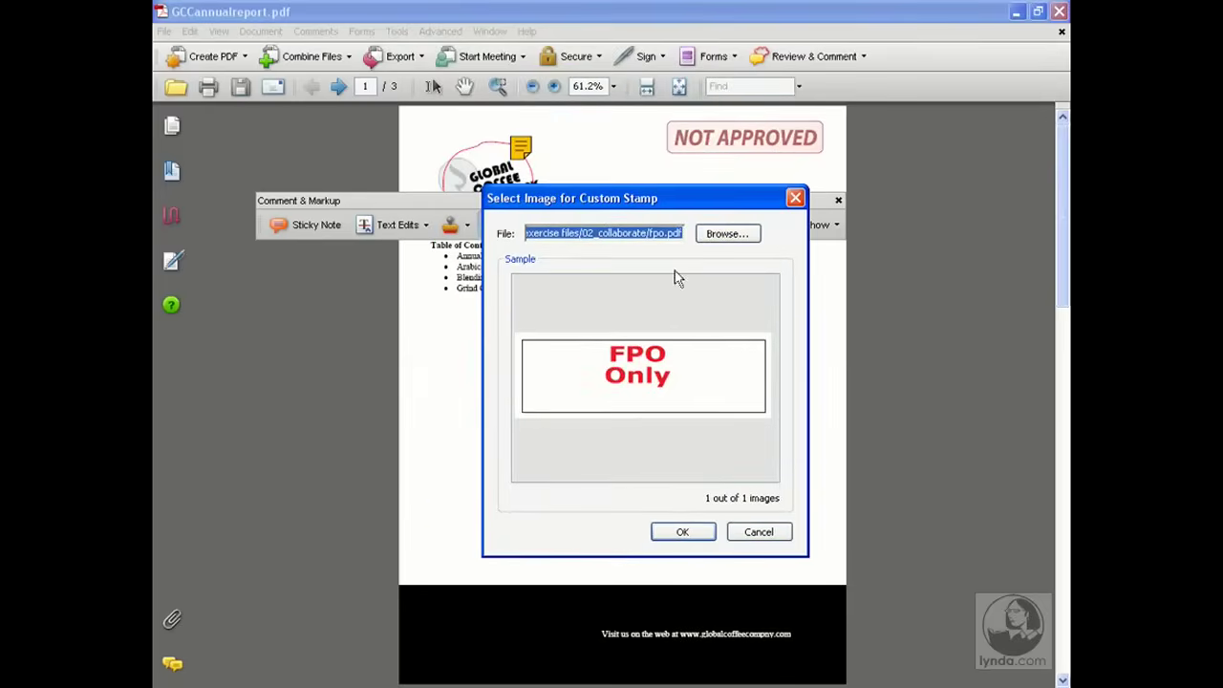
pyautogui.moveTo(628, 305)
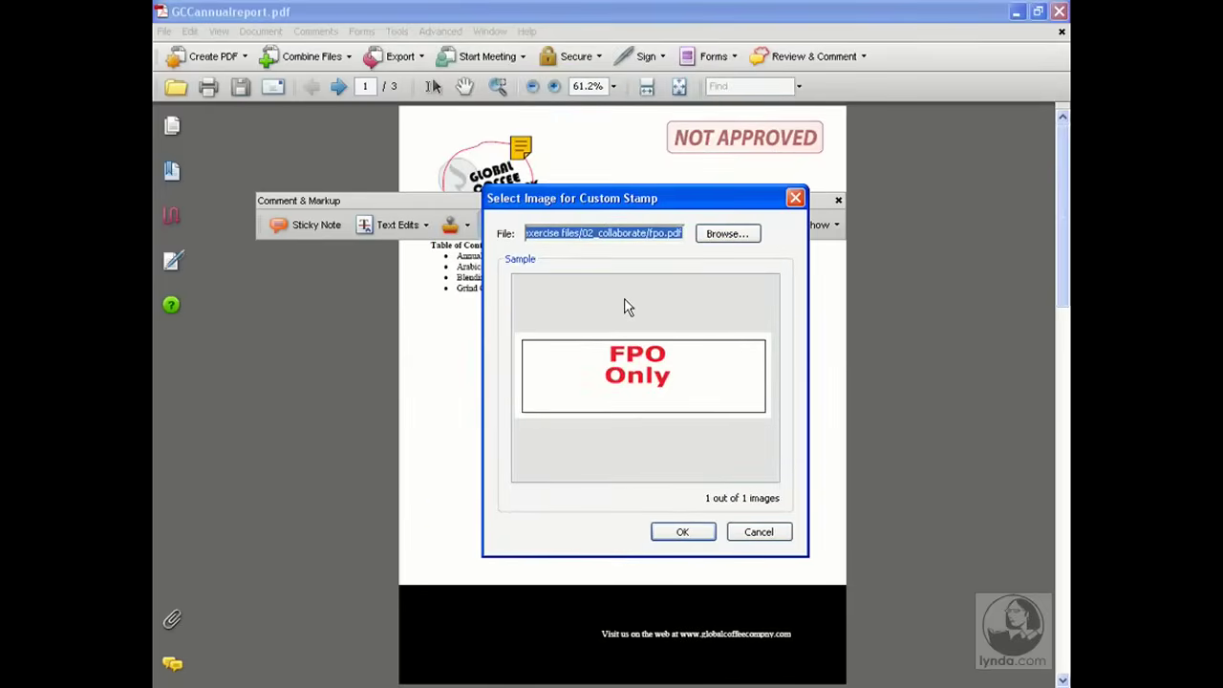
pyautogui.moveTo(636, 311)
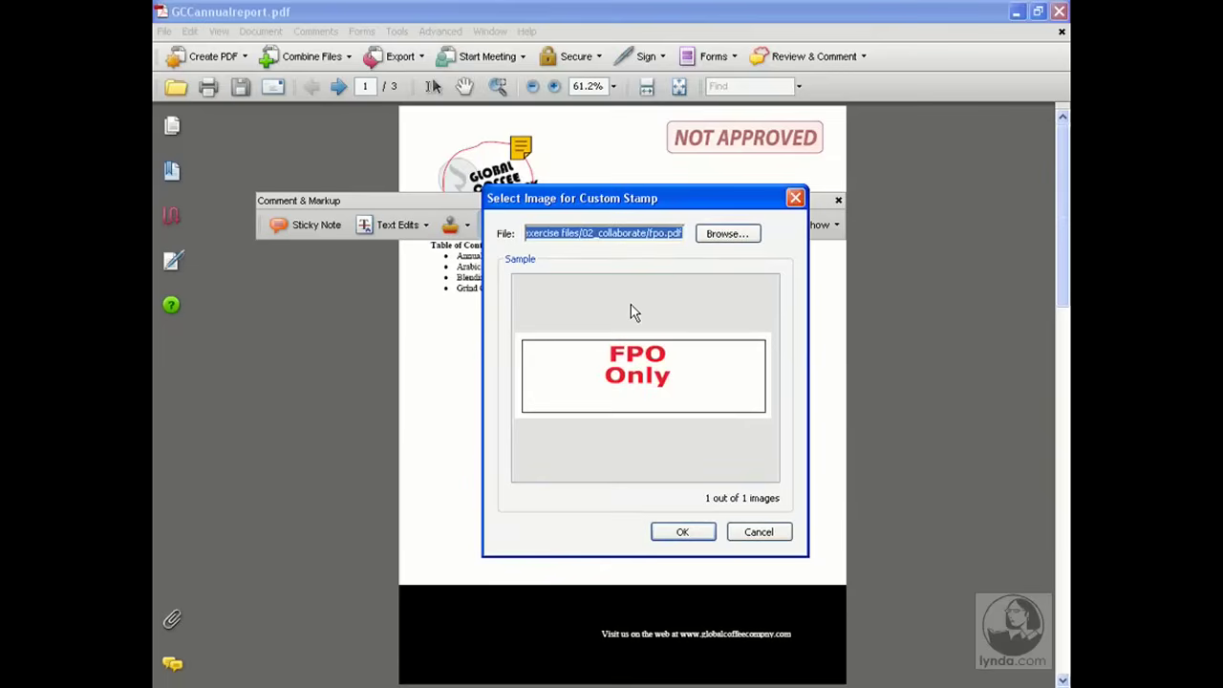
pyautogui.moveTo(660, 327)
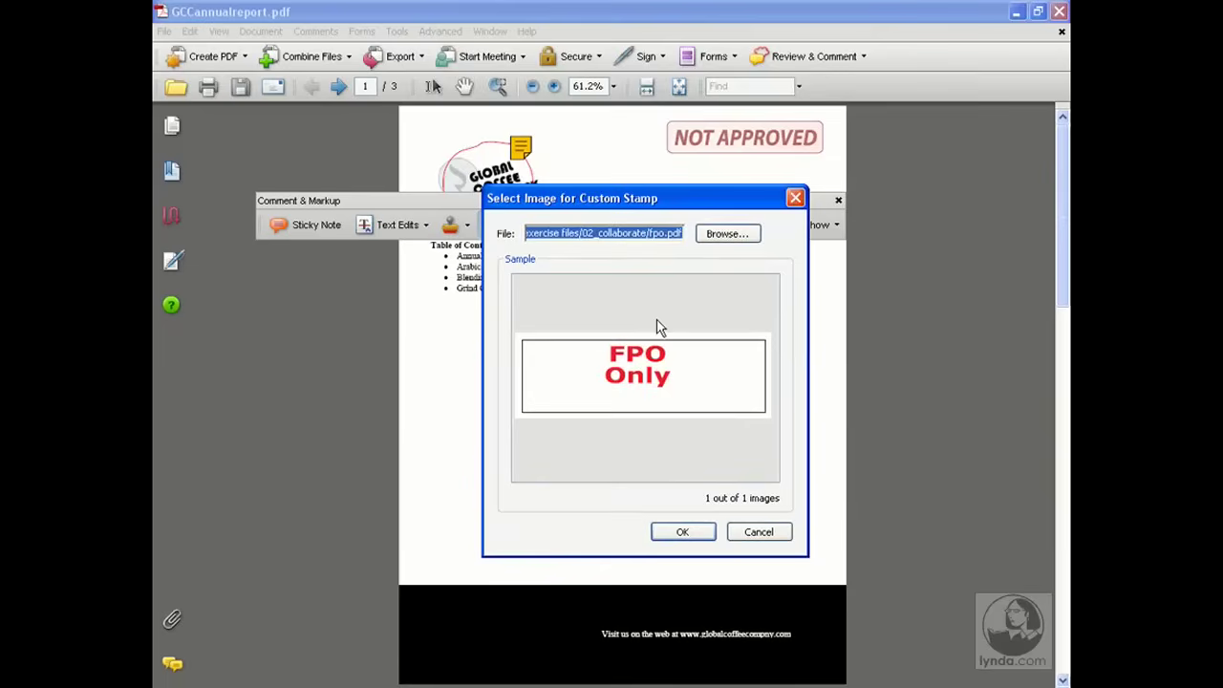
pyautogui.click(727, 233)
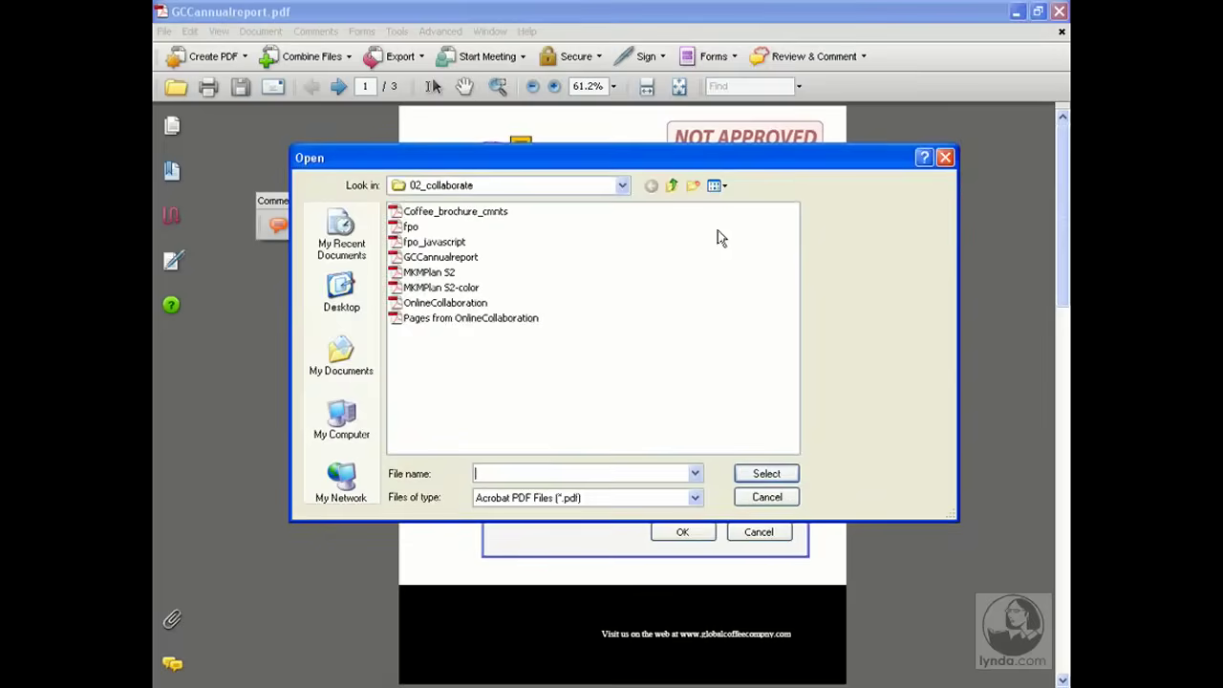
pyautogui.click(409, 227)
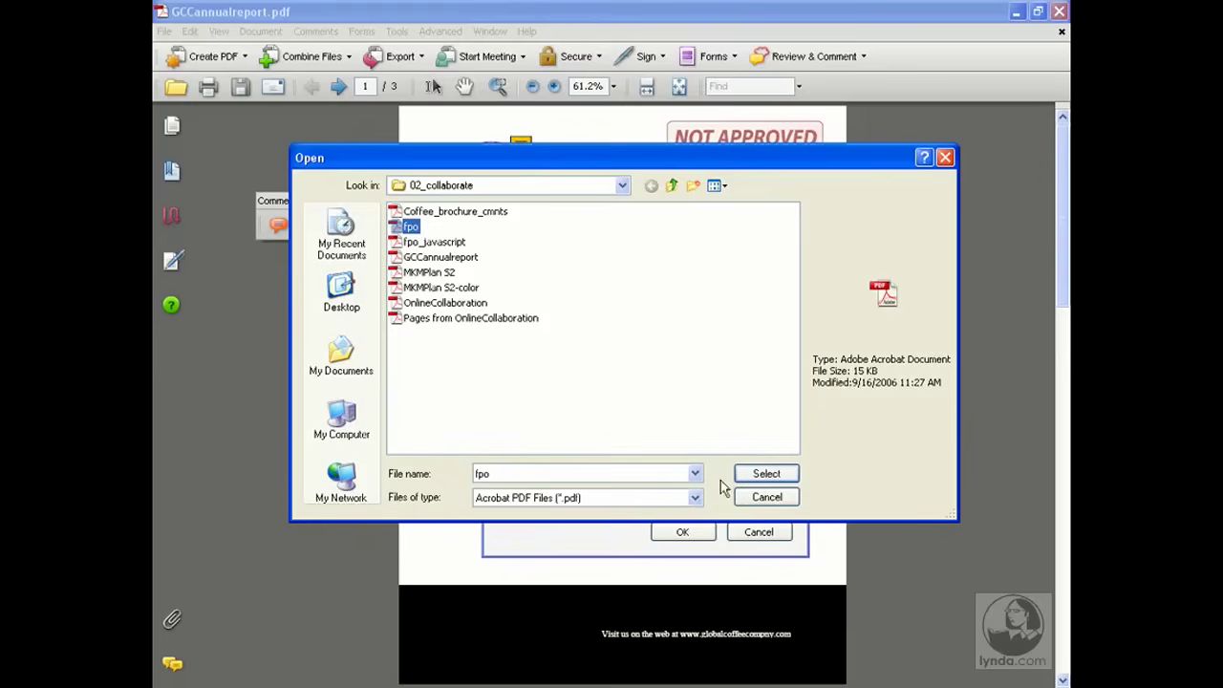
pyautogui.click(766, 473)
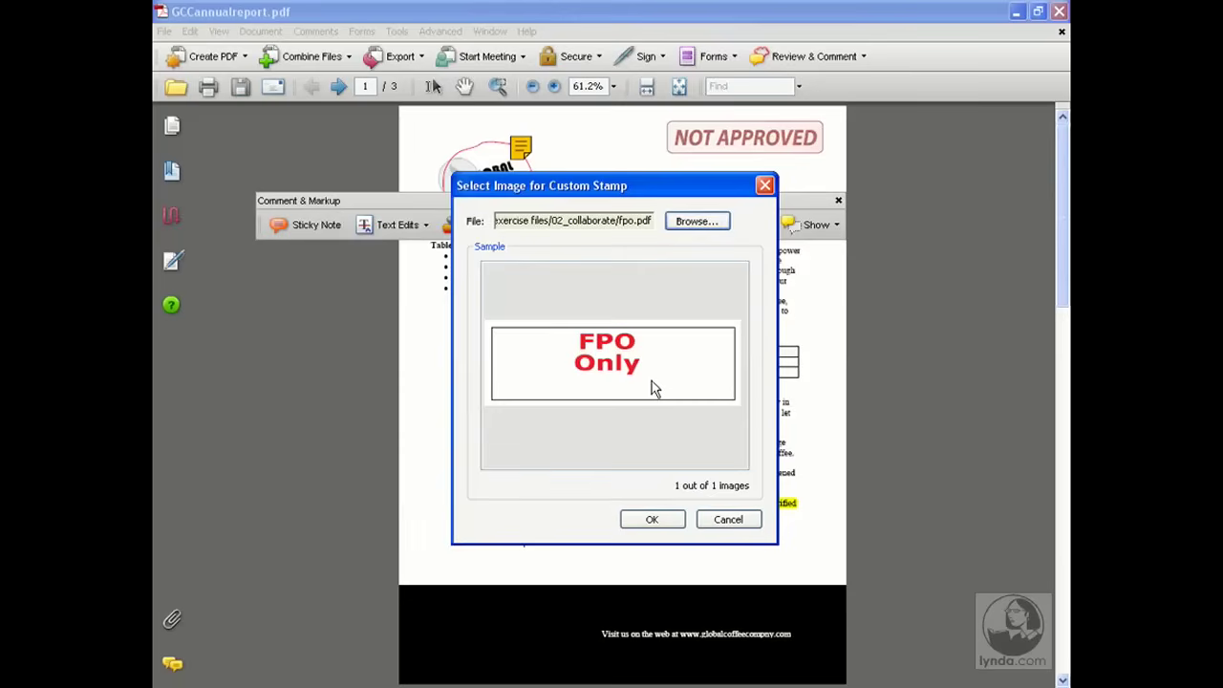
pyautogui.moveTo(498, 336)
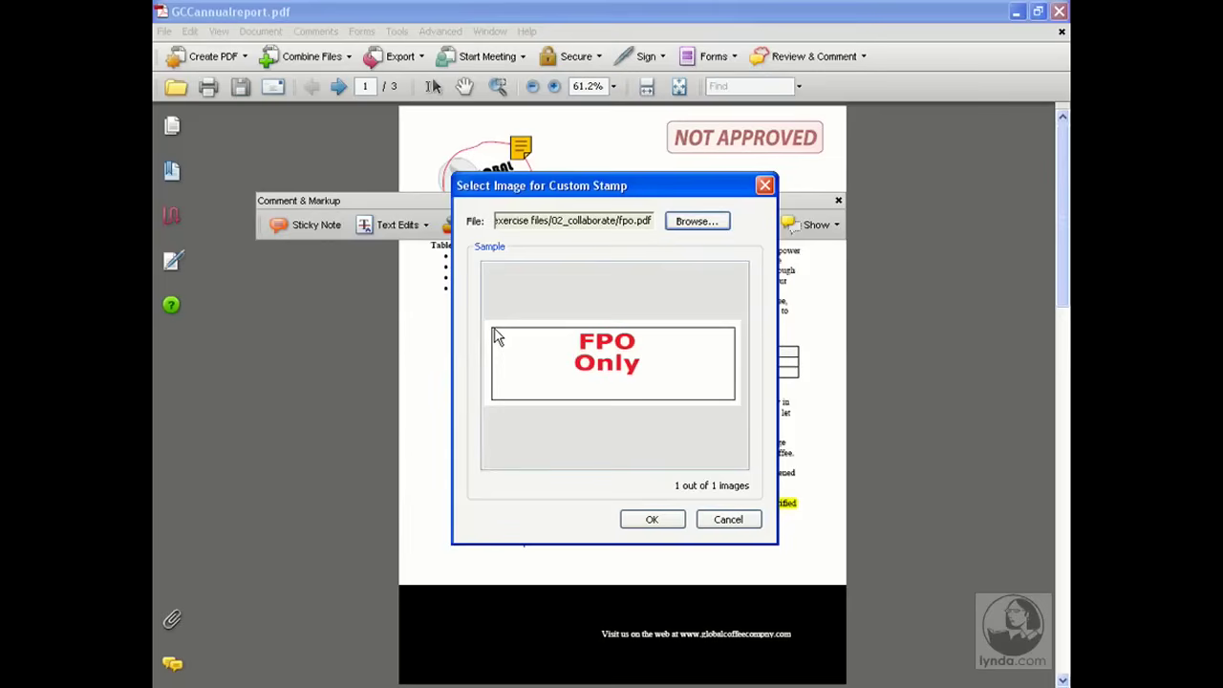
pyautogui.moveTo(555, 340)
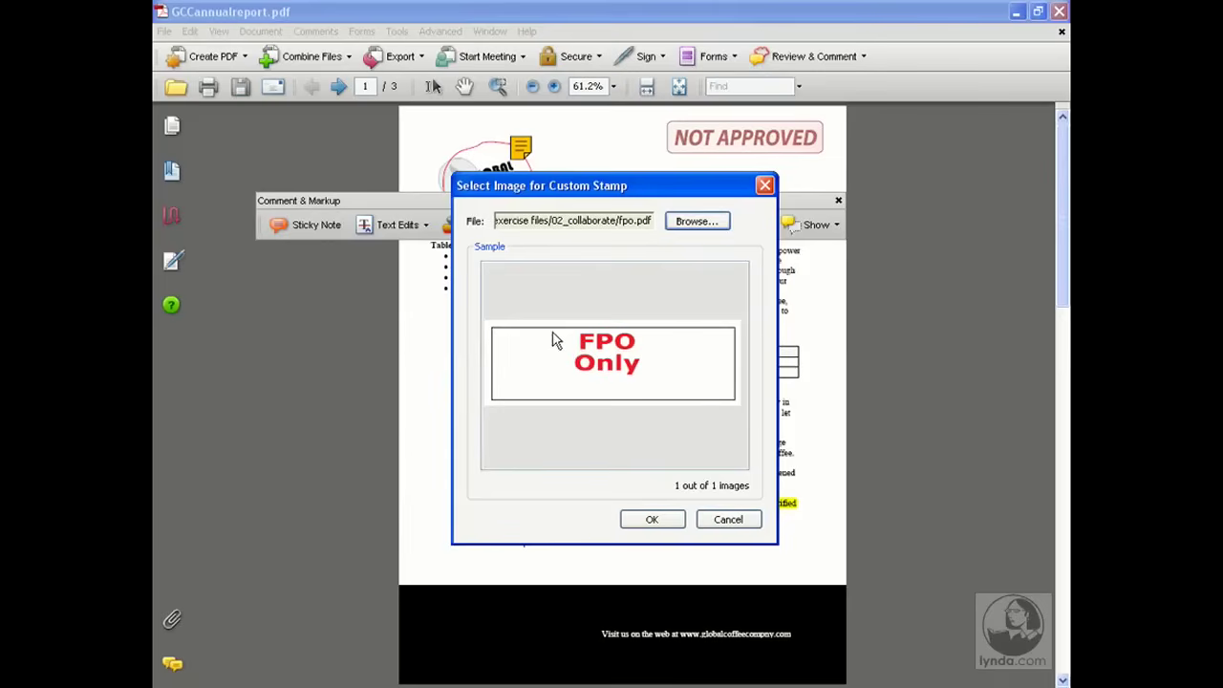
pyautogui.moveTo(612, 403)
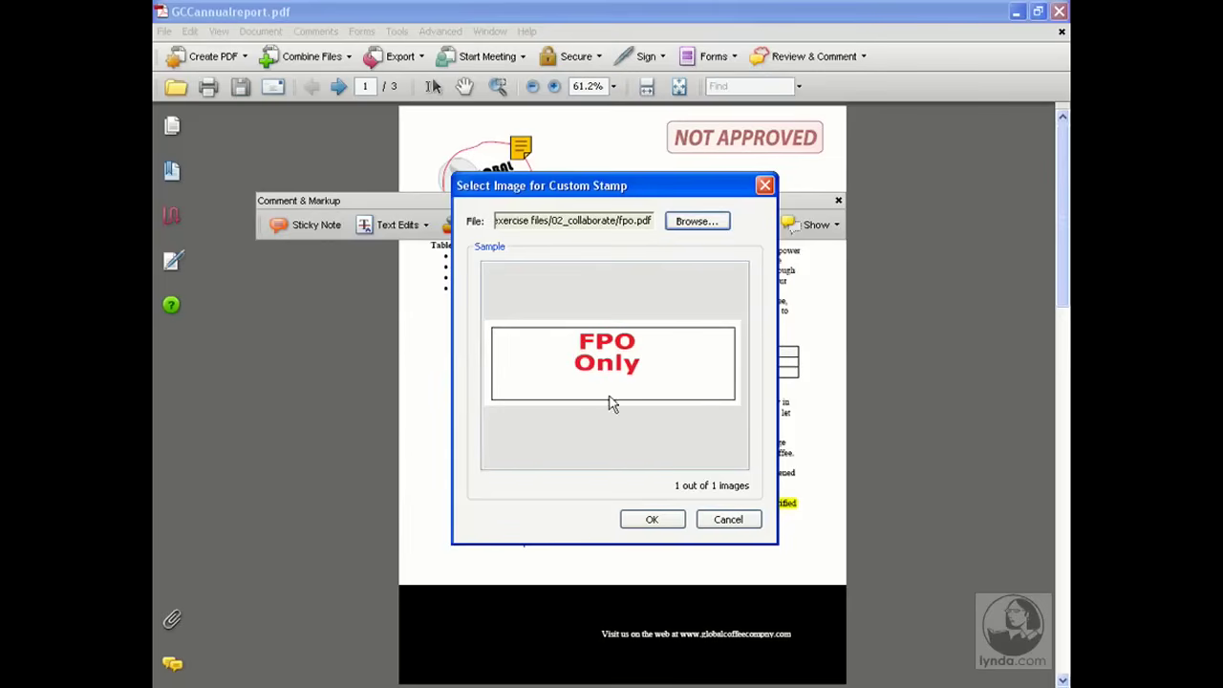
pyautogui.moveTo(533, 391)
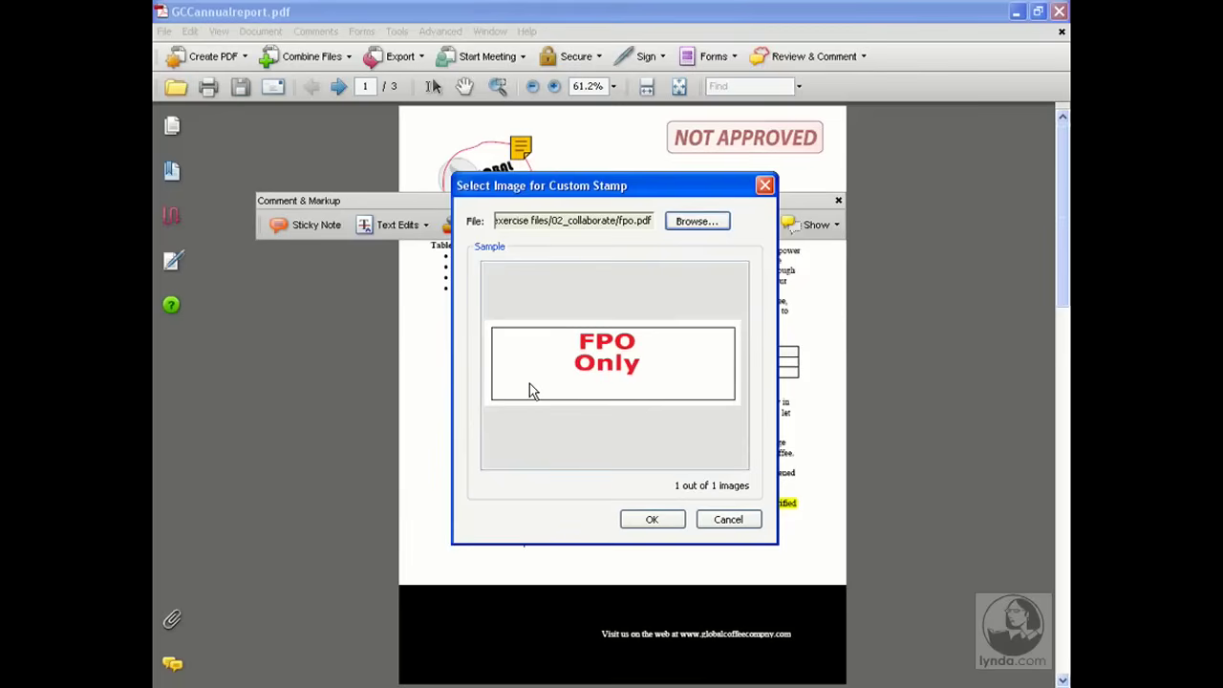
pyautogui.moveTo(537, 390)
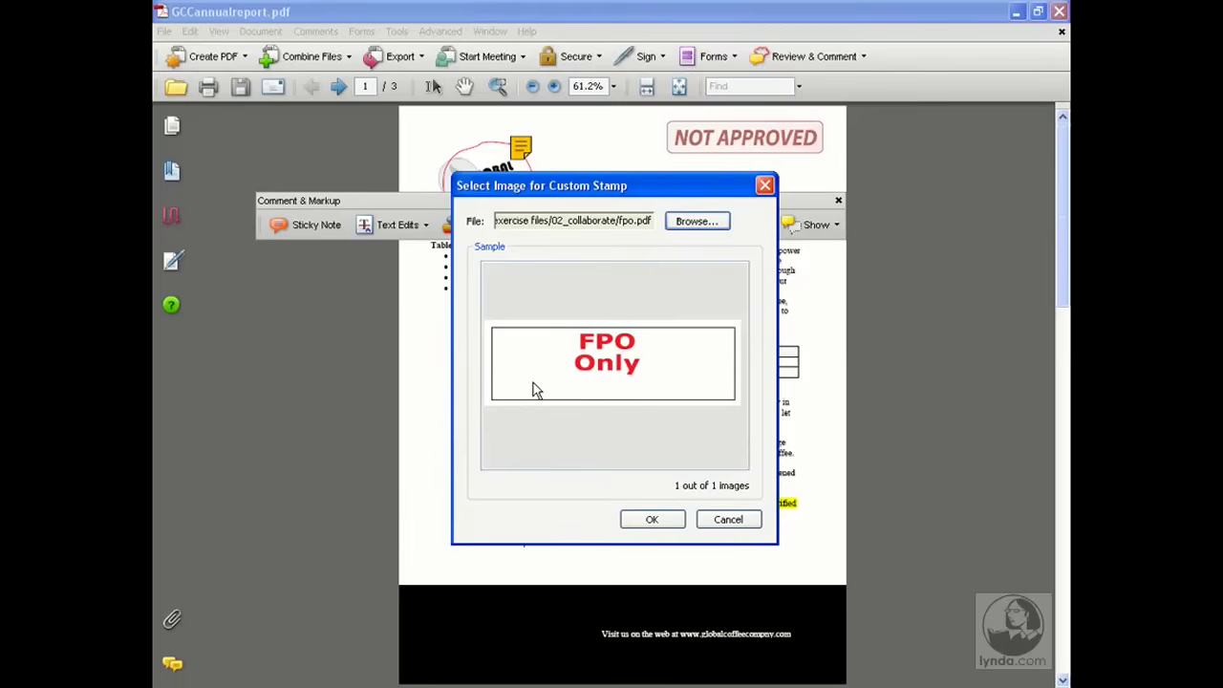
# Save the stamp as 'FPO date' in the Brian Dynamic category
pyautogui.click(652, 519)
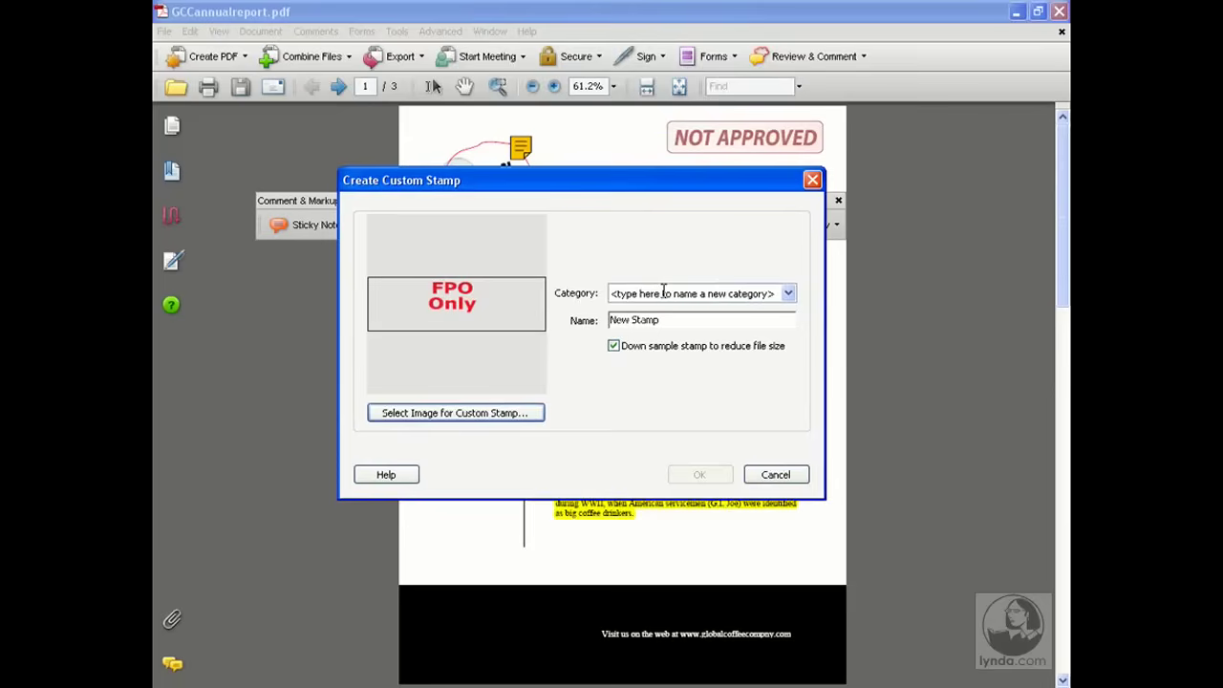
pyautogui.click(693, 293)
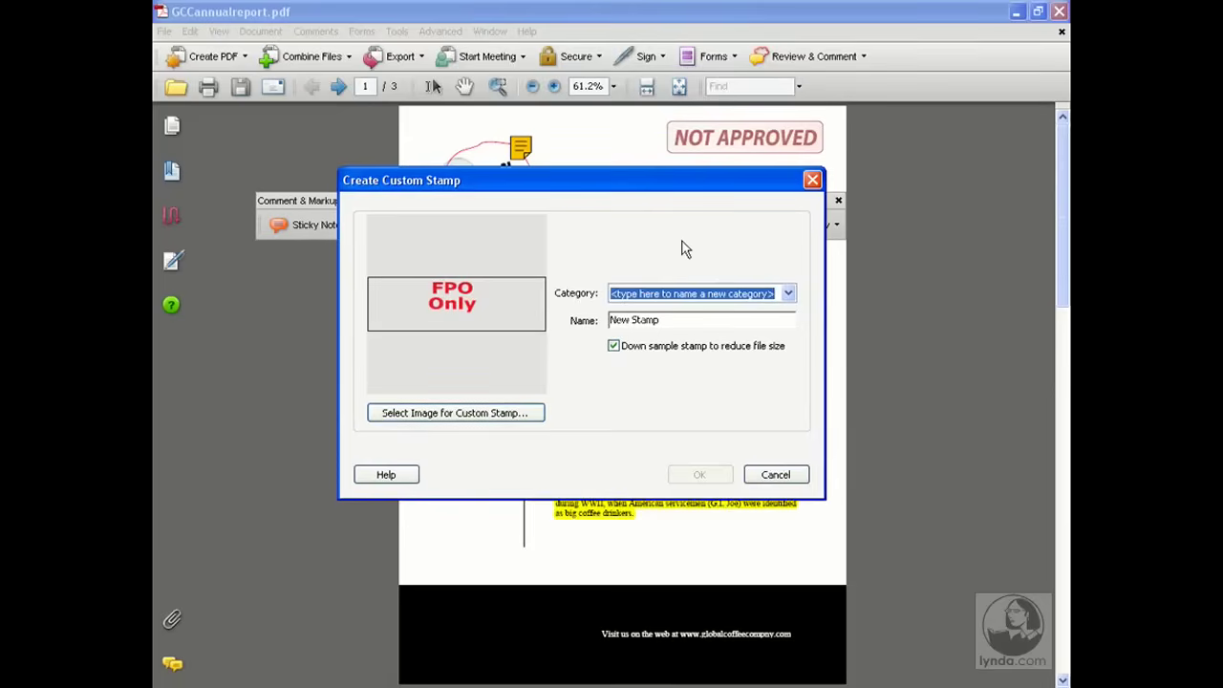
pyautogui.click(786, 292)
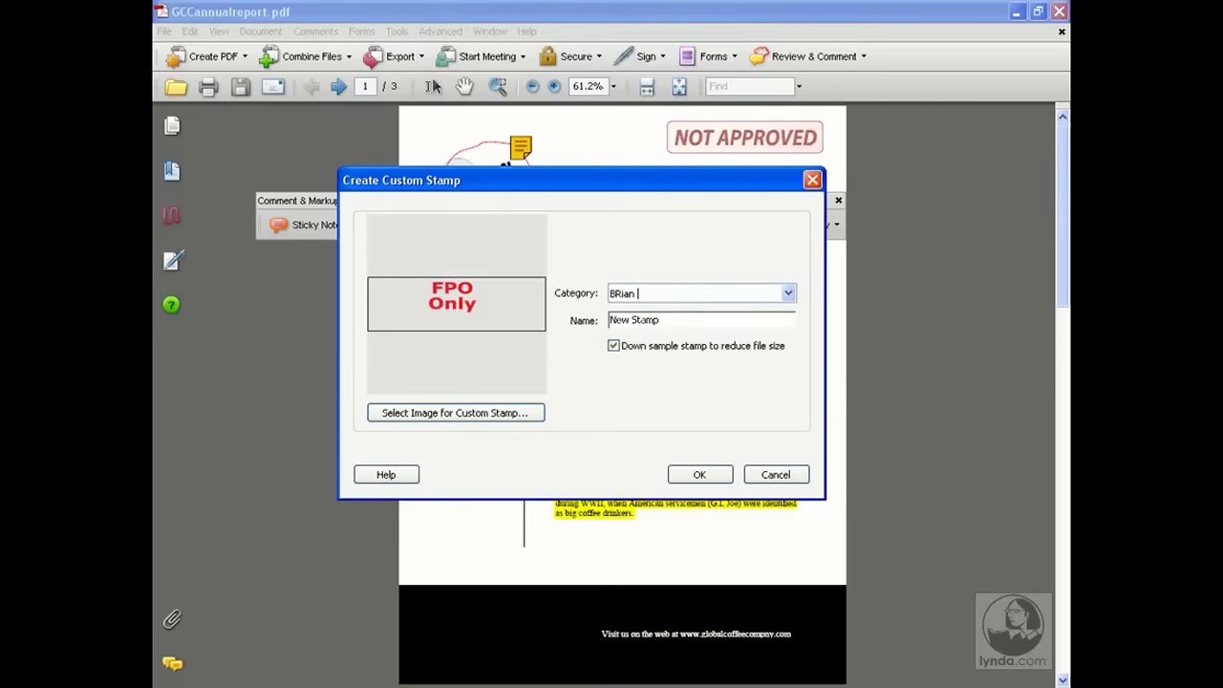
pyautogui.write('Brian')
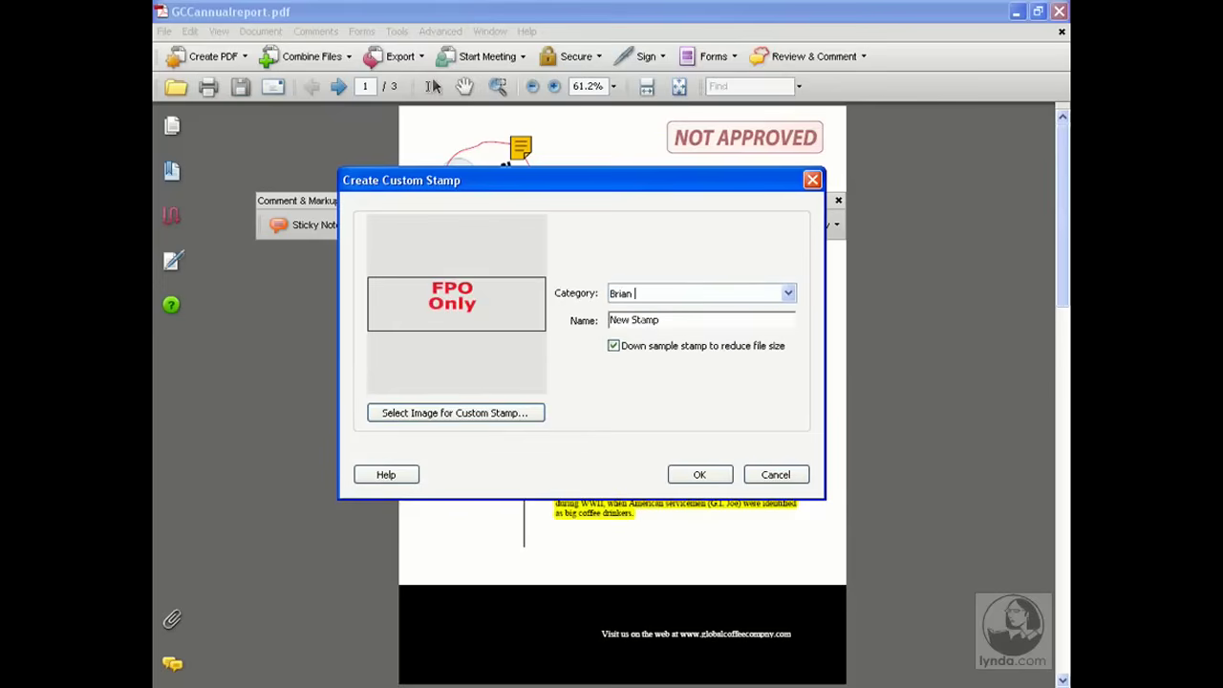
pyautogui.write('Dynamix')
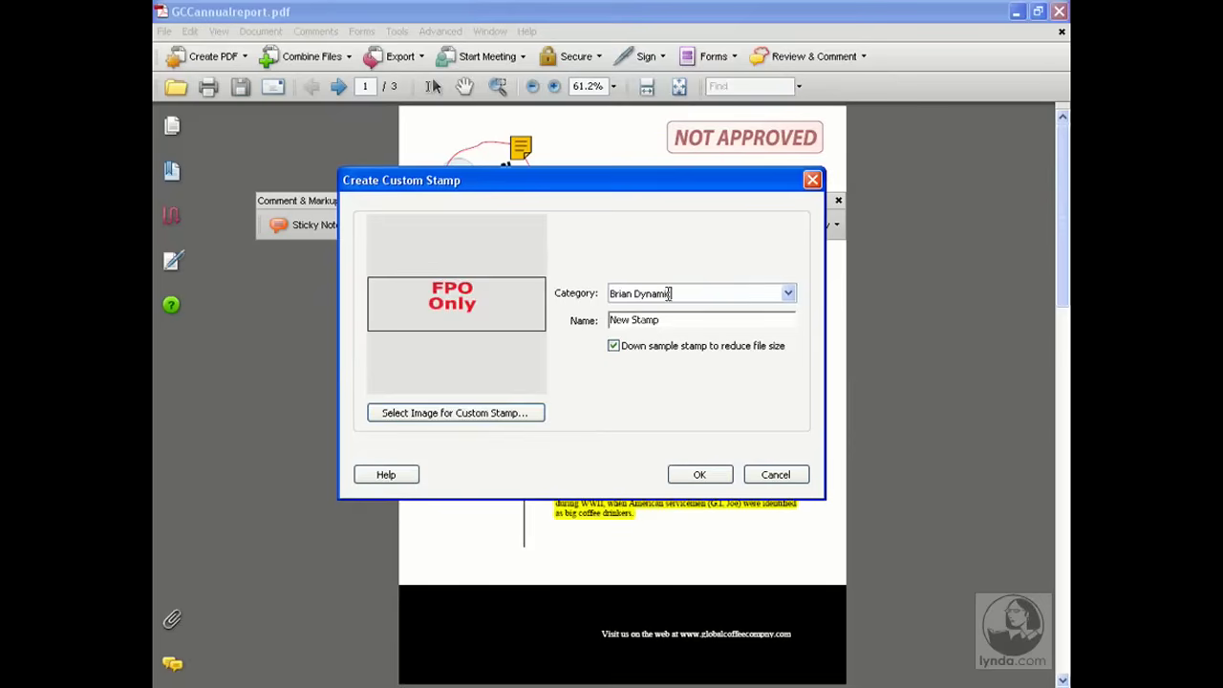
pyautogui.write('F')
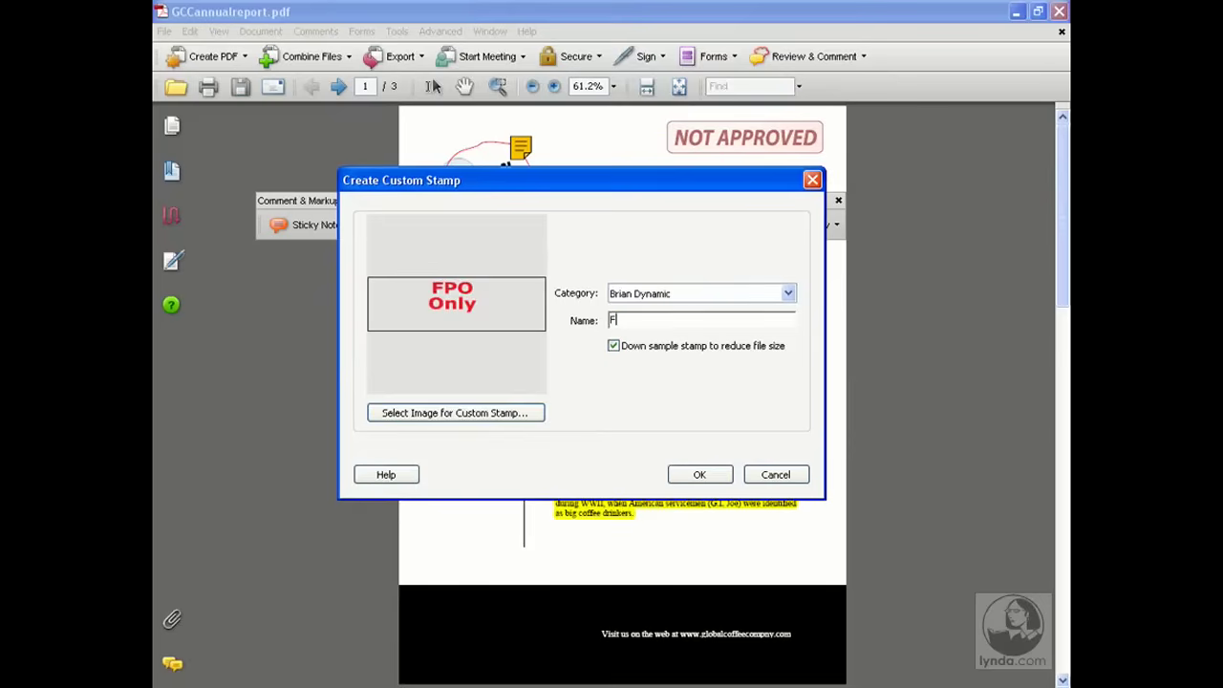
pyautogui.write('PO date')
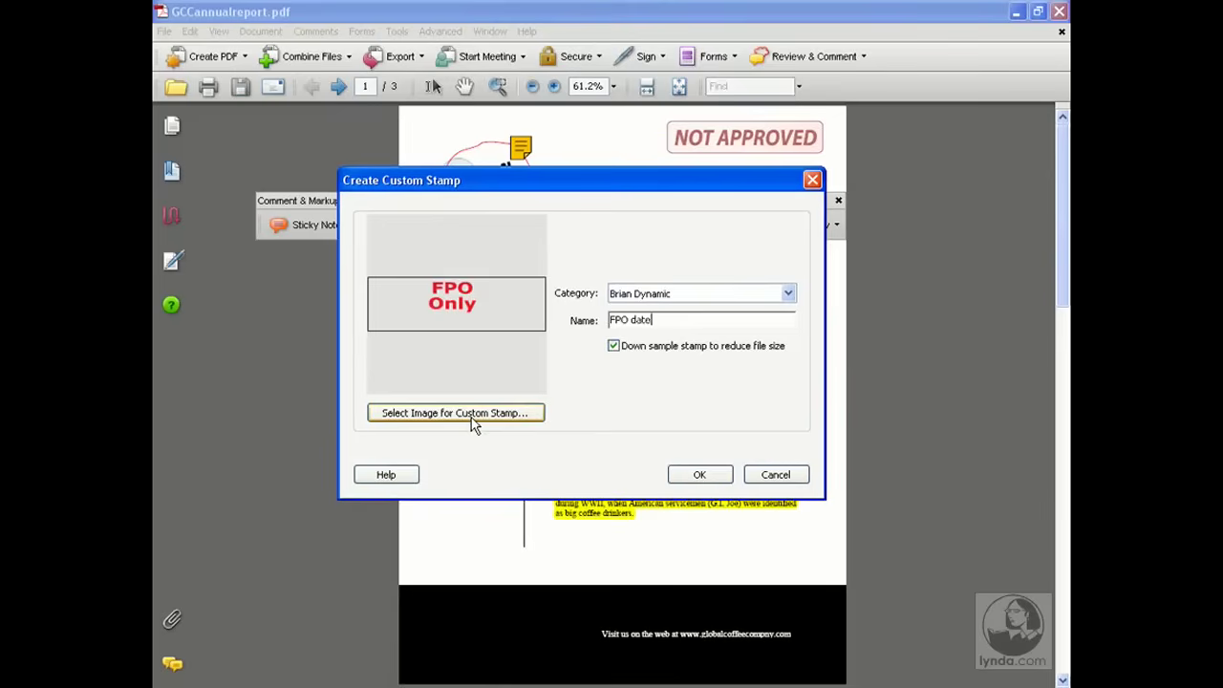
pyautogui.moveTo(710, 482)
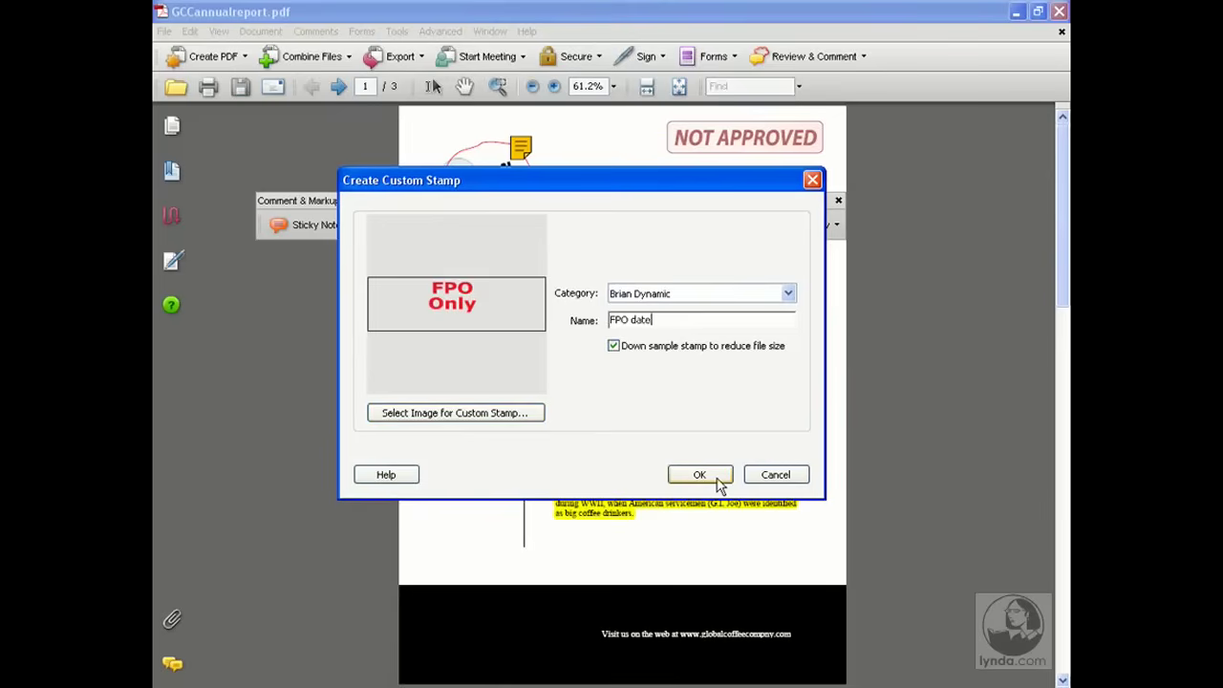
pyautogui.click(699, 475)
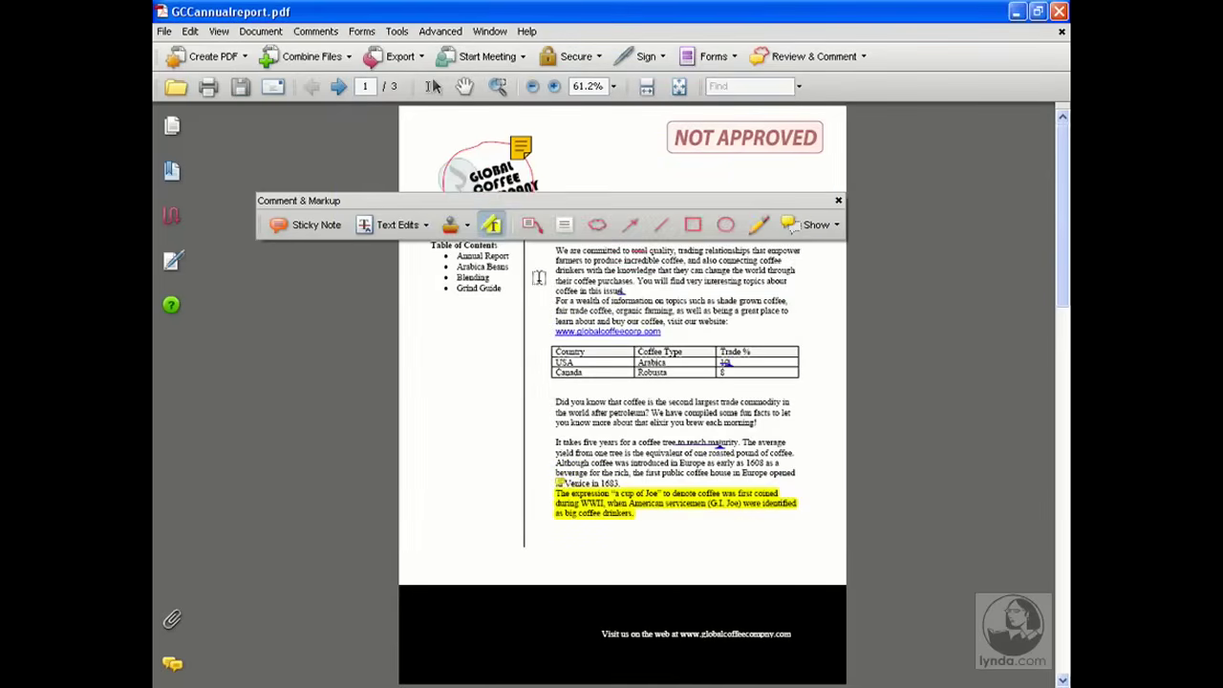
pyautogui.click(467, 224)
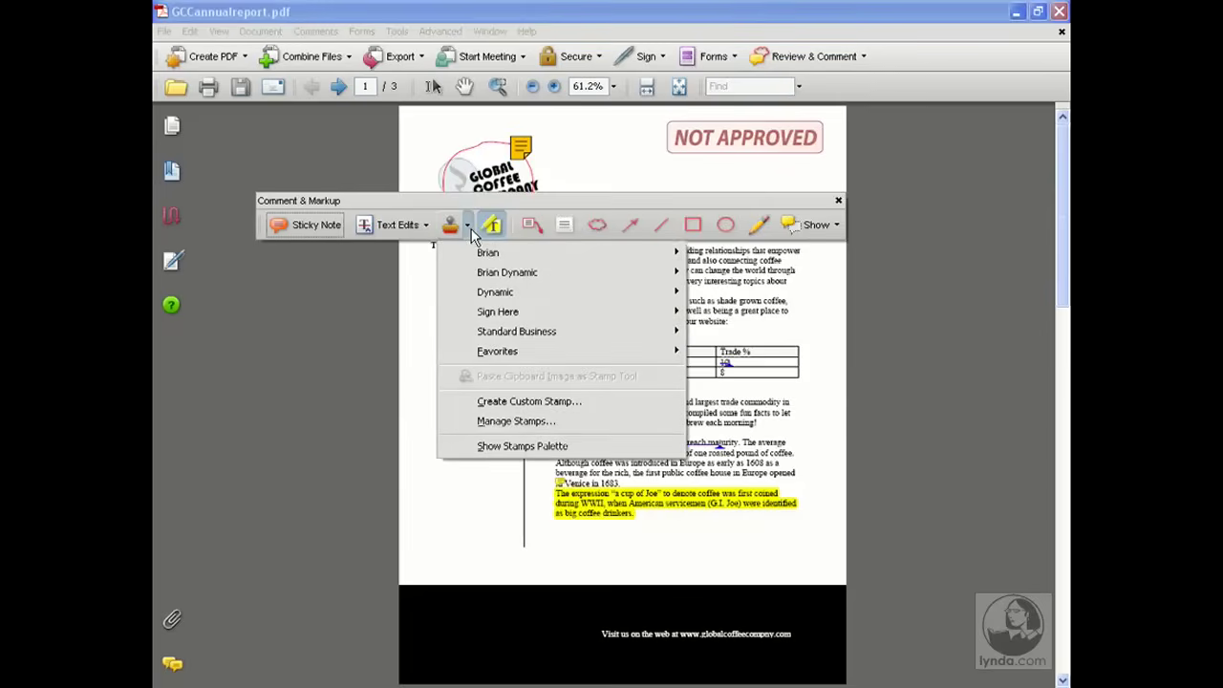
pyautogui.moveTo(506, 272)
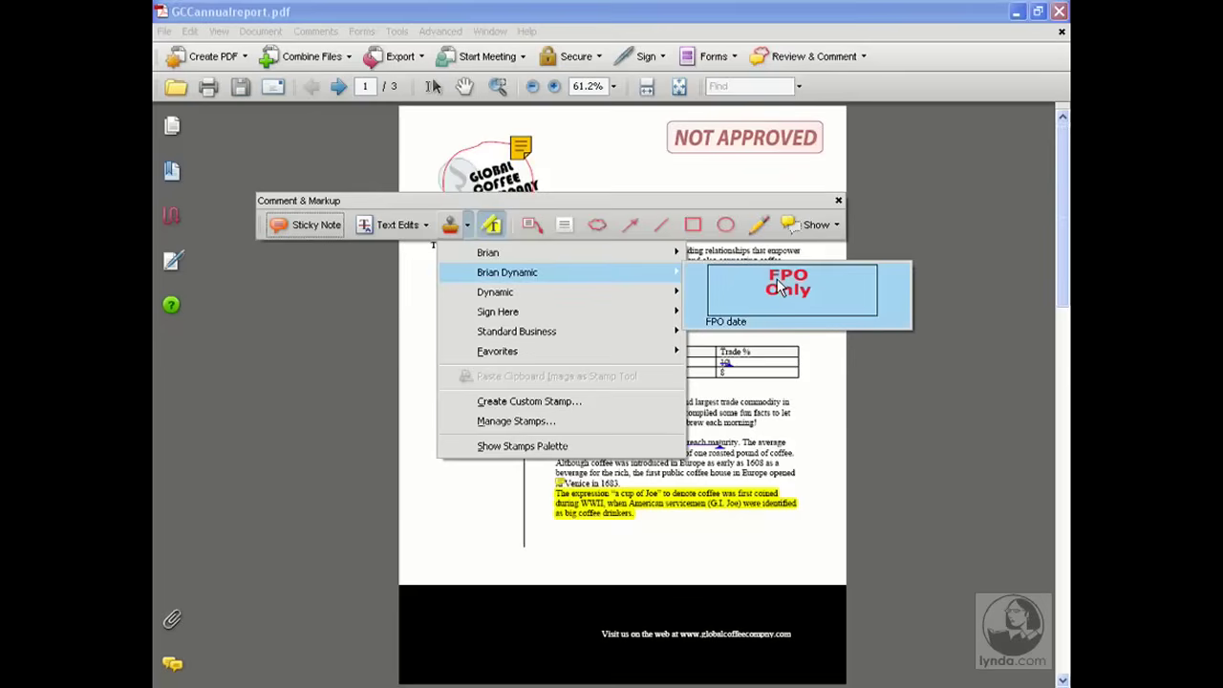
pyautogui.moveTo(824, 305)
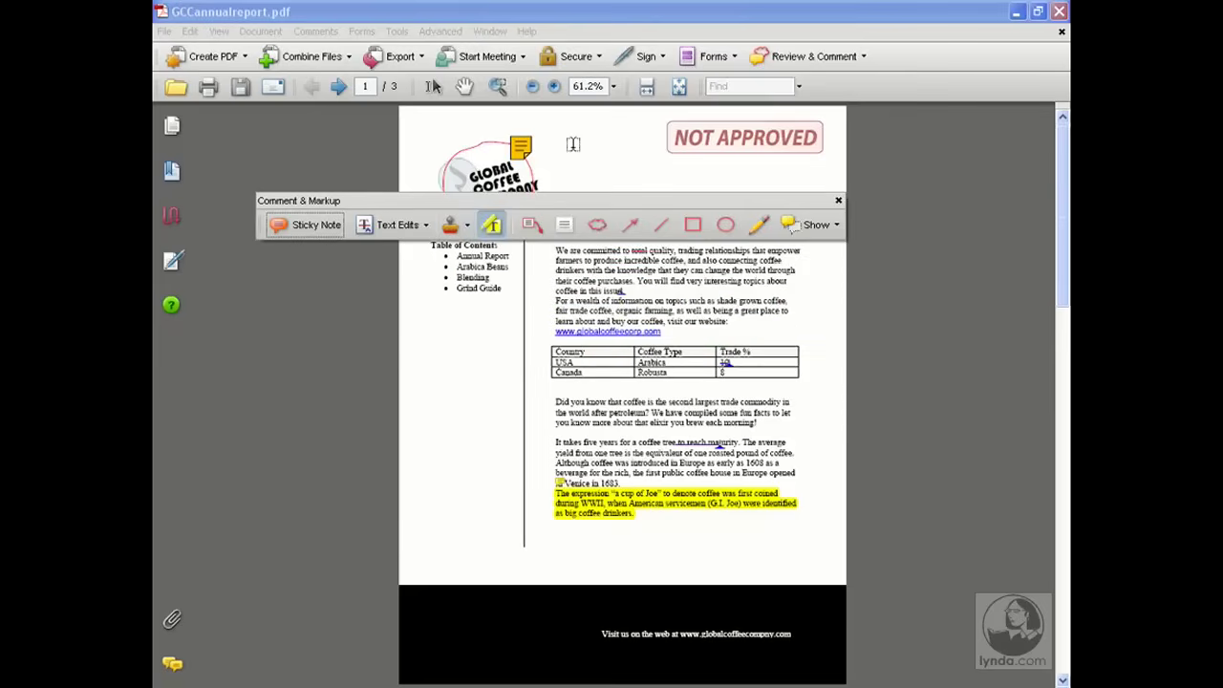
pyautogui.click(160, 31)
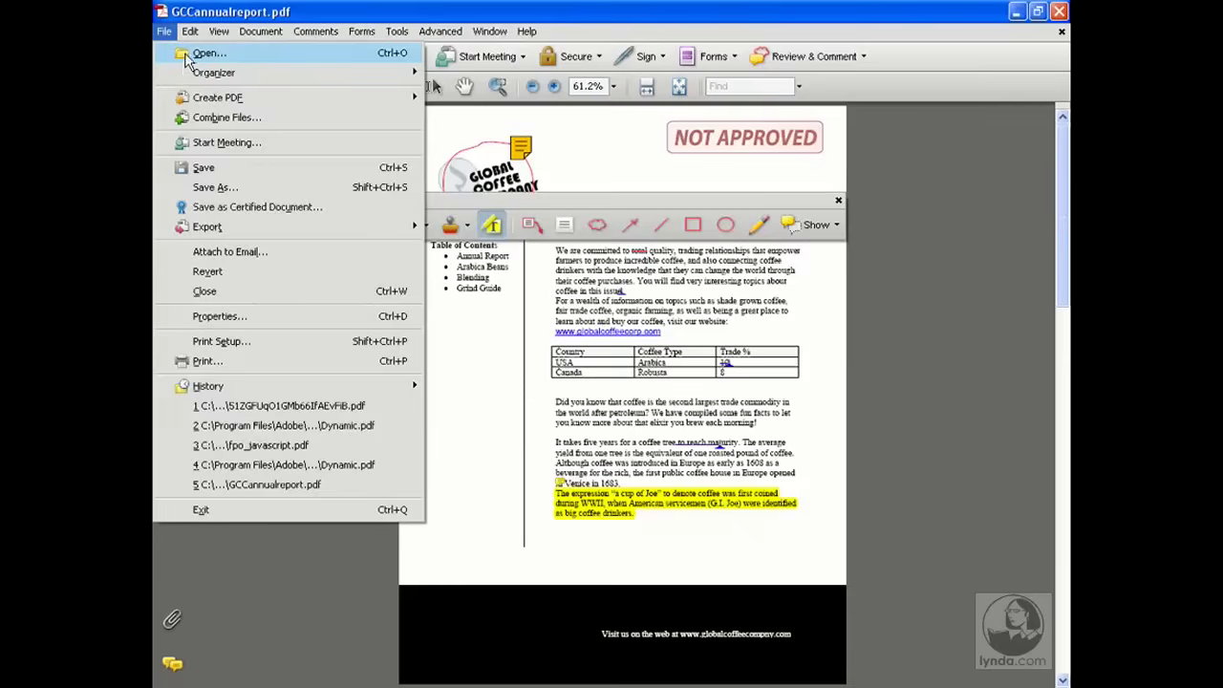
# Open the 7 KB stamp PDF from Application Data\Adobe\Acrobat\8.0\Stamps
pyautogui.click(205, 56)
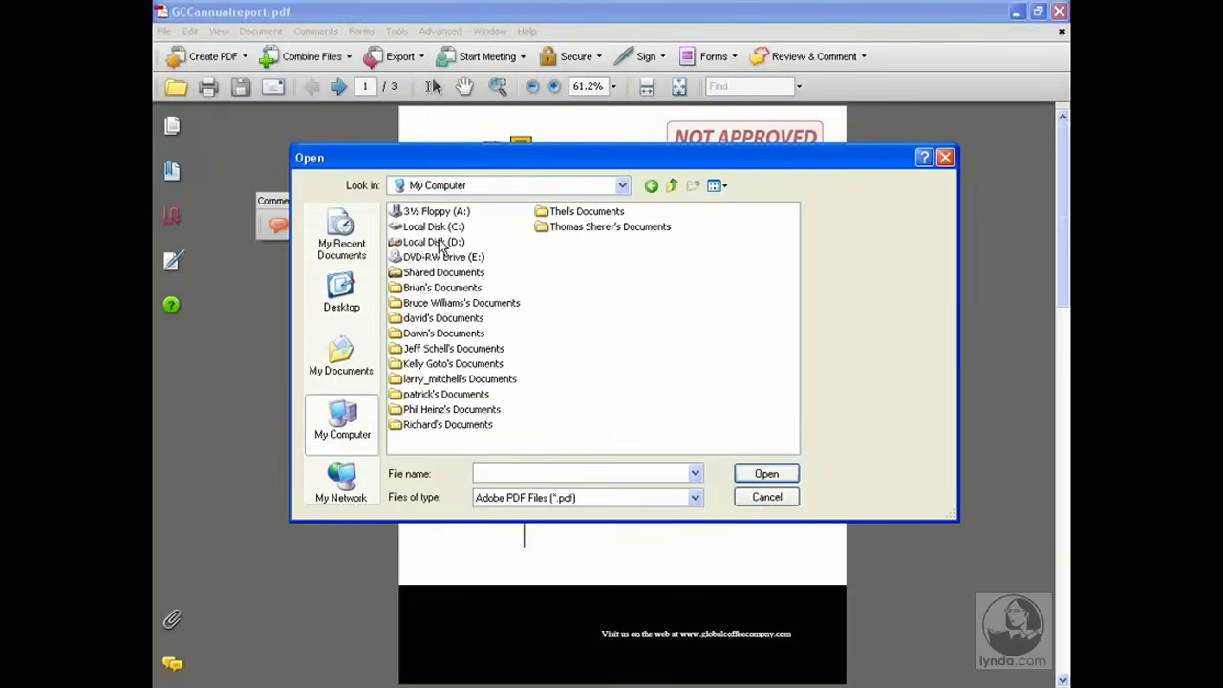
pyautogui.moveTo(433, 242)
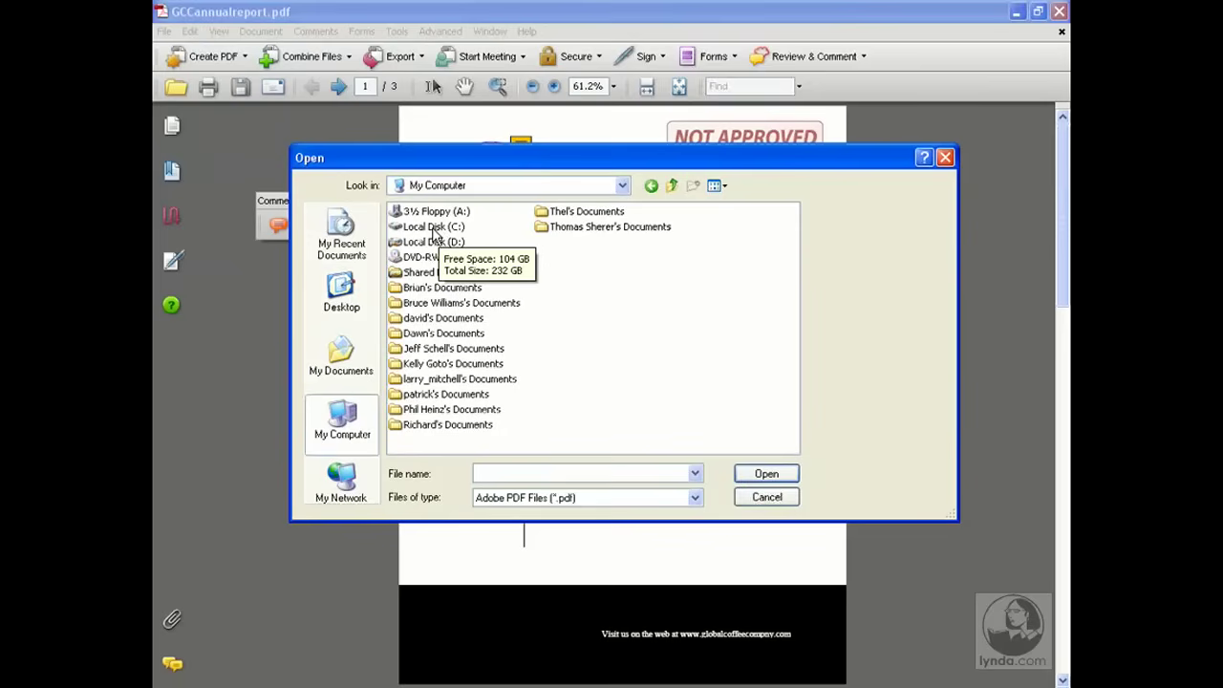
pyautogui.doubleClick(428, 226)
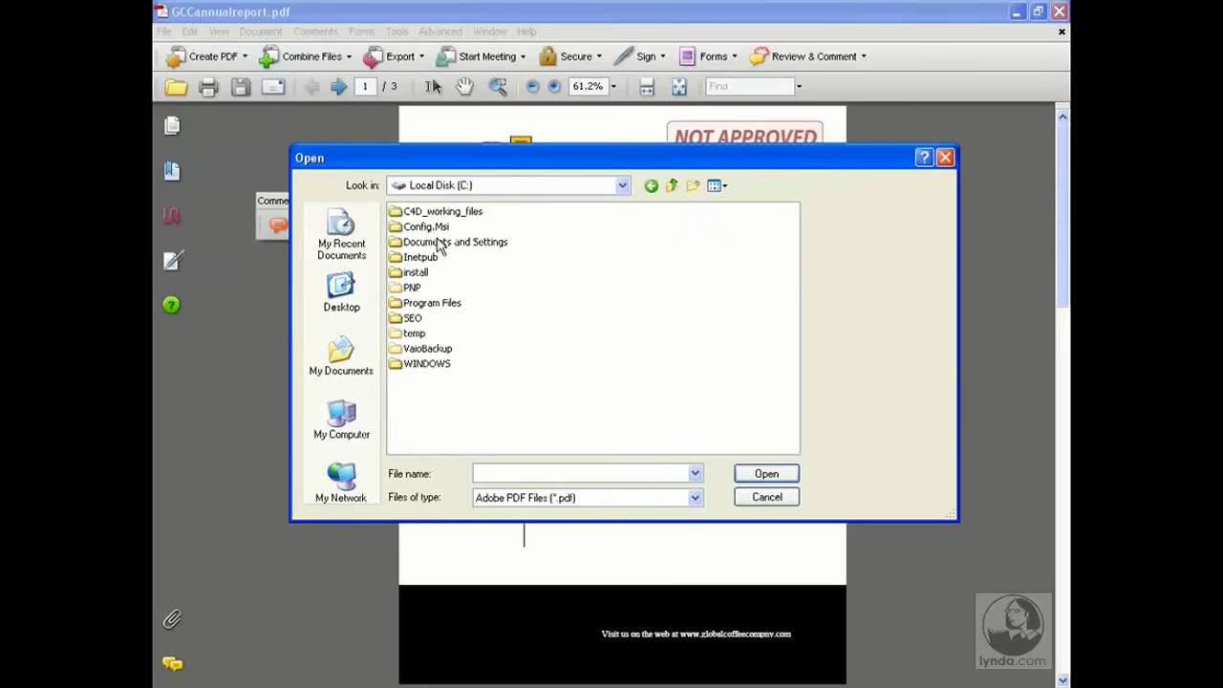
pyautogui.doubleClick(454, 242)
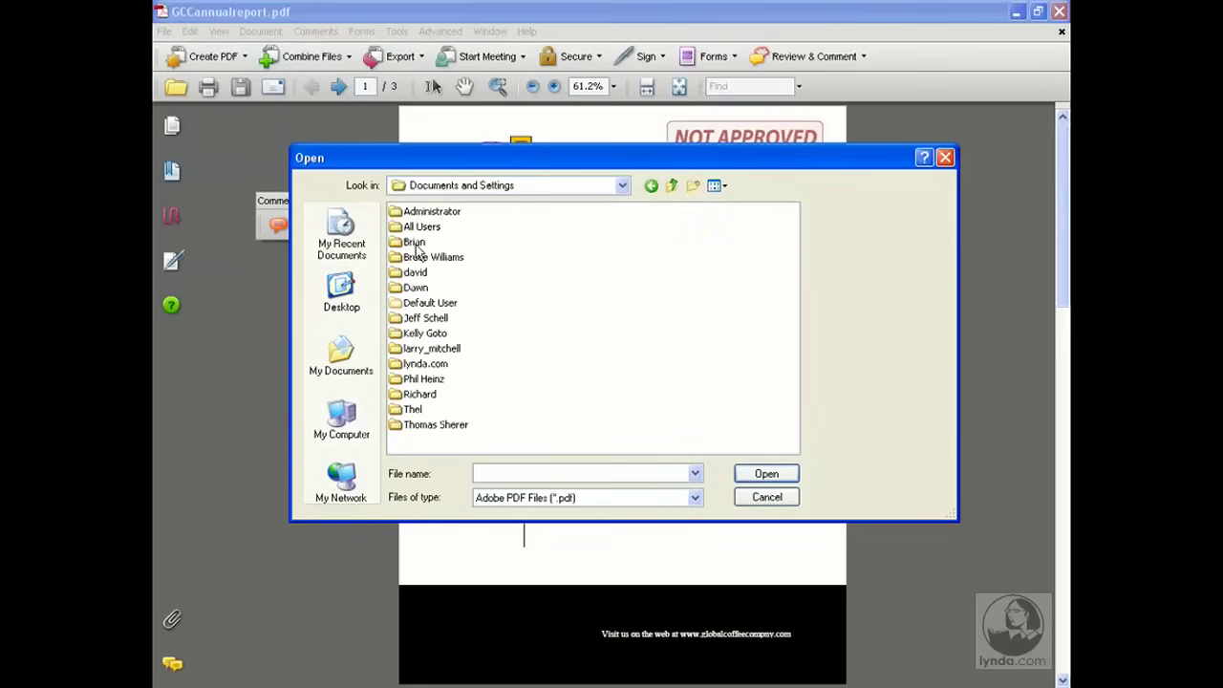
pyautogui.doubleClick(412, 241)
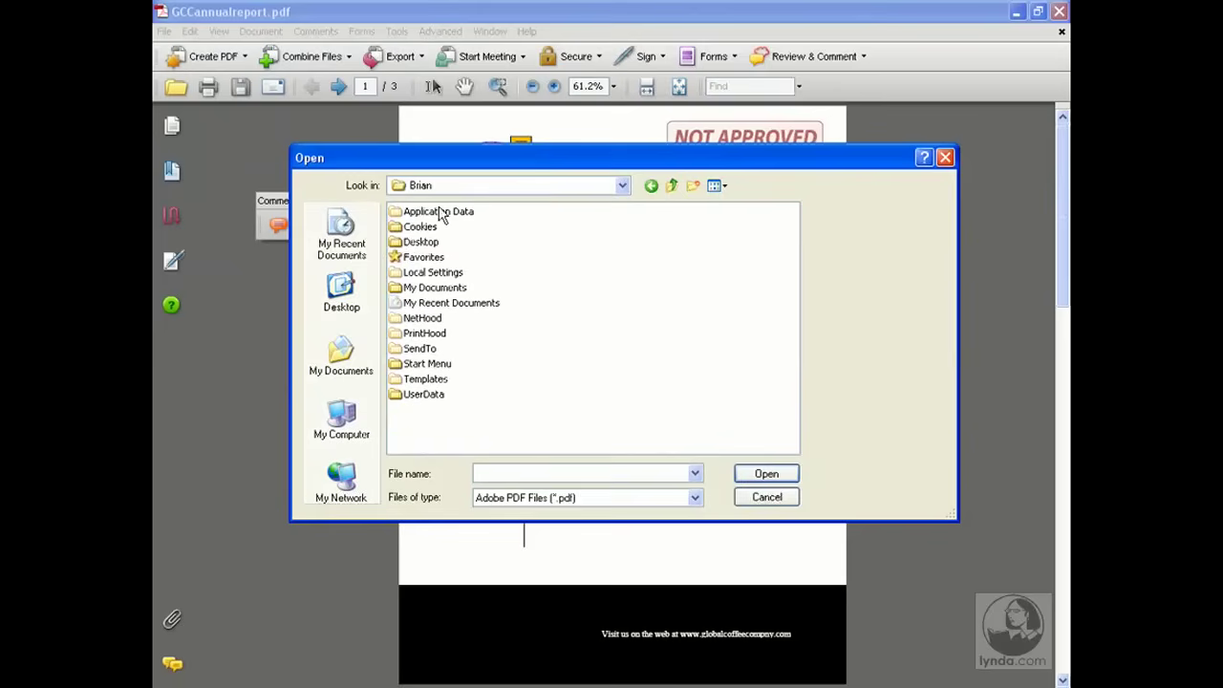
pyautogui.moveTo(438, 211)
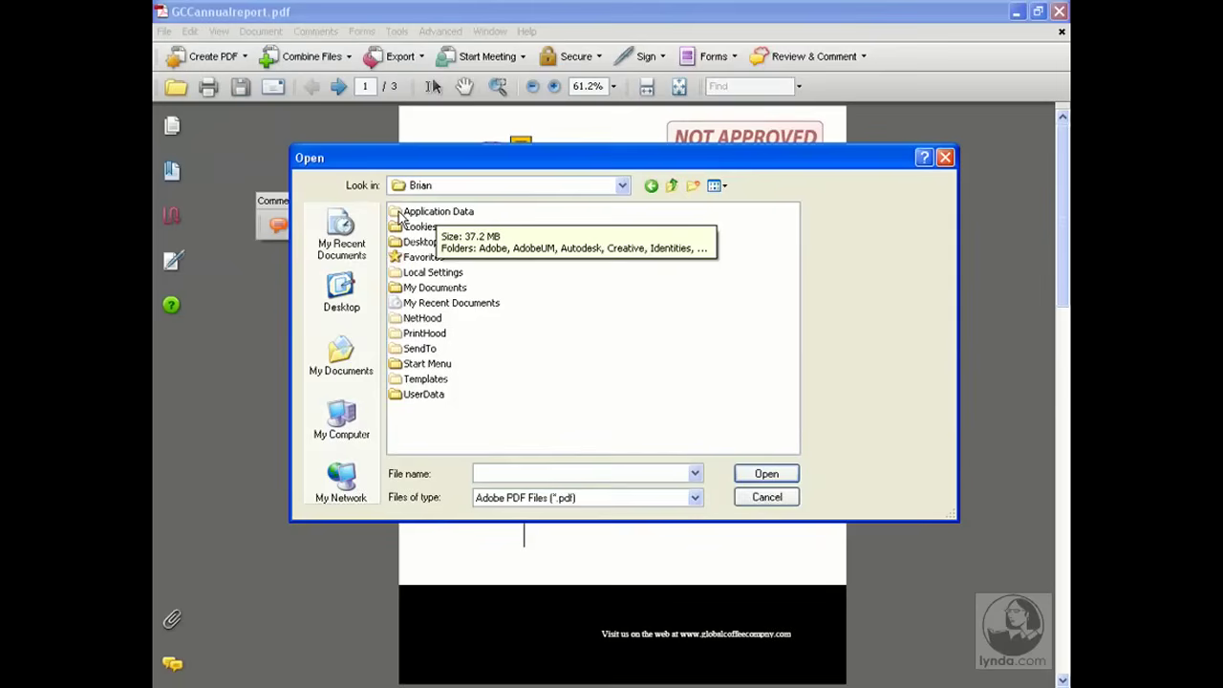
pyautogui.doubleClick(436, 210)
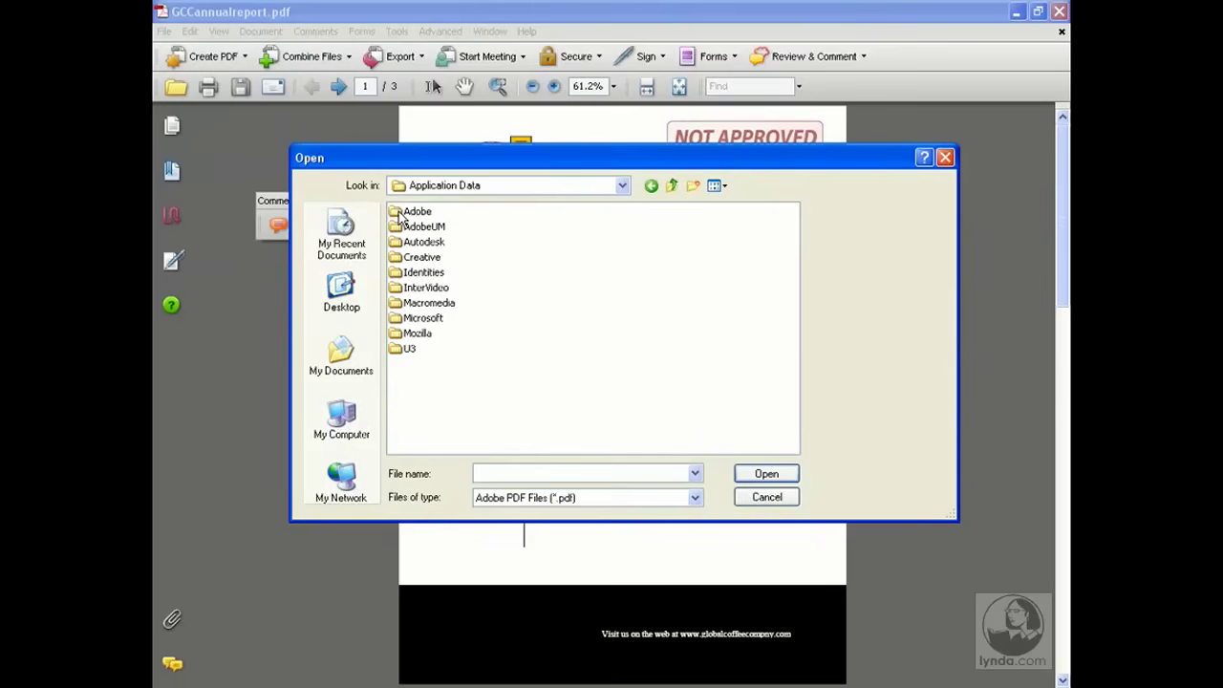
pyautogui.click(415, 210)
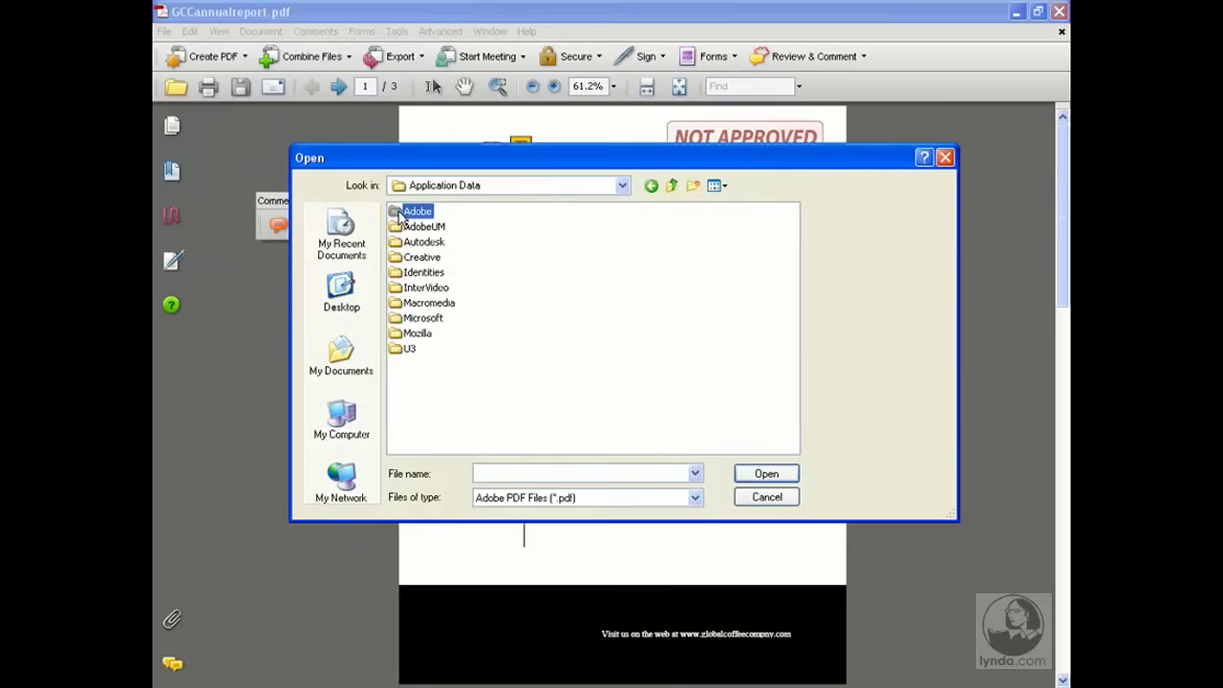
pyautogui.doubleClick(415, 210)
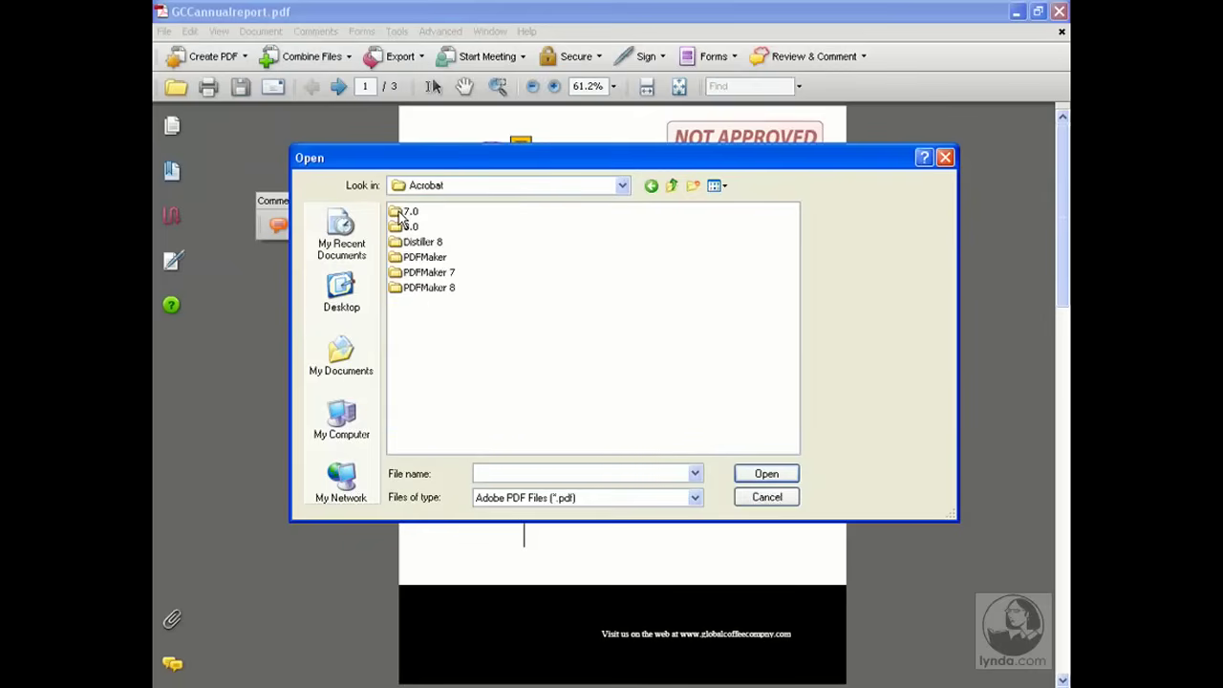
pyautogui.moveTo(408, 227)
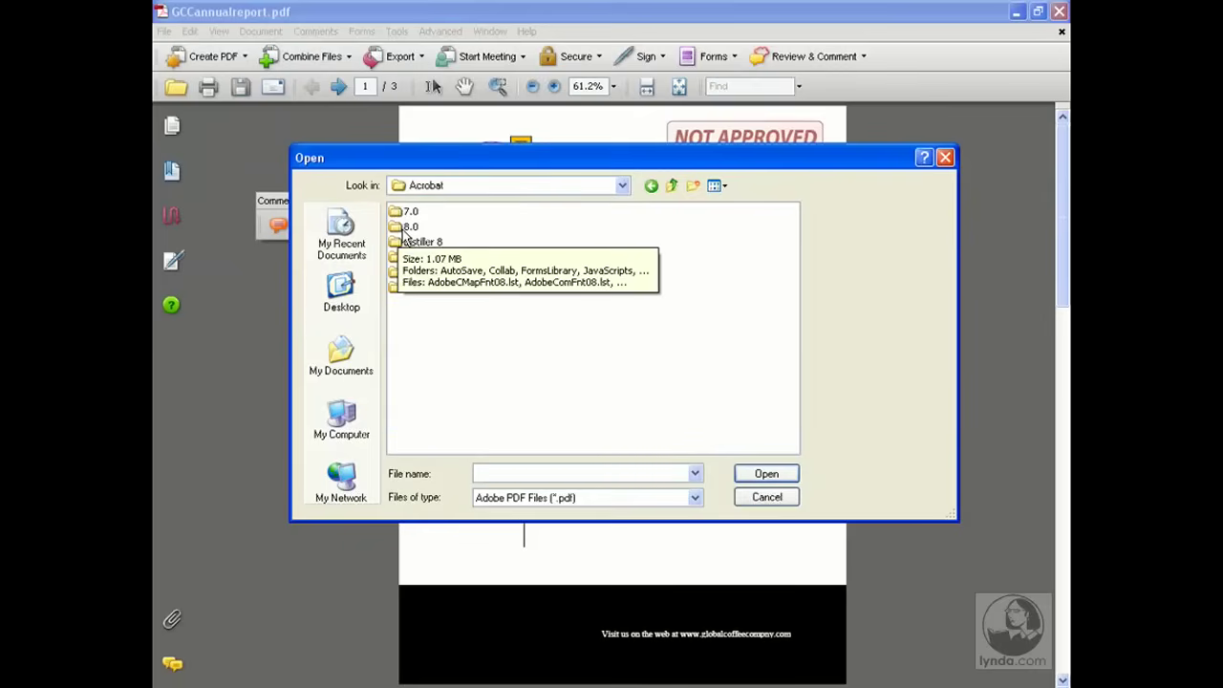
pyautogui.doubleClick(409, 226)
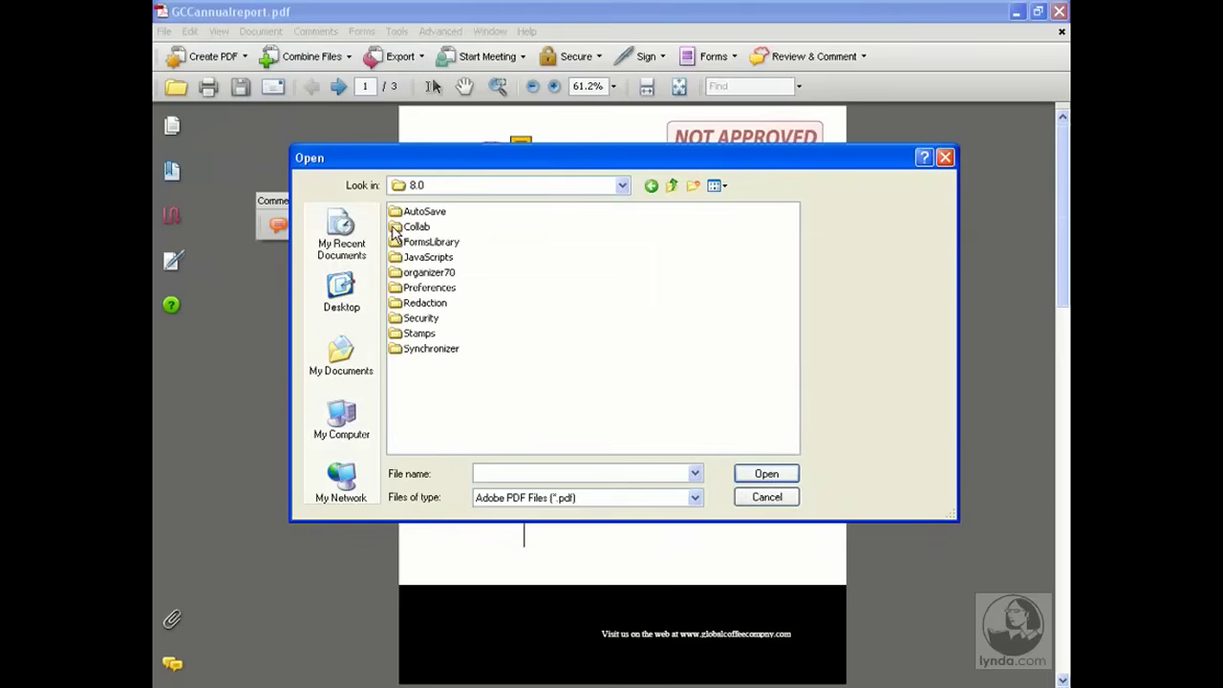
pyautogui.moveTo(421, 330)
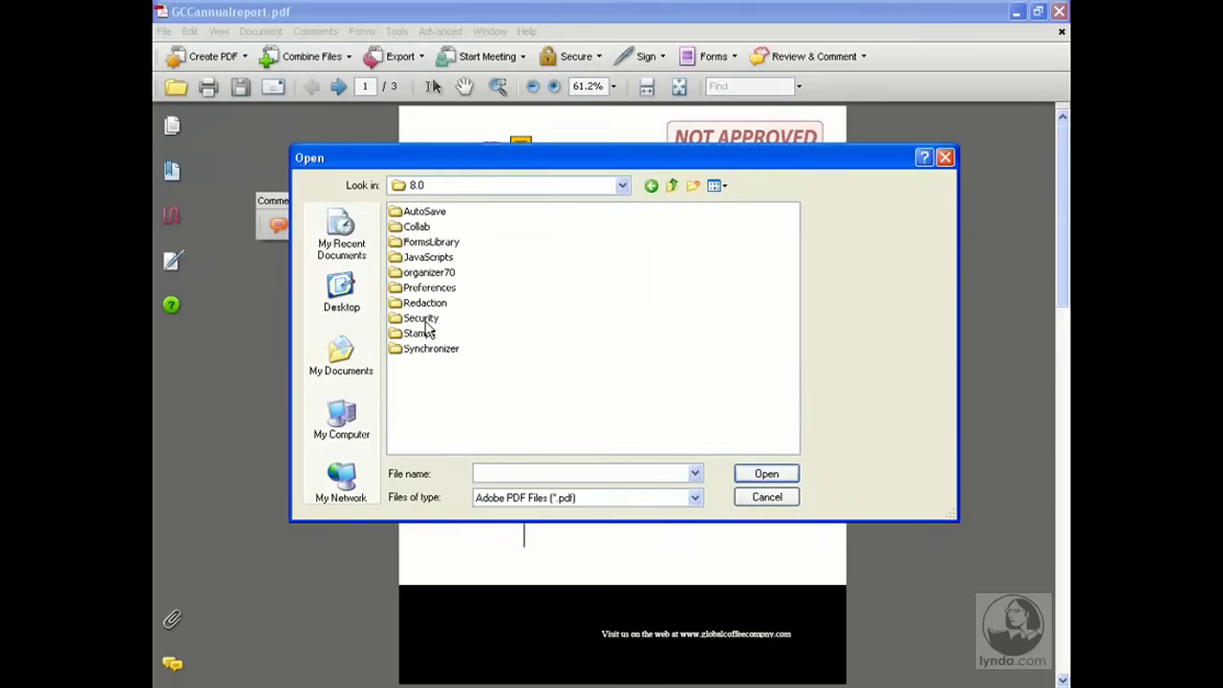
pyautogui.doubleClick(416, 332)
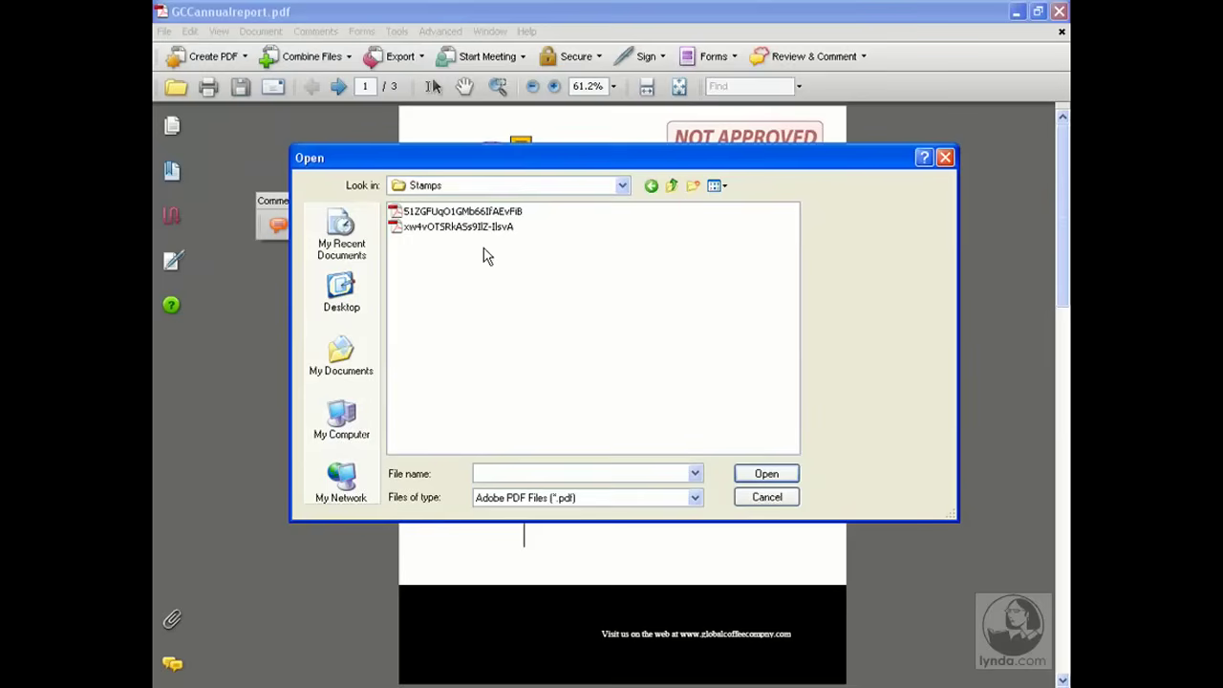
pyautogui.moveTo(491, 248)
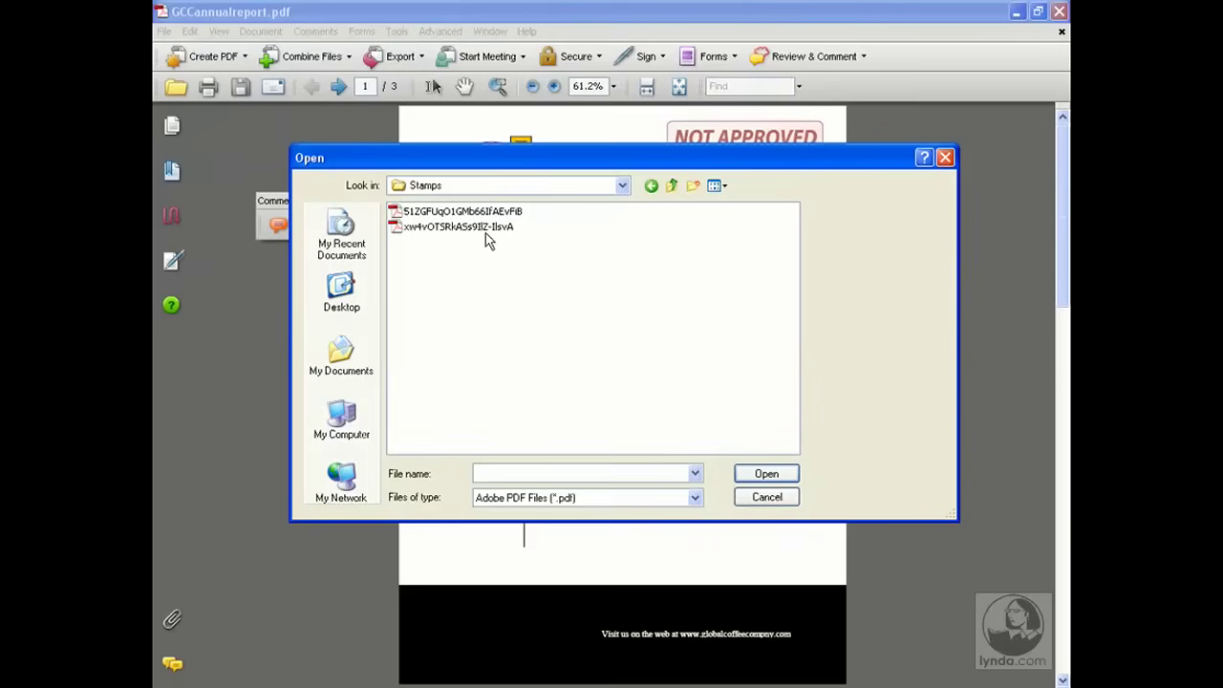
pyautogui.click(458, 226)
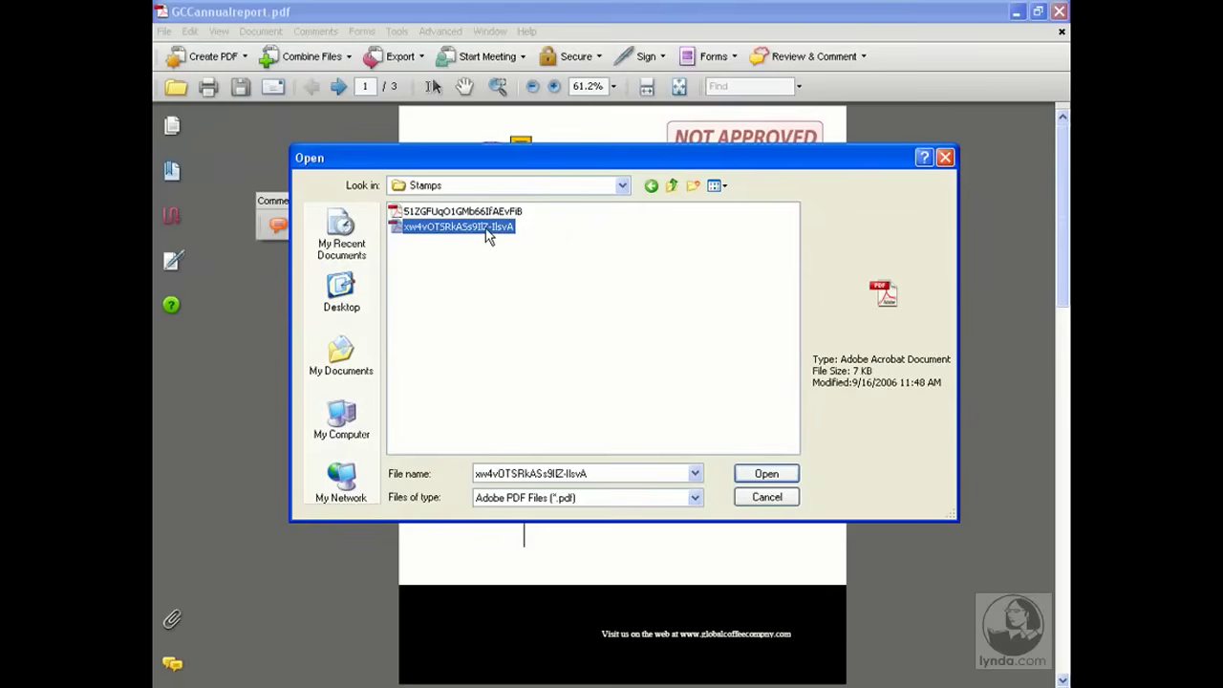
pyautogui.moveTo(504, 274)
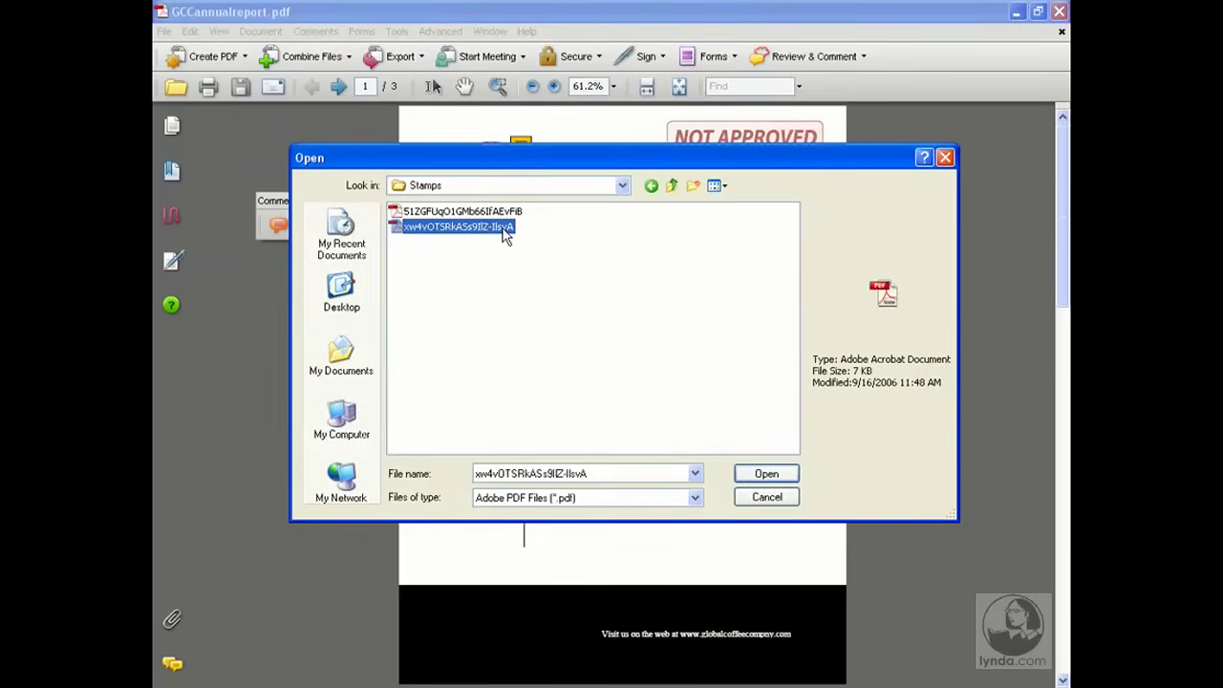
pyautogui.moveTo(836, 384)
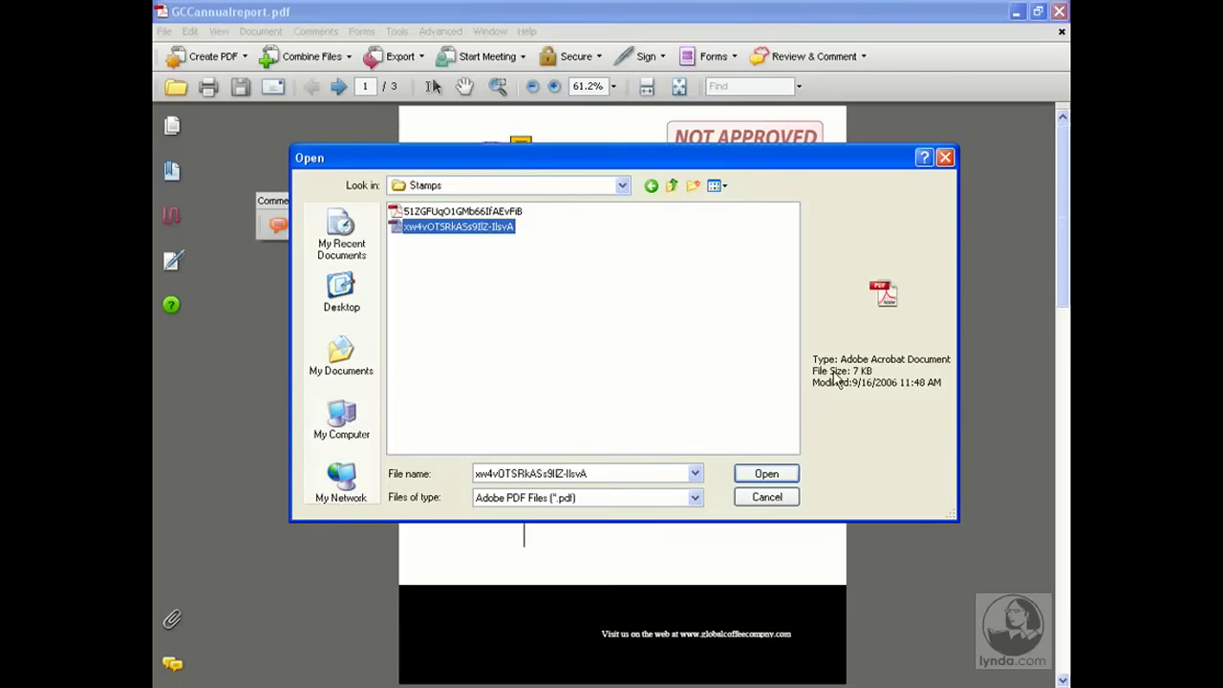
pyautogui.moveTo(511, 251)
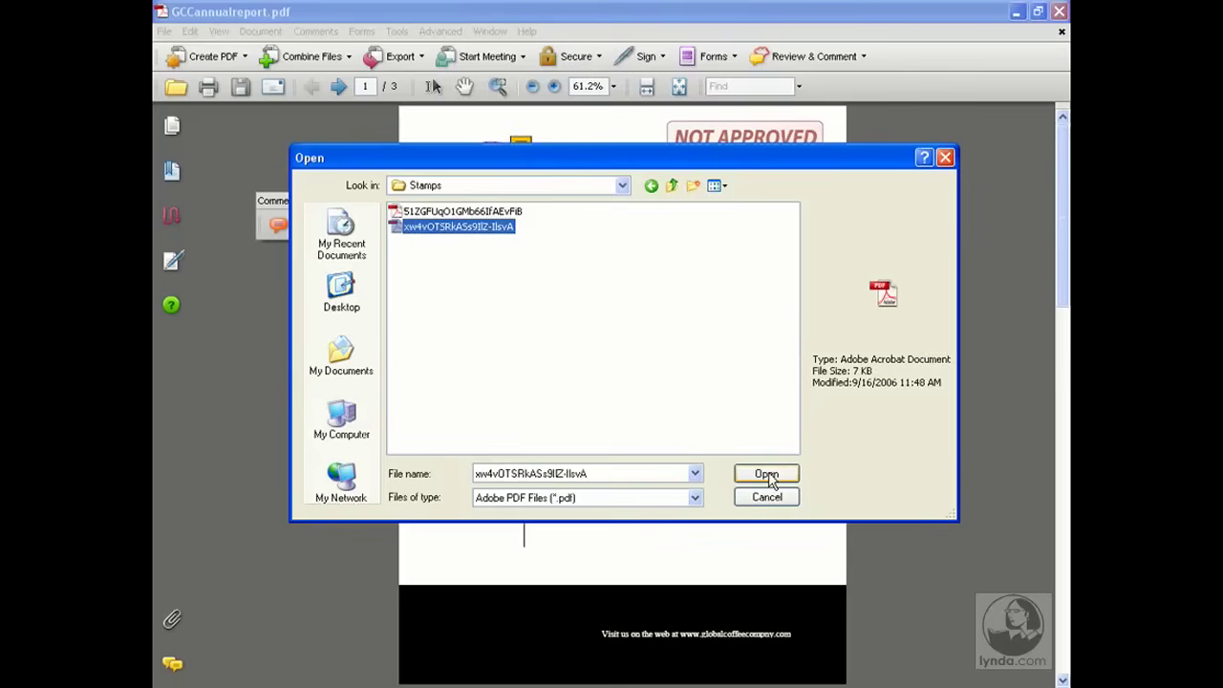
pyautogui.moveTo(483, 225)
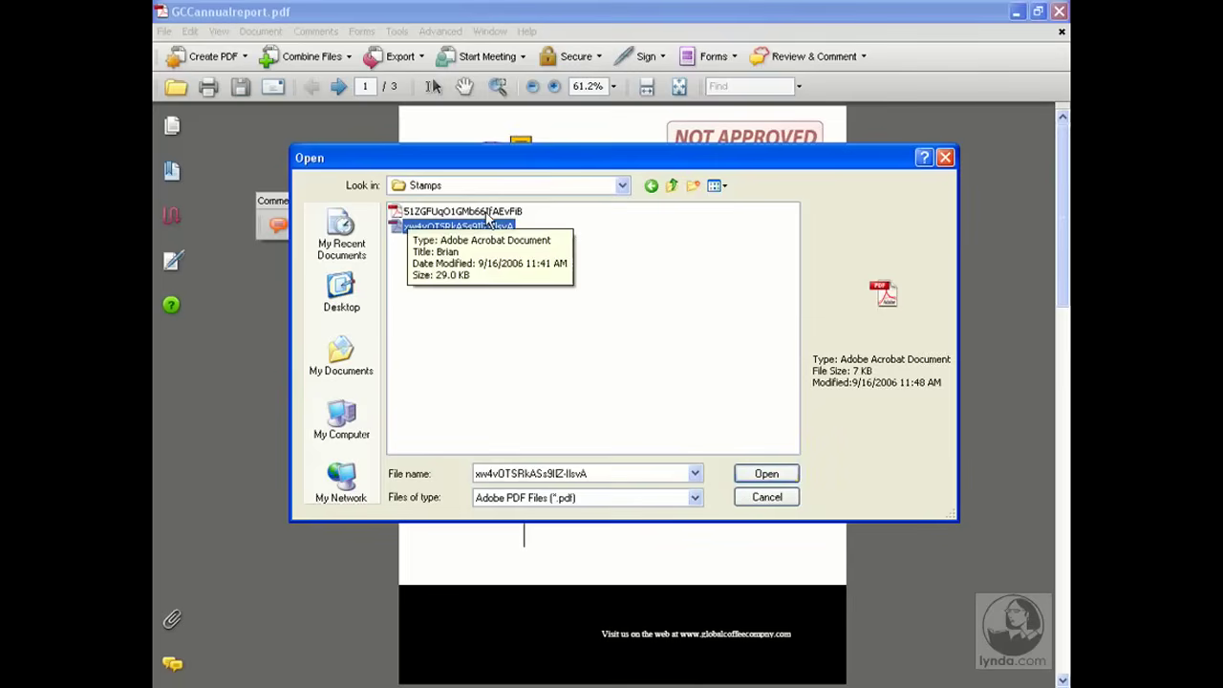
pyautogui.moveTo(648, 372)
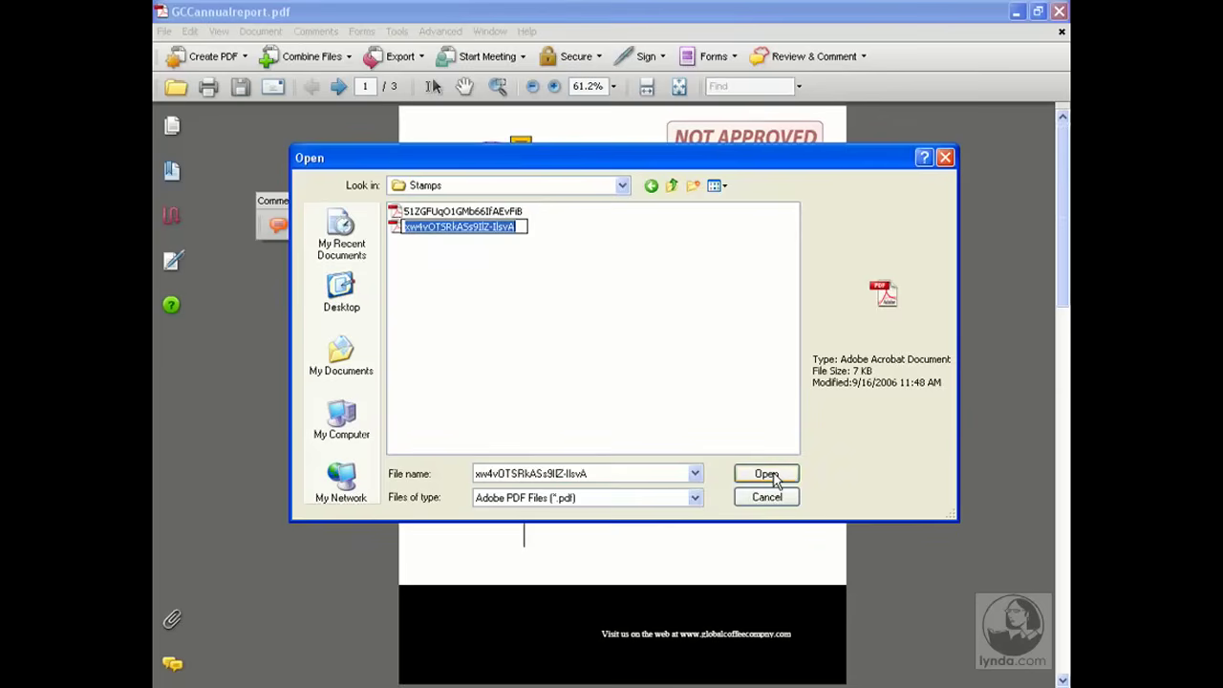
pyautogui.click(767, 473)
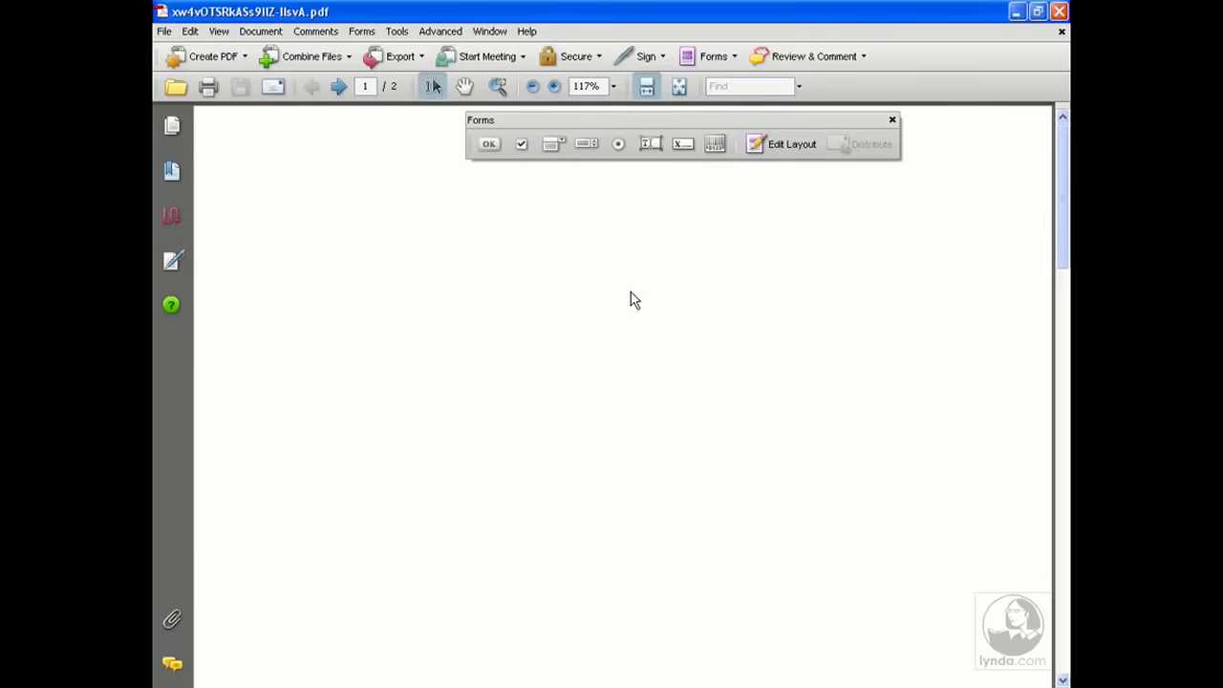
pyautogui.moveTo(634, 317)
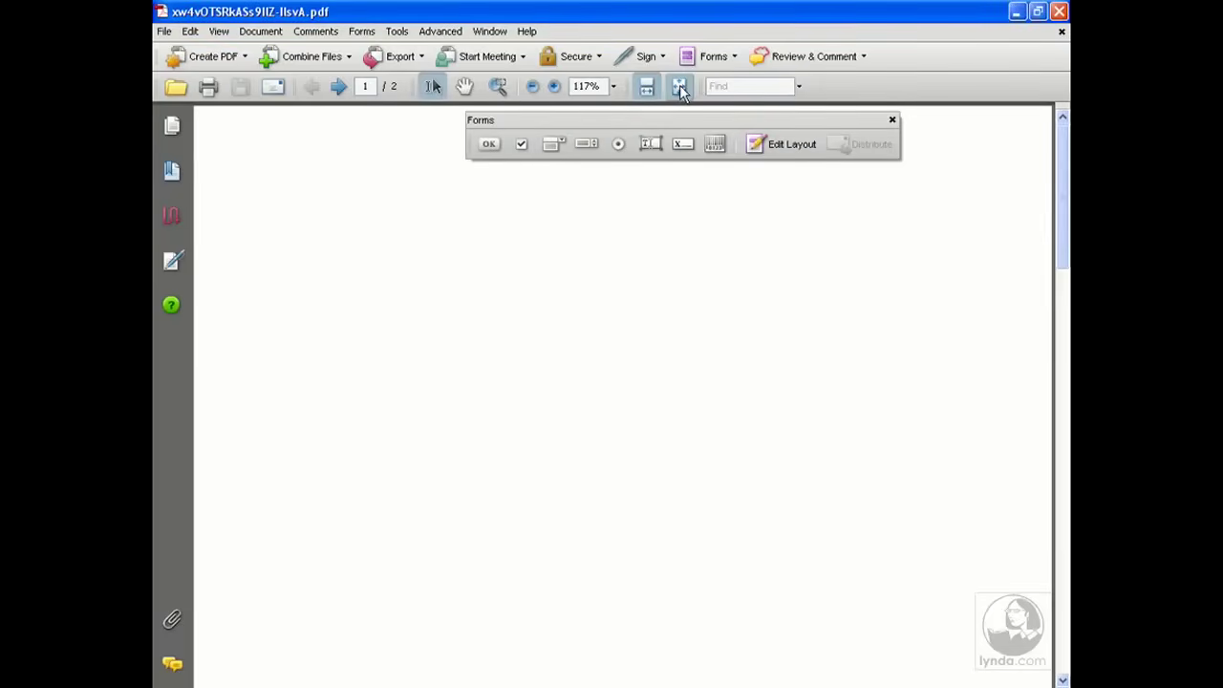
# Go to the FPO Only page and close, then reshow, the Forms toolbar
pyautogui.click(677, 86)
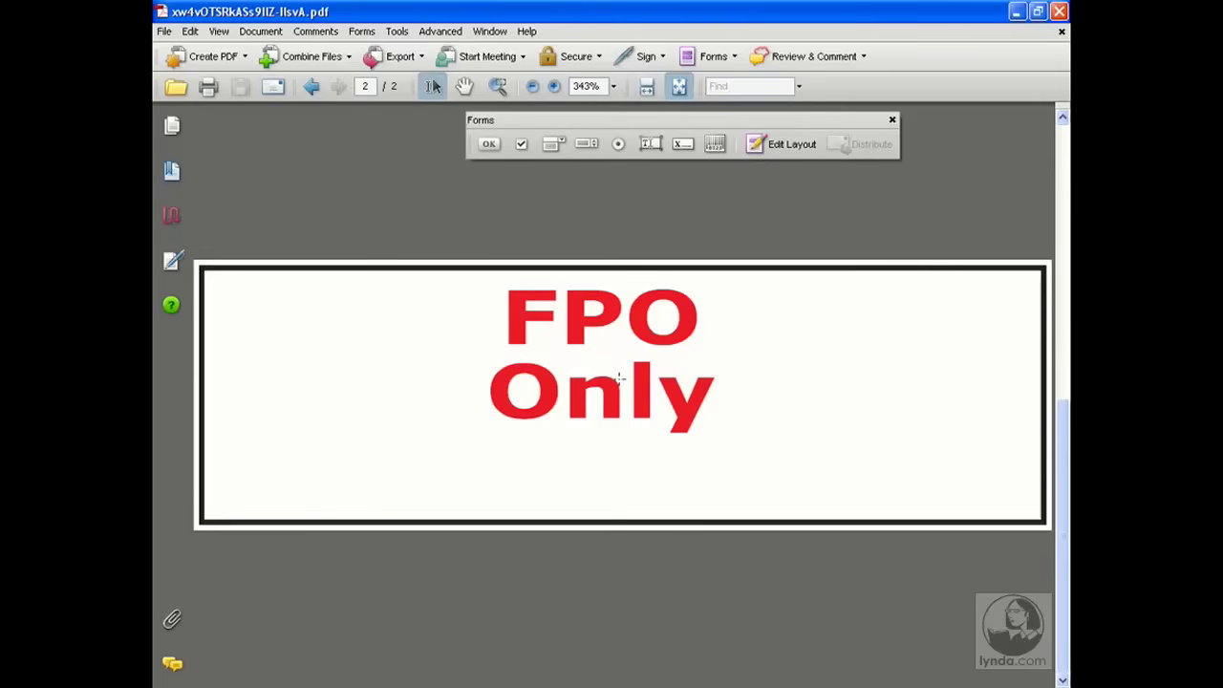
pyautogui.moveTo(650, 477)
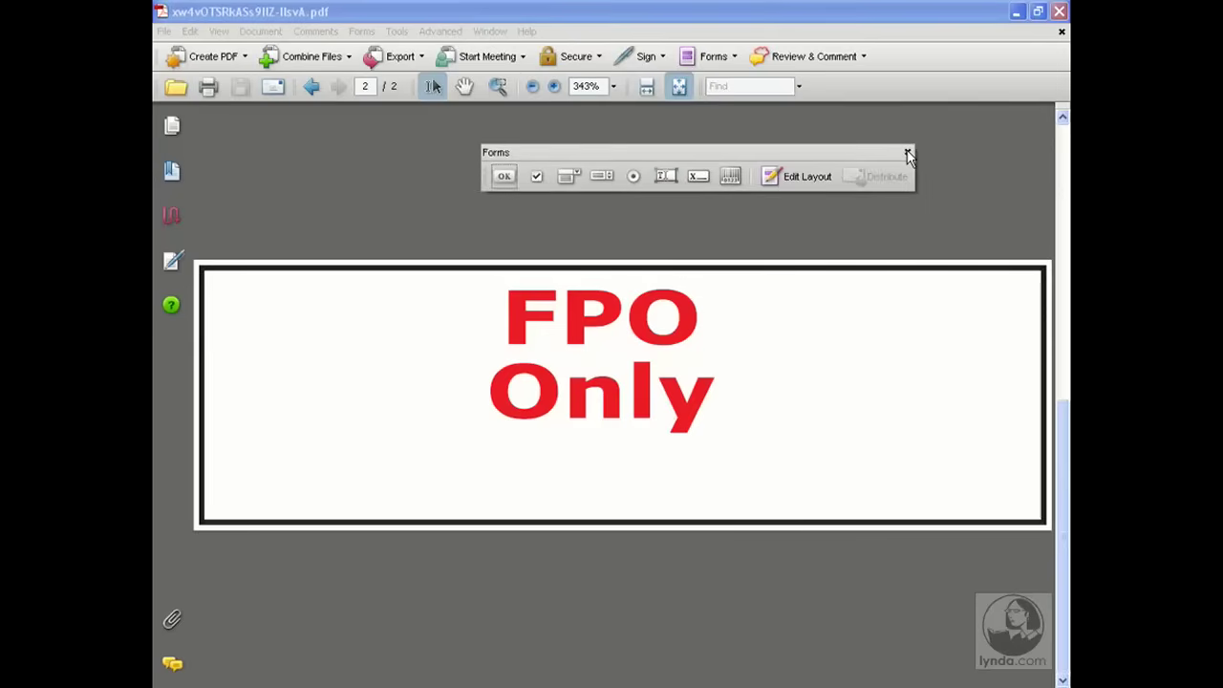
pyautogui.click(905, 153)
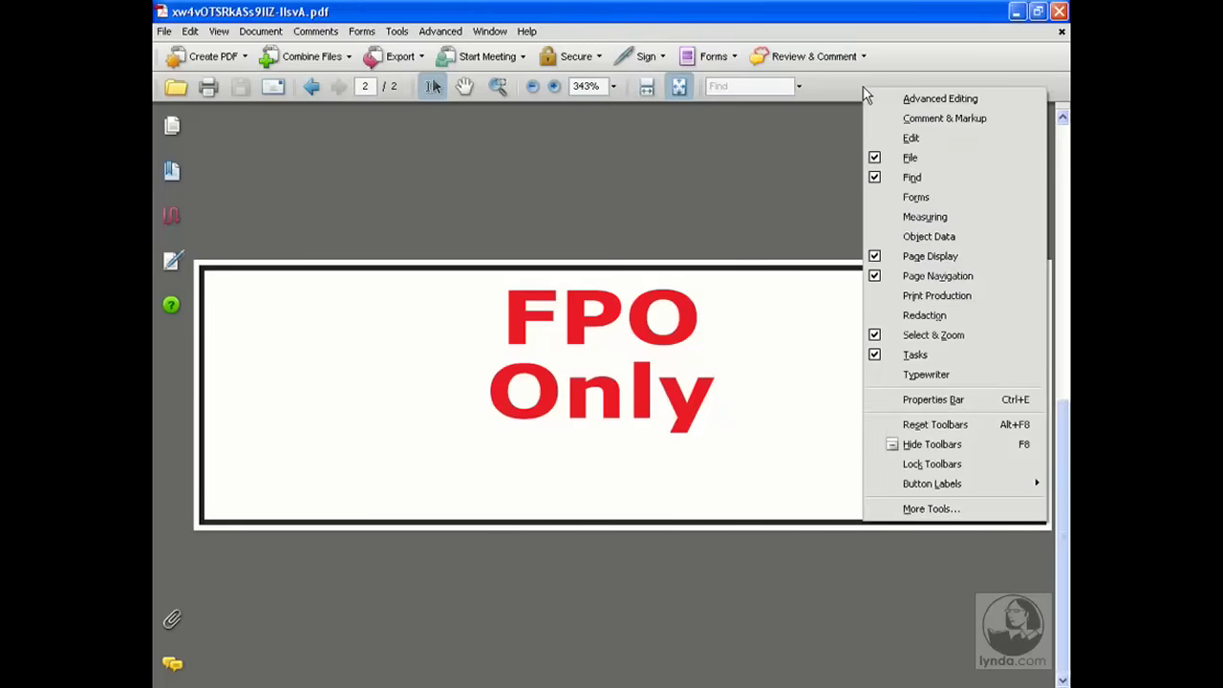
pyautogui.moveTo(930, 197)
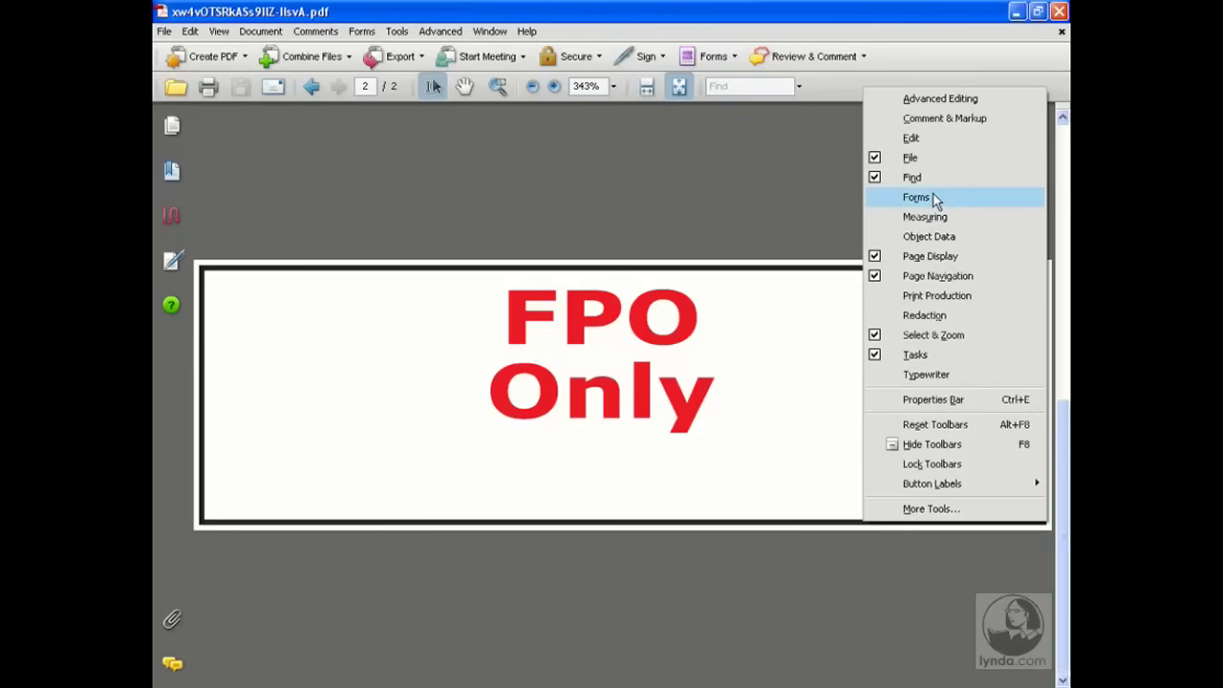
pyautogui.click(914, 197)
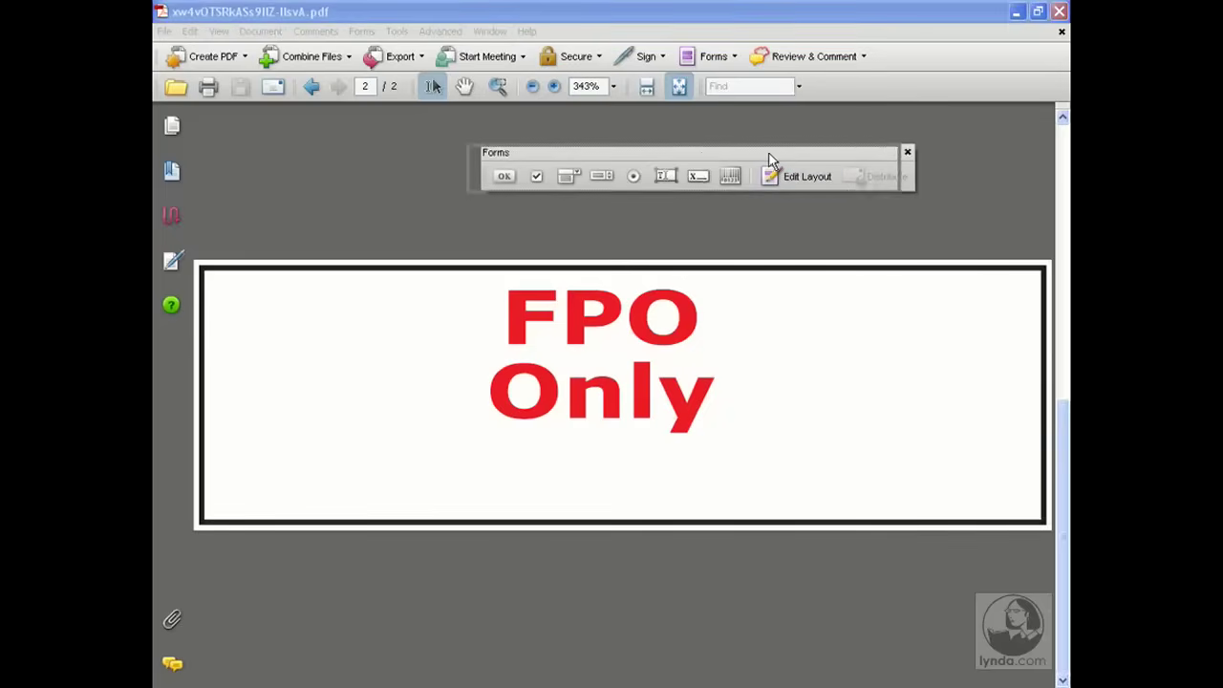
pyautogui.moveTo(624, 179)
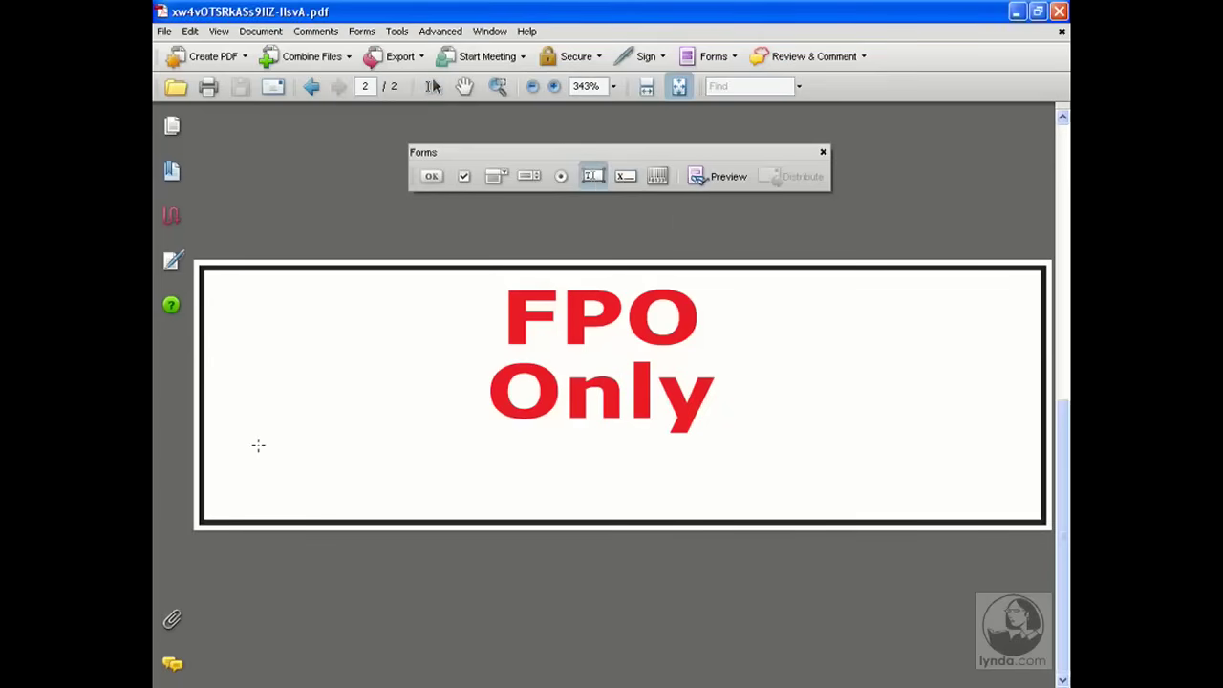
# Draw a text field named 'fpo' below FPO Only with centered alignment
pyautogui.moveTo(253, 444); pyautogui.dragTo(1007, 506)
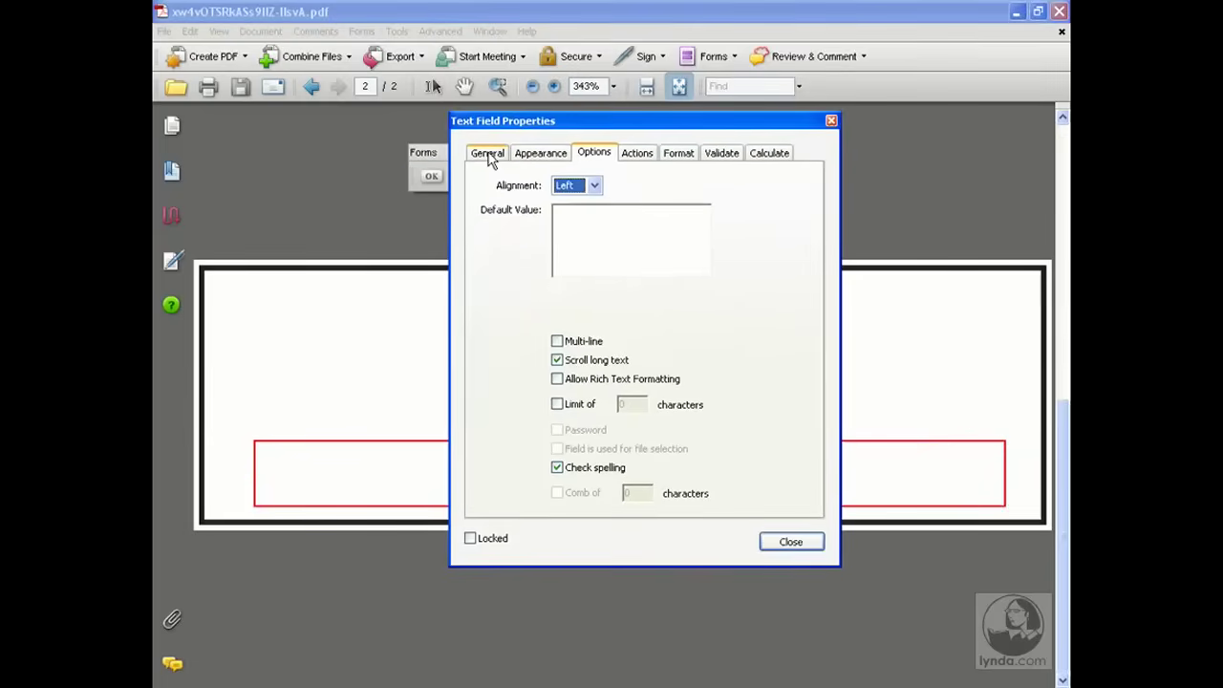
pyautogui.click(487, 152)
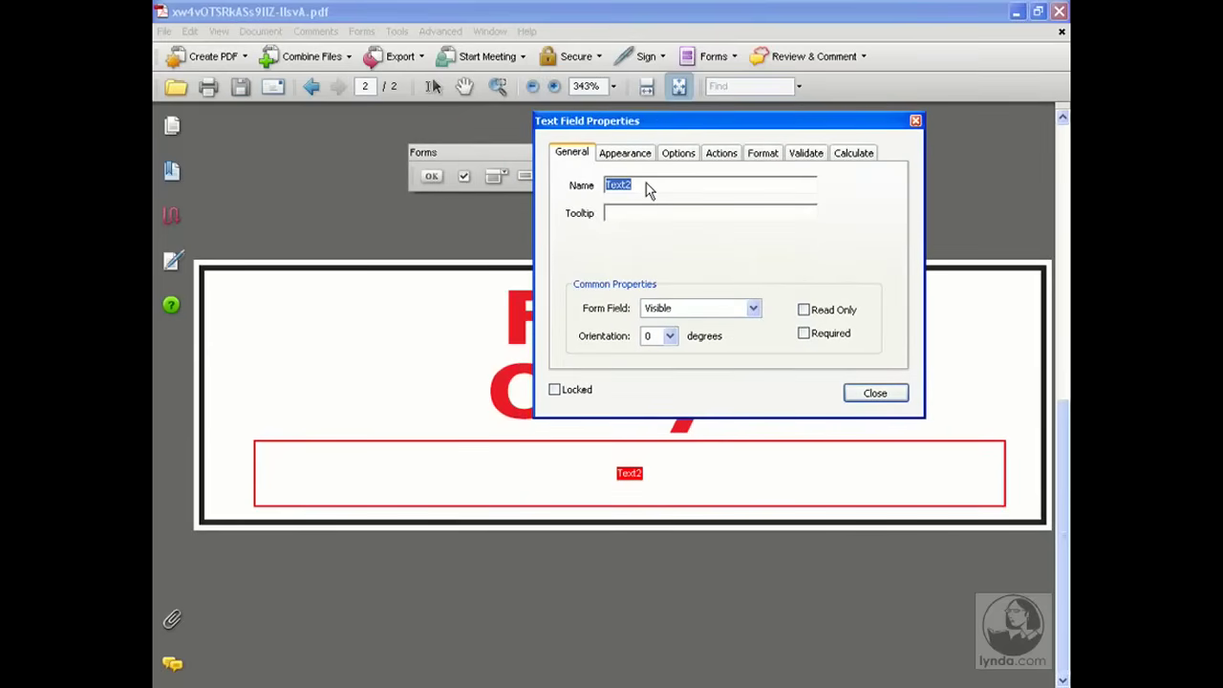
pyautogui.write('fpo')
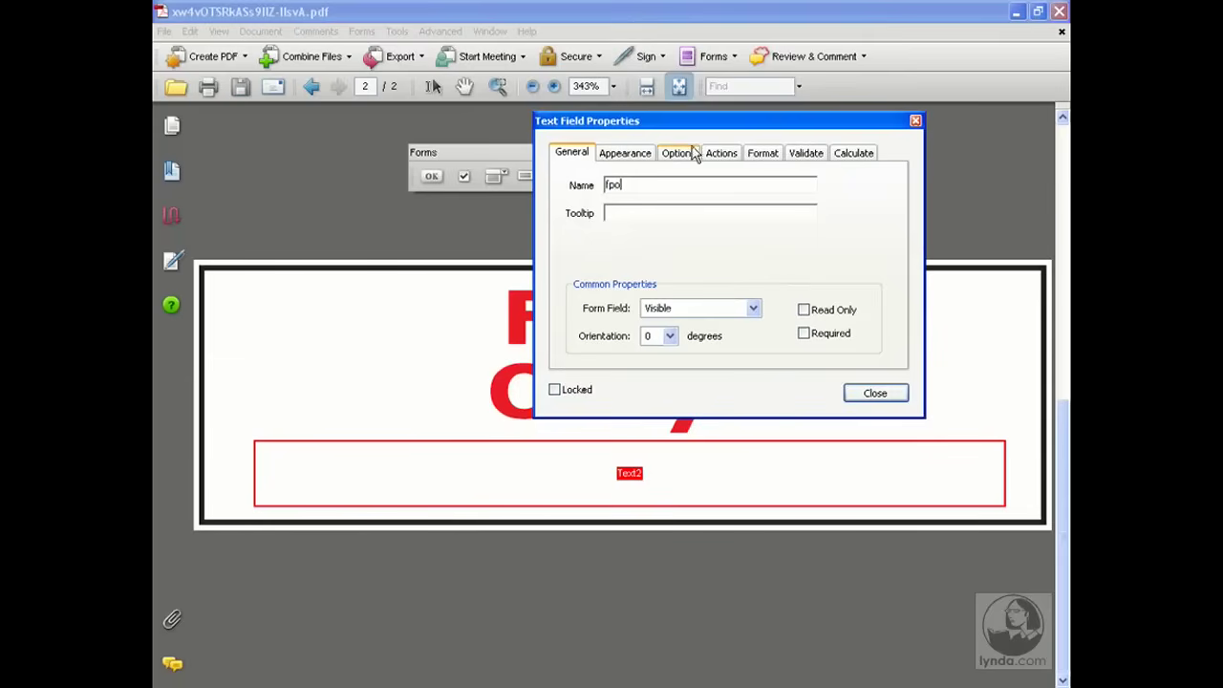
pyautogui.click(677, 153)
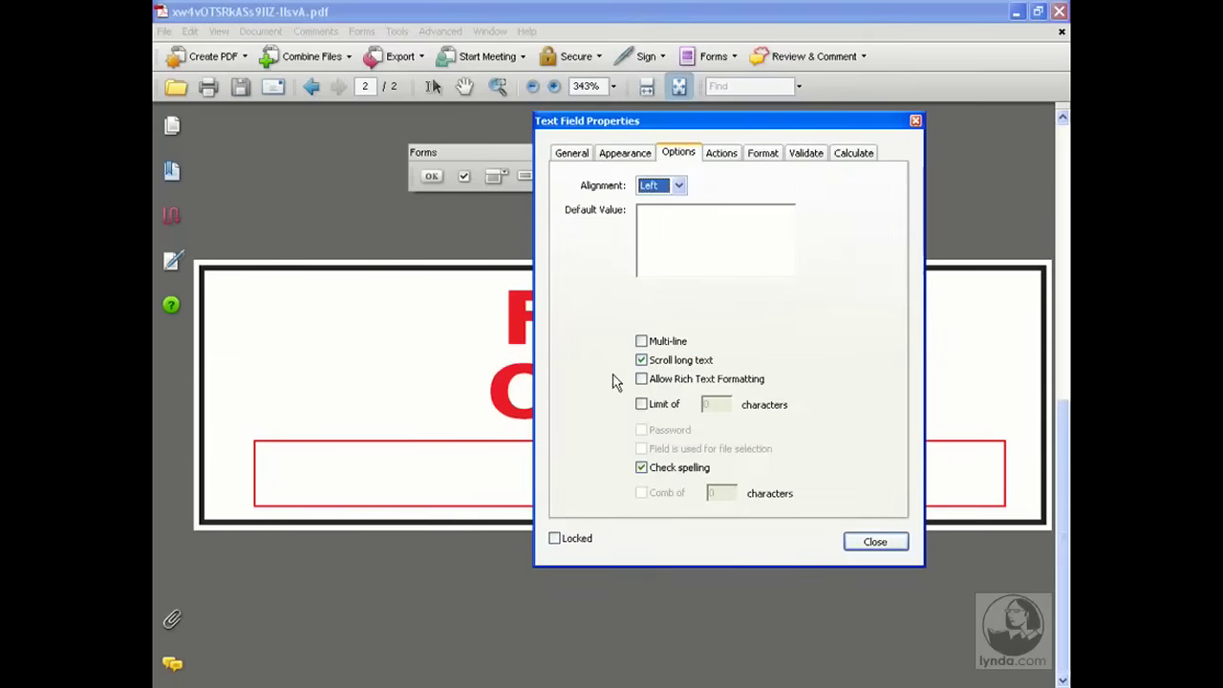
pyautogui.click(673, 185)
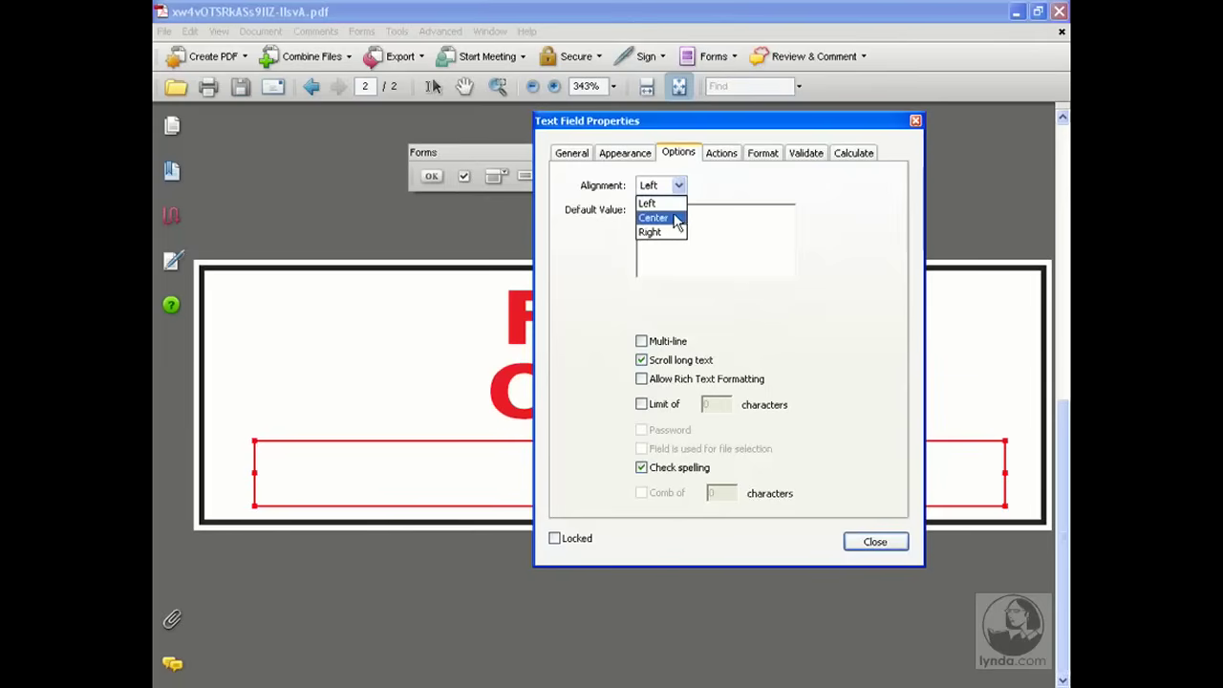
pyautogui.click(653, 218)
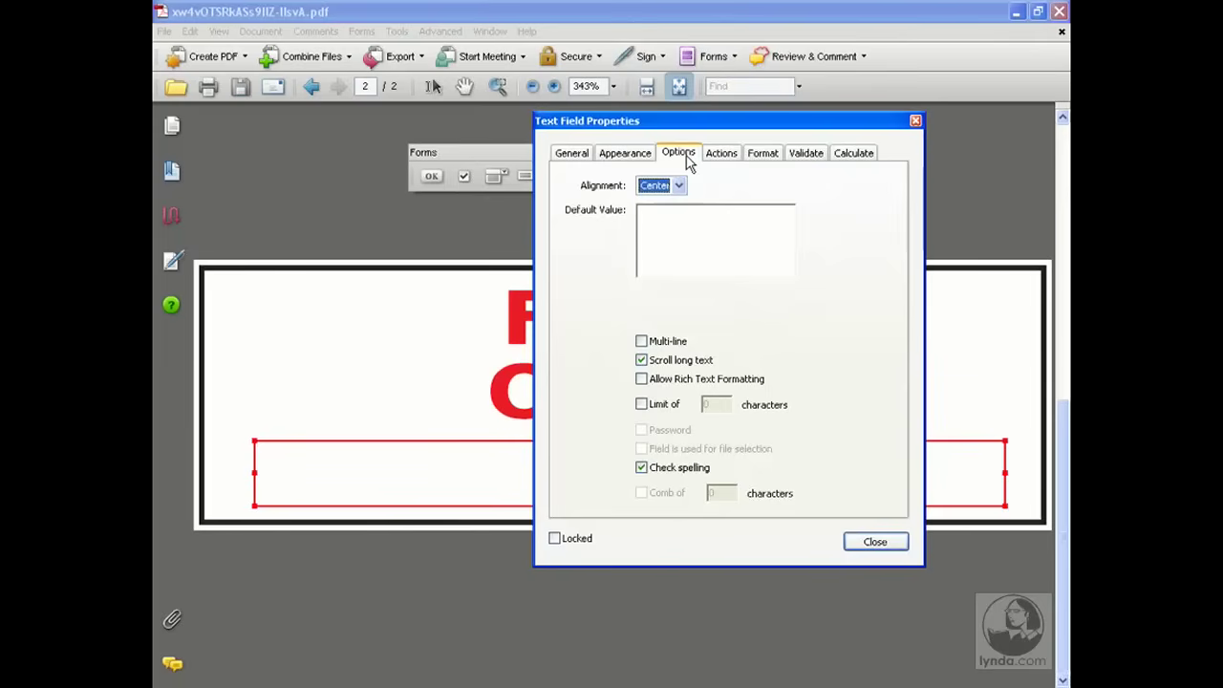
# Set the field to a custom calculation script and open the script editor
pyautogui.click(853, 153)
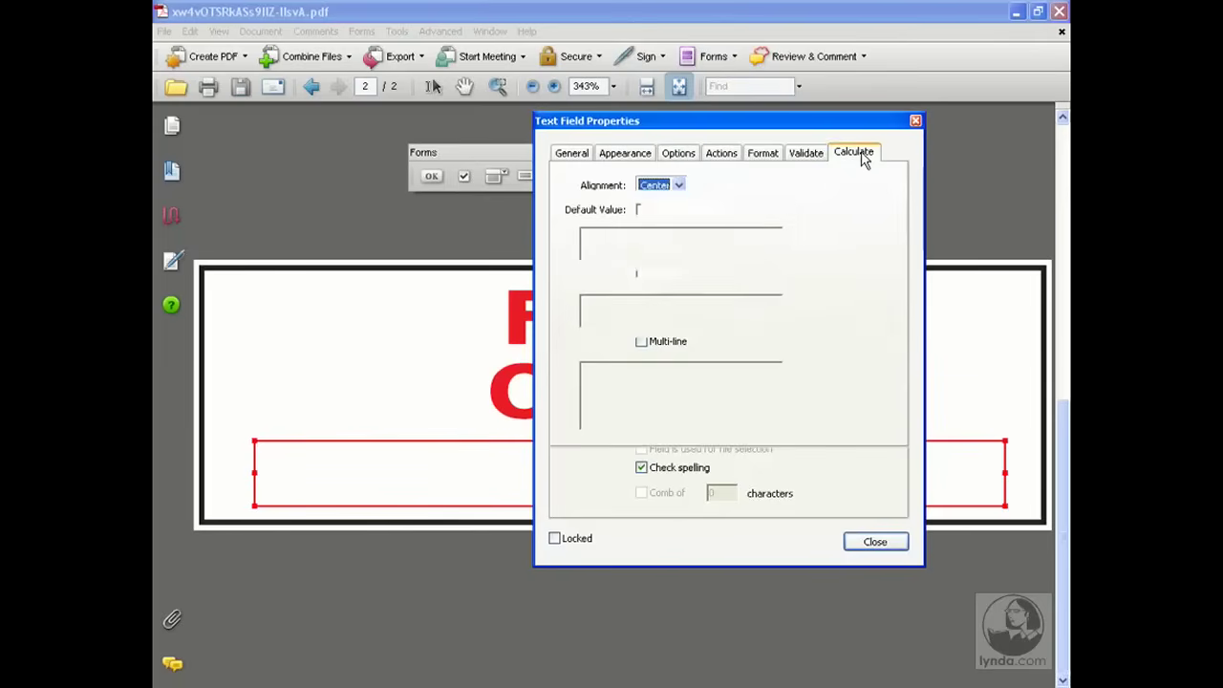
pyautogui.click(853, 152)
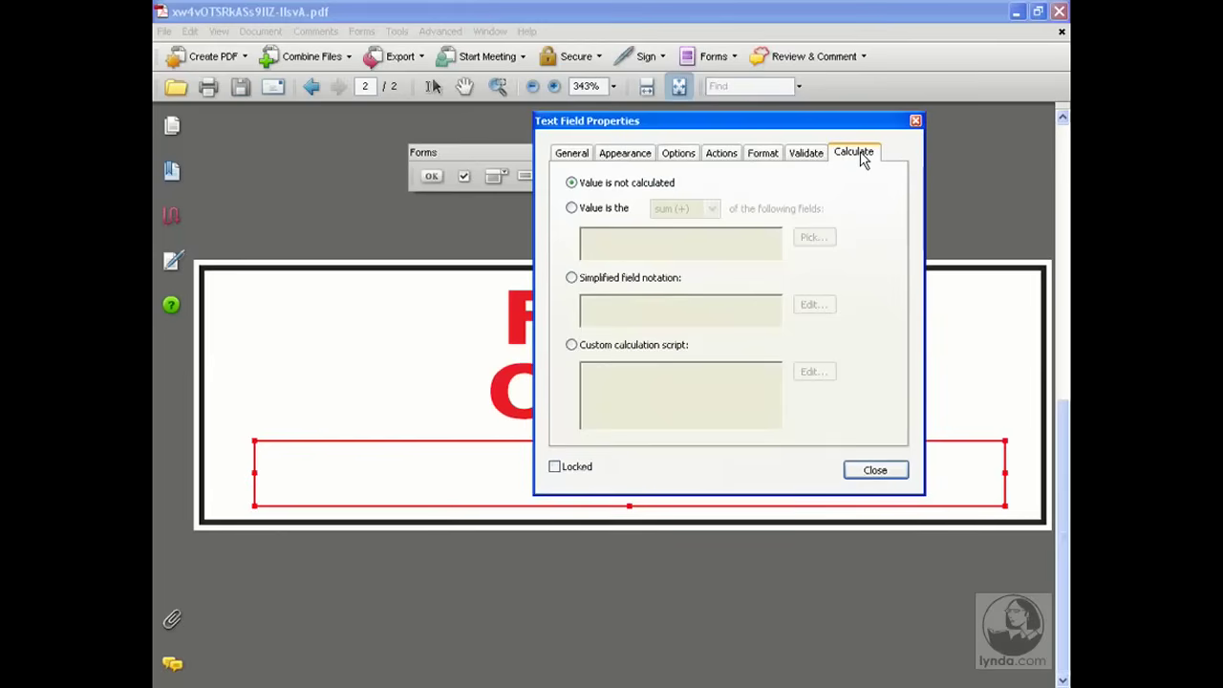
pyautogui.moveTo(758, 250)
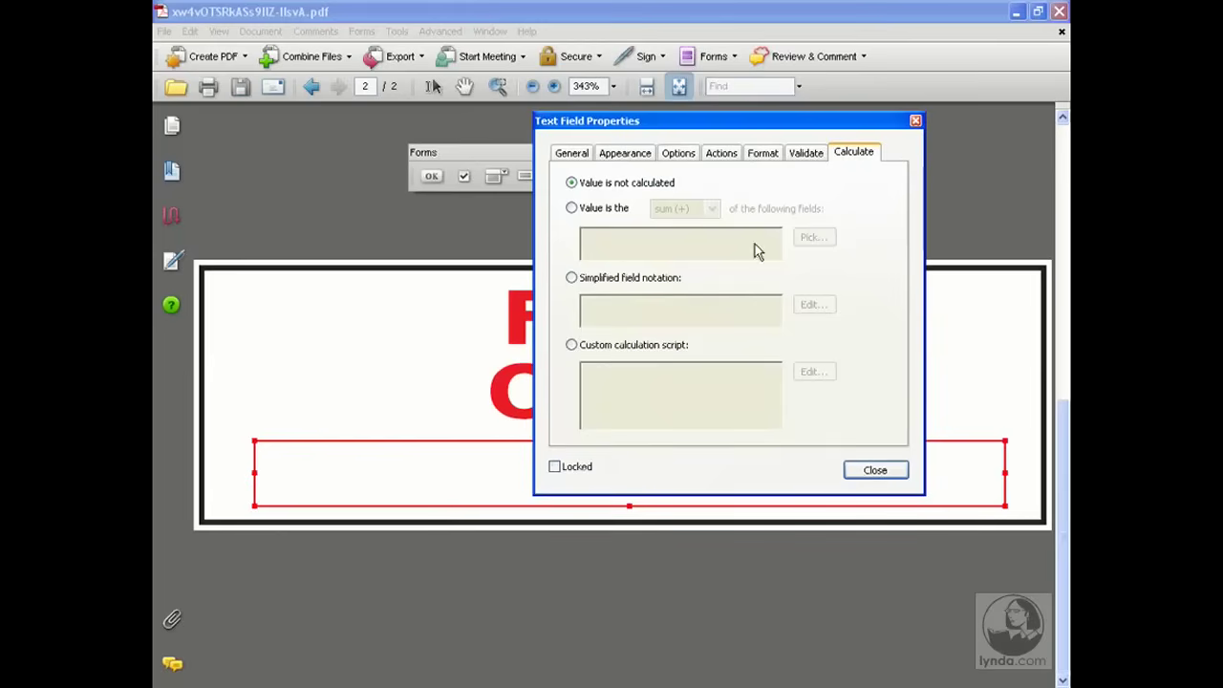
pyautogui.click(571, 345)
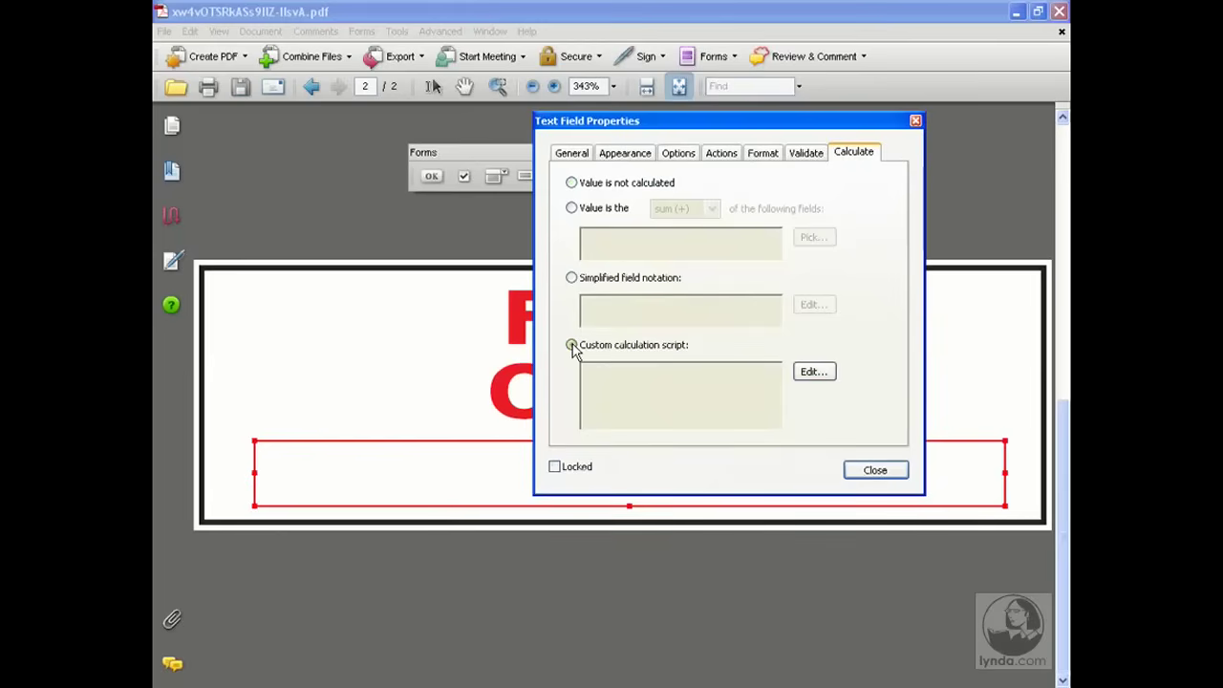
pyautogui.click(571, 344)
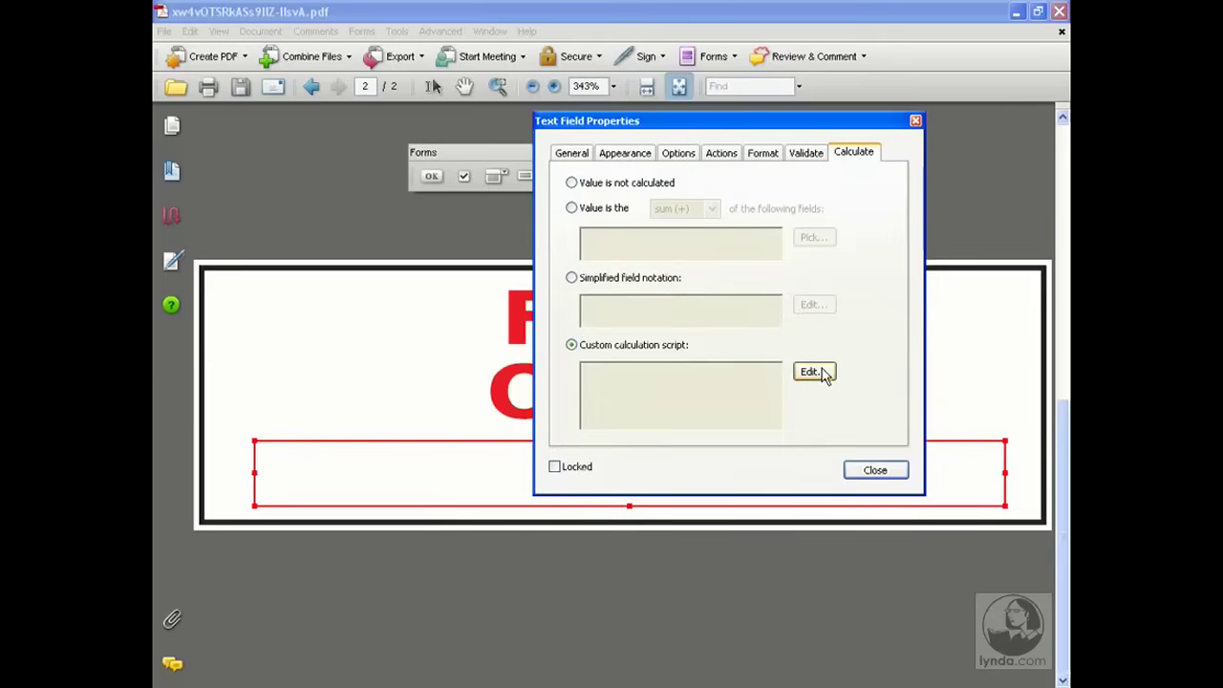
pyautogui.click(813, 370)
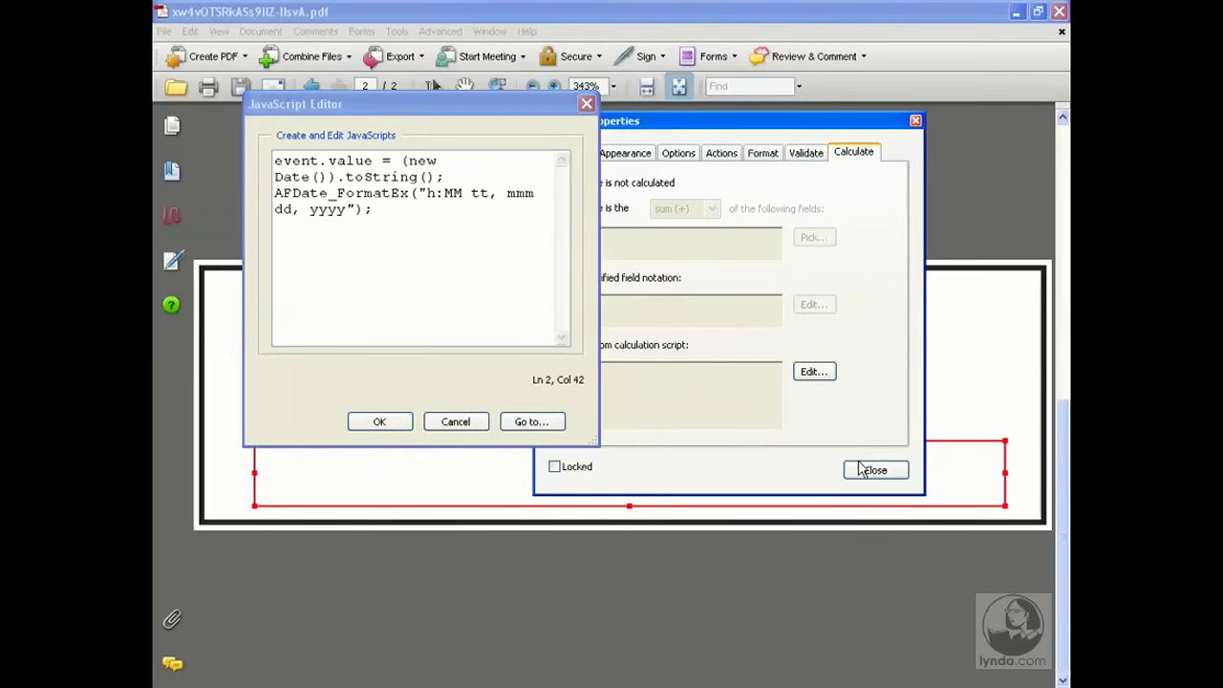
pyautogui.moveTo(746, 294)
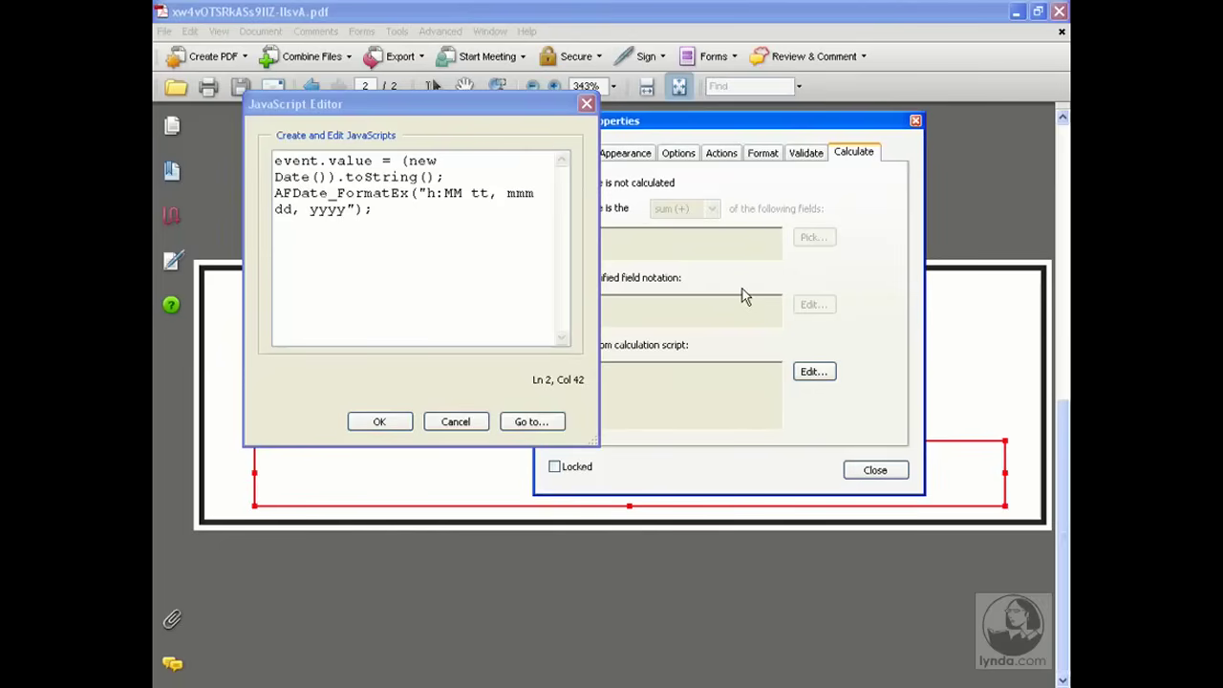
# Confirm the AFDate_FormatEx script, check the field shows the date, and close properties
pyautogui.click(379, 421)
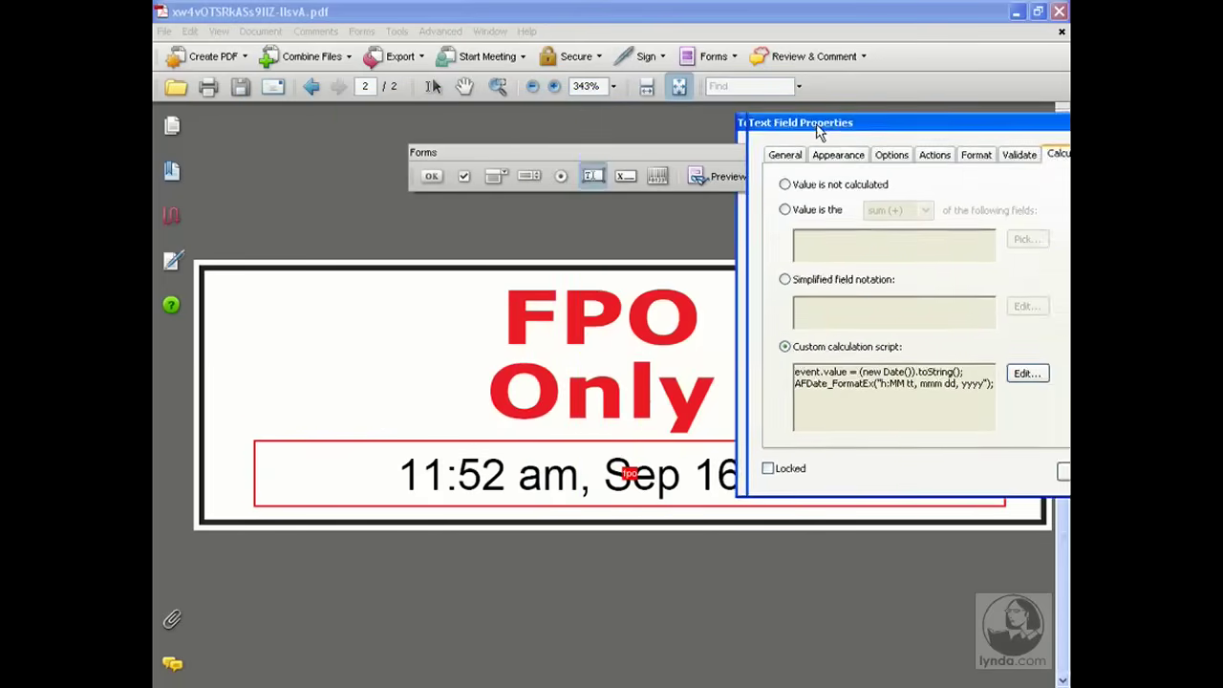
pyautogui.moveTo(816, 122); pyautogui.dragTo(931, 128)
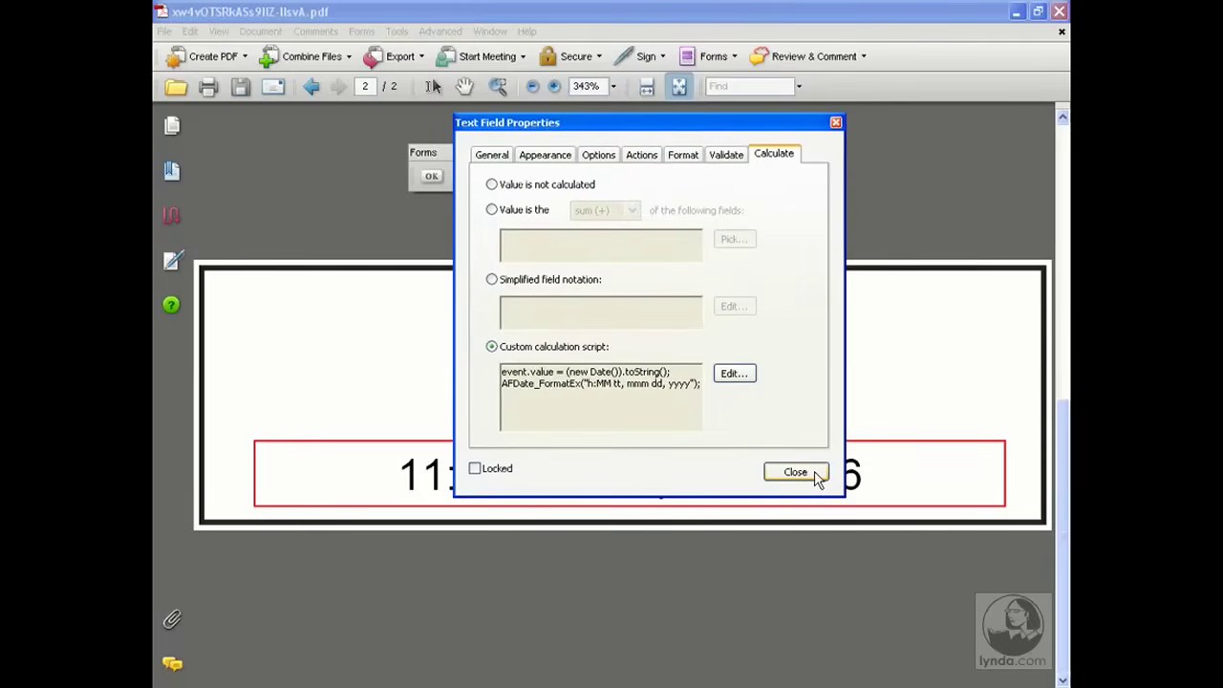
pyautogui.click(795, 471)
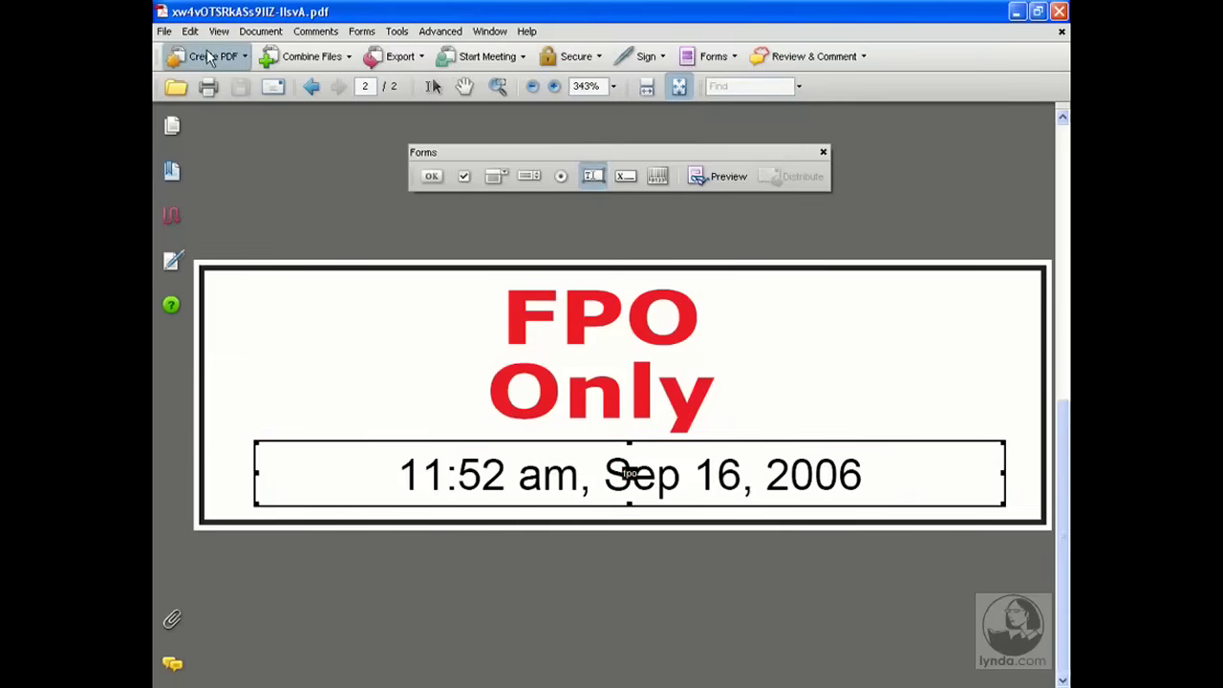
# Close the stamp PDF and return to GCCannualreport.pdf
pyautogui.click(162, 32)
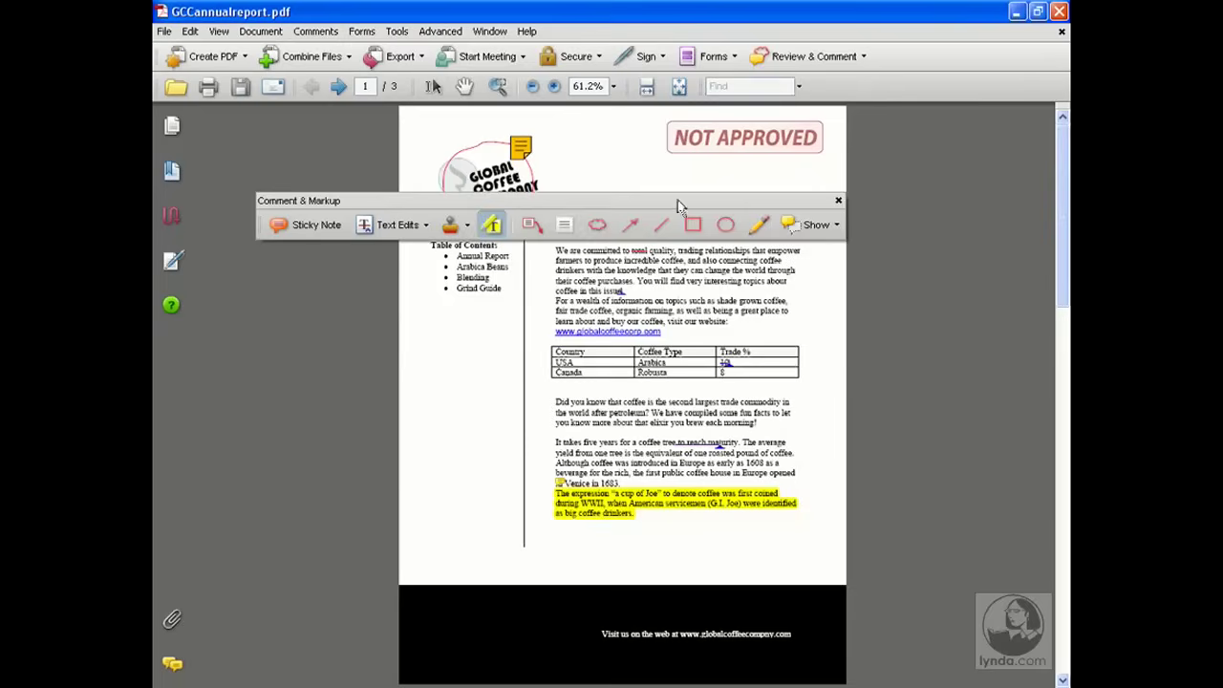
# Place the Brian Dynamic 'FPO date' stamp above the Annual Report Summary 2006 heading
pyautogui.click(467, 224)
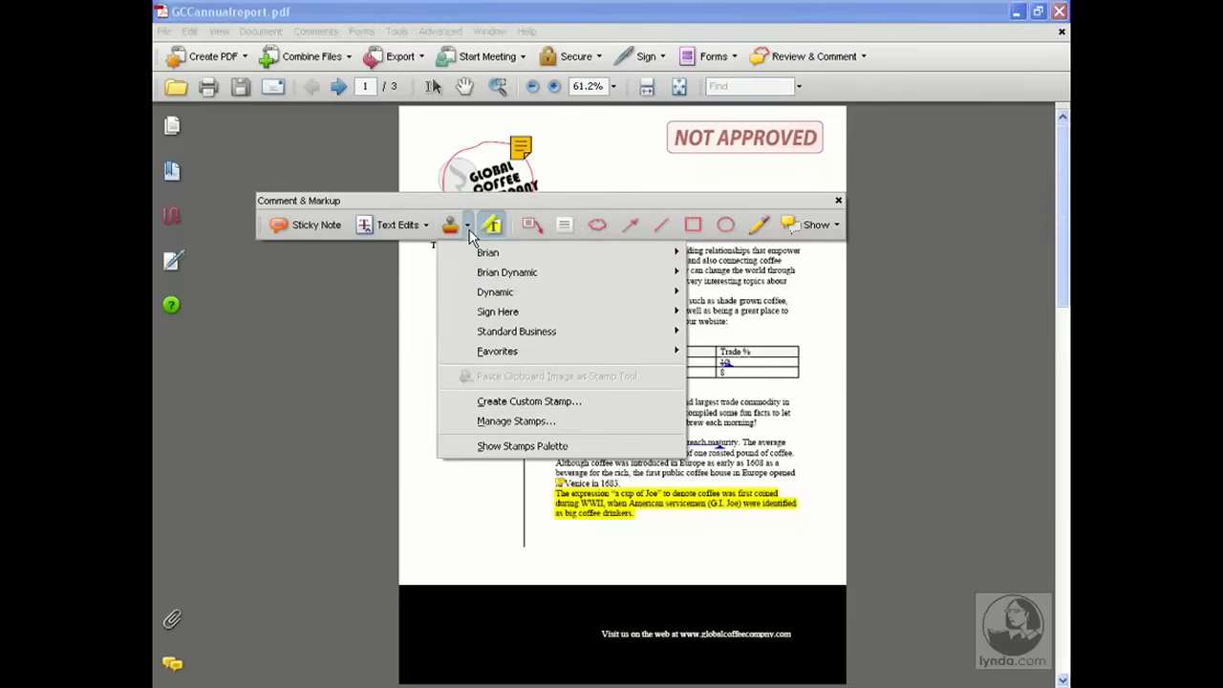
pyautogui.moveTo(506, 273)
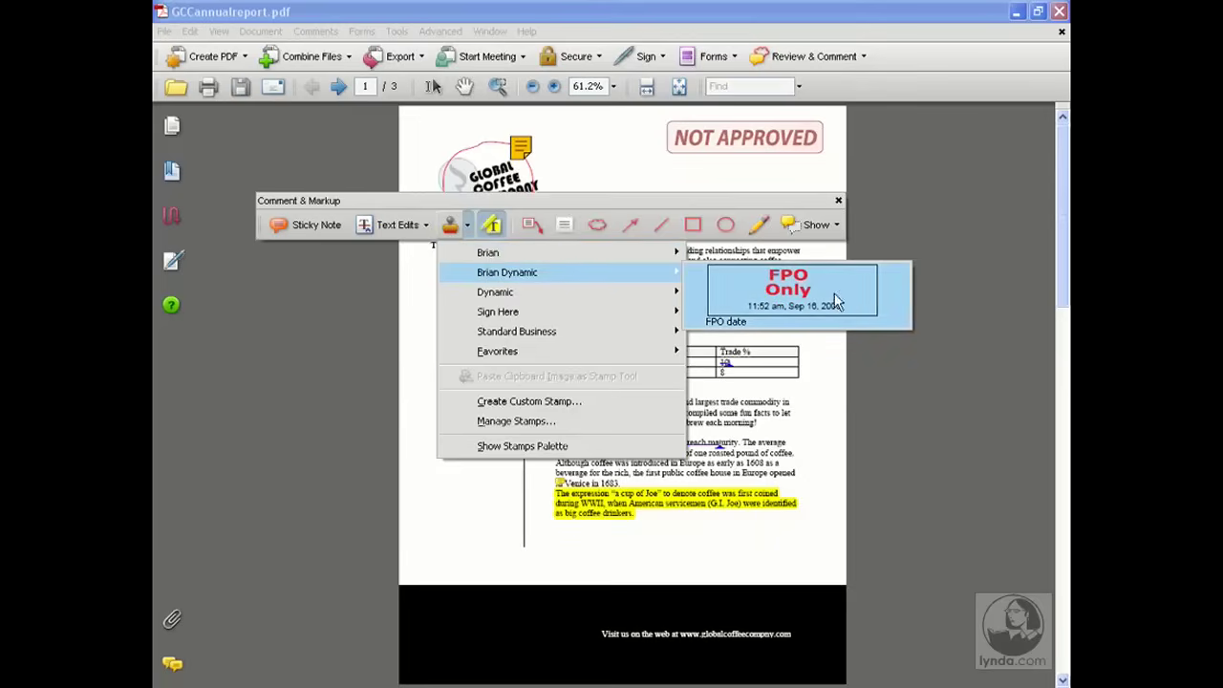
pyautogui.moveTo(857, 301)
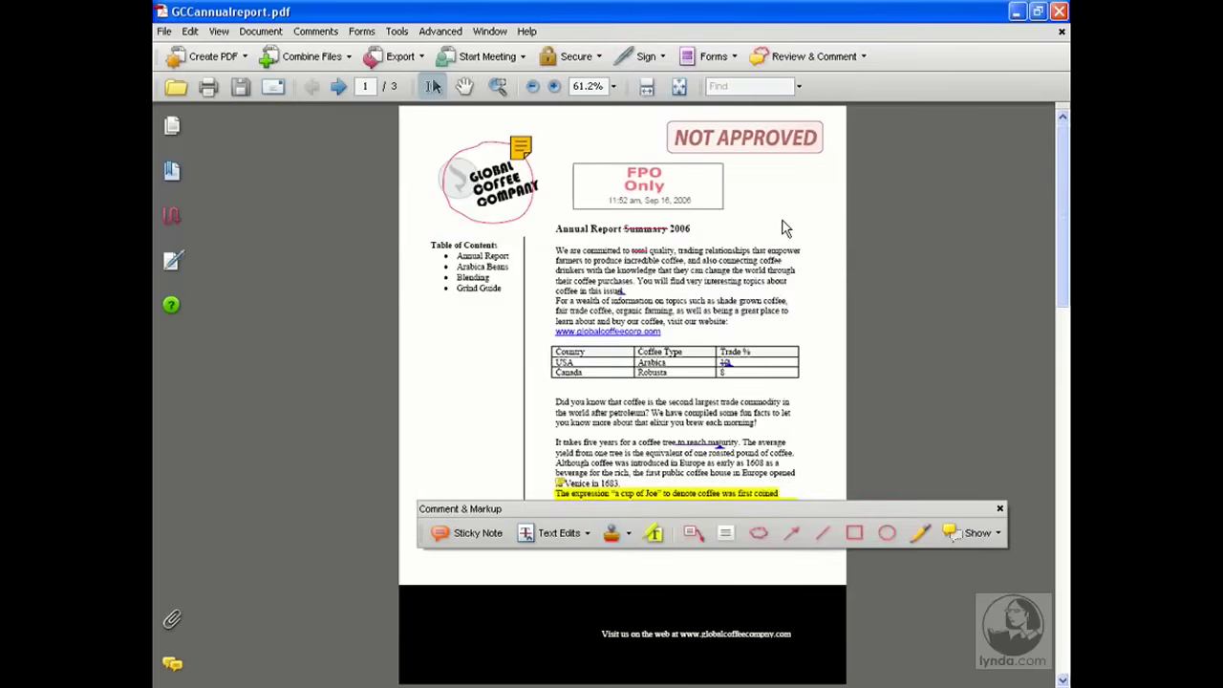
pyautogui.click(643, 184)
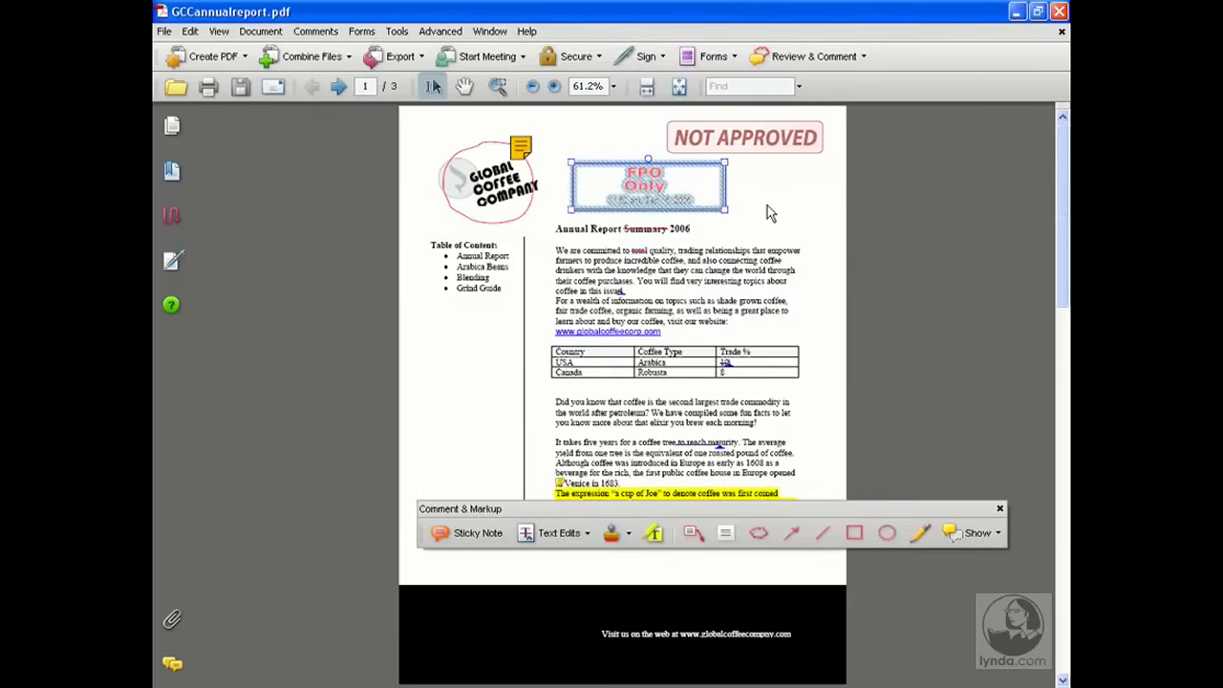